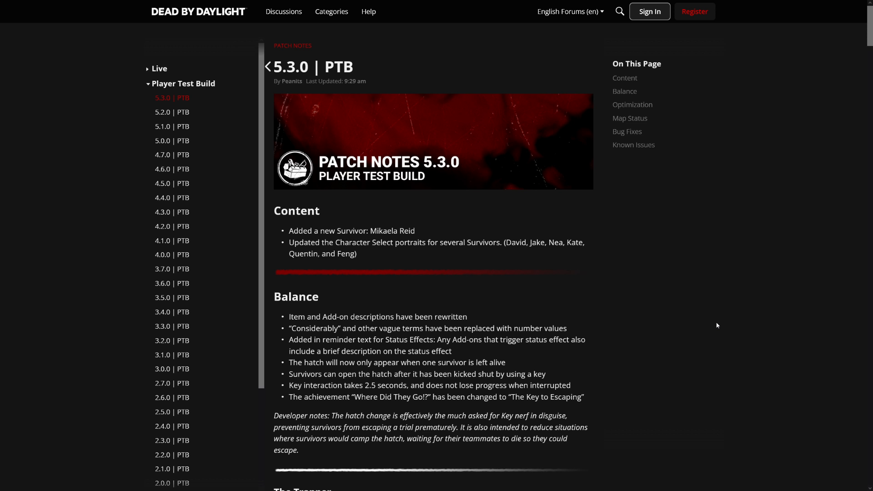
mouse_move(715, 331)
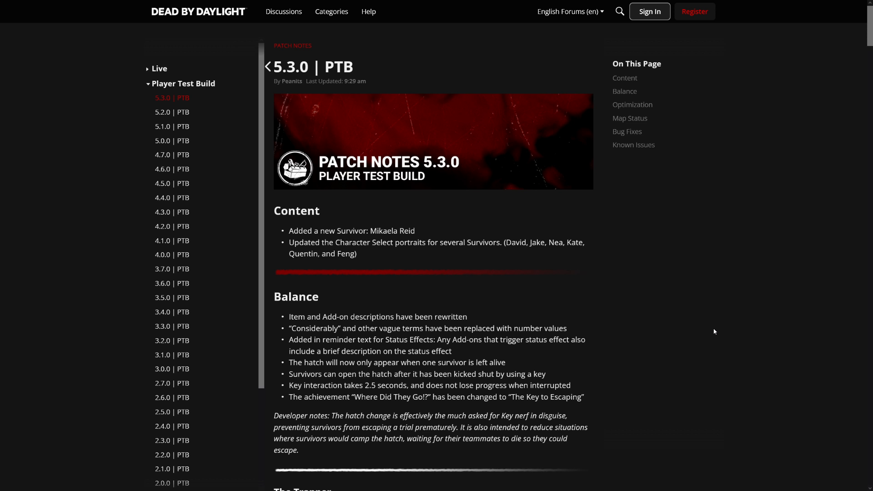
mouse_move(685, 311)
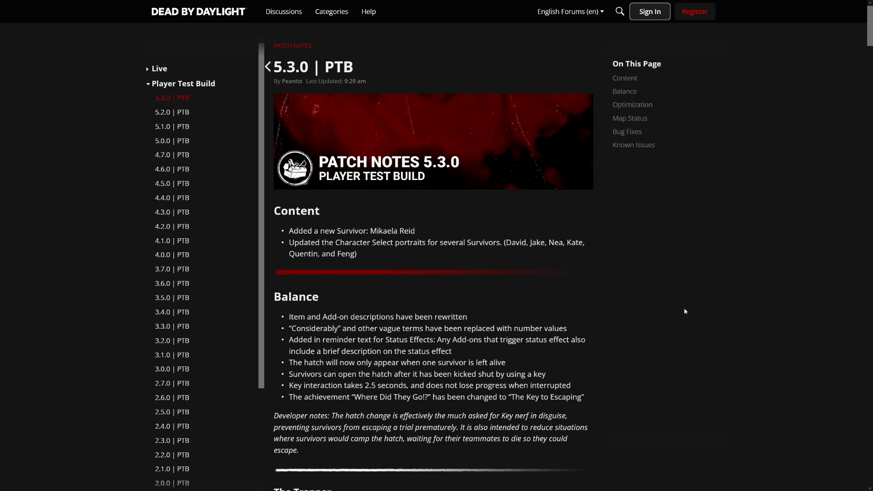
- Move into the general notes and skim the new Survivor Mikaela Reid and portrait update bullets
scroll(down, 3)
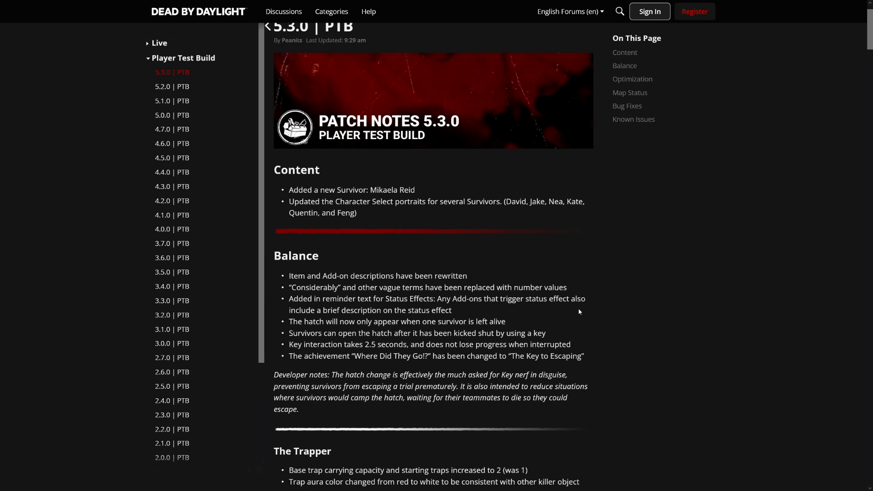
scroll(down, 3)
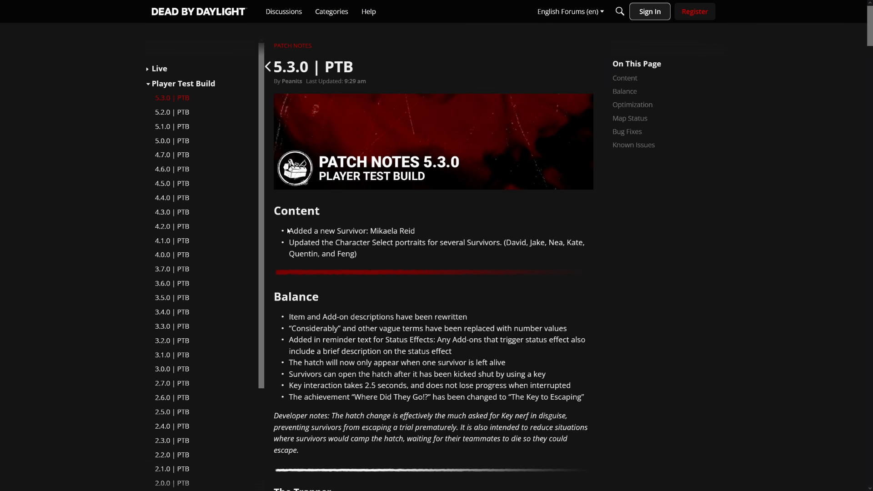
mouse_move(289, 231)
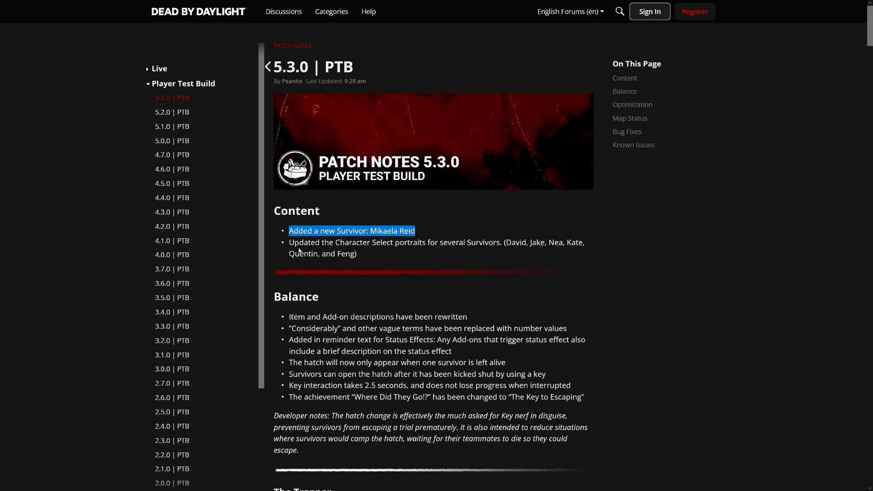
drag(294, 242, 456, 242)
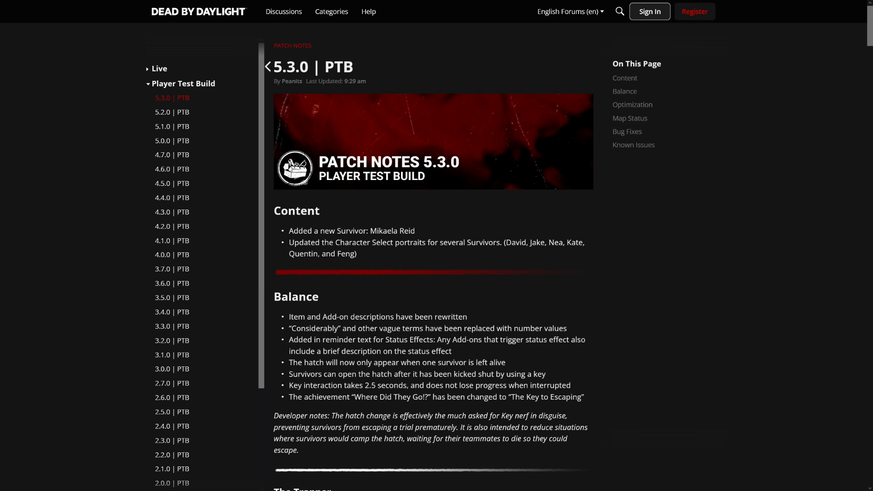
drag(312, 253, 356, 253)
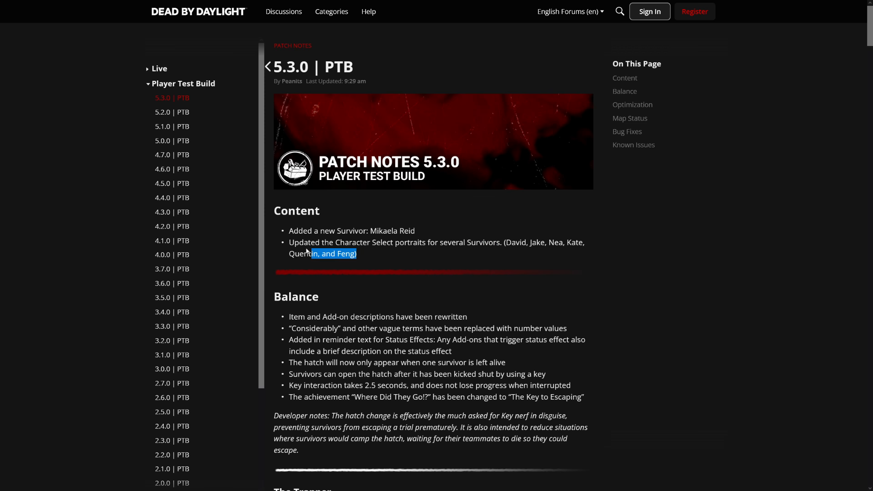
click(372, 264)
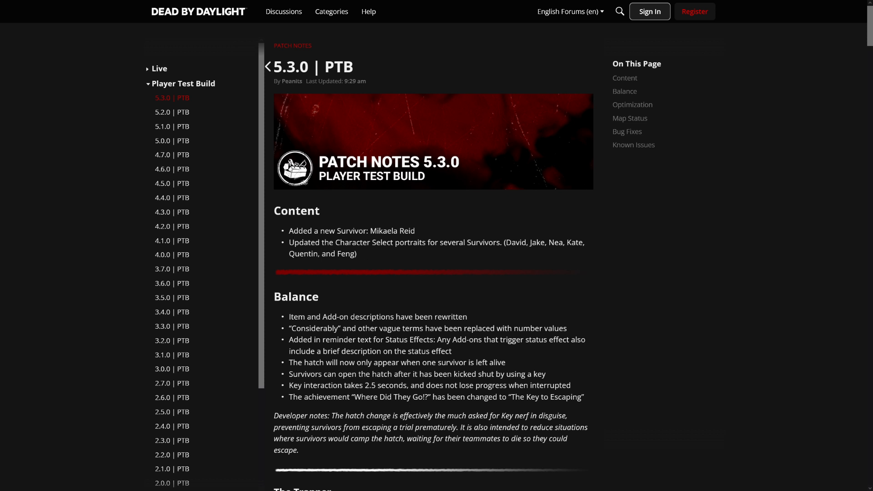
double_click(392, 231)
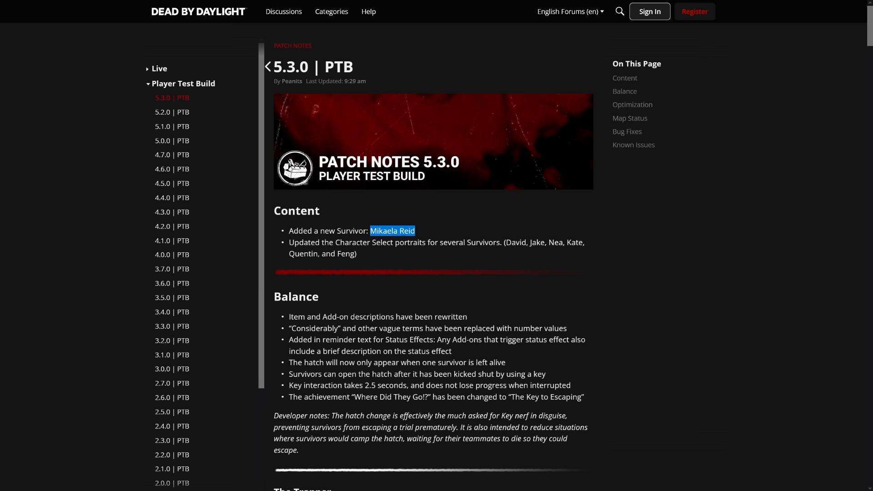
mouse_move(514, 271)
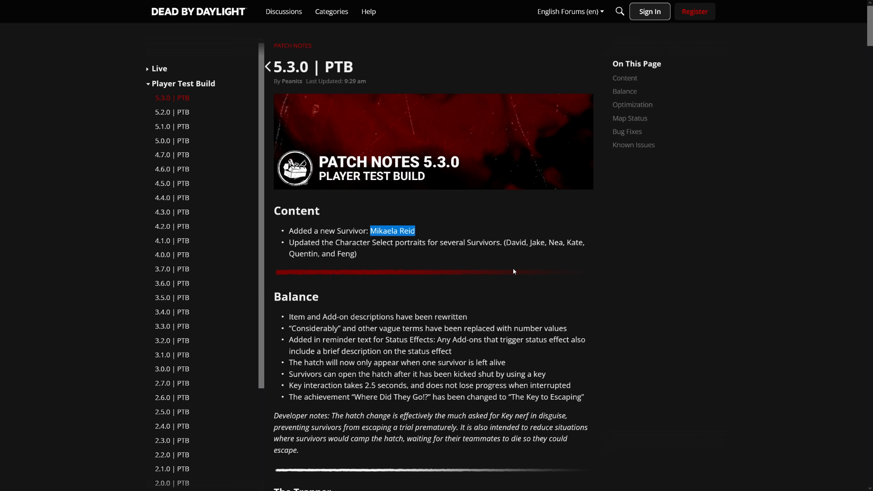
- Continue down to the status effect reminder note and skim it
scroll(down, 3)
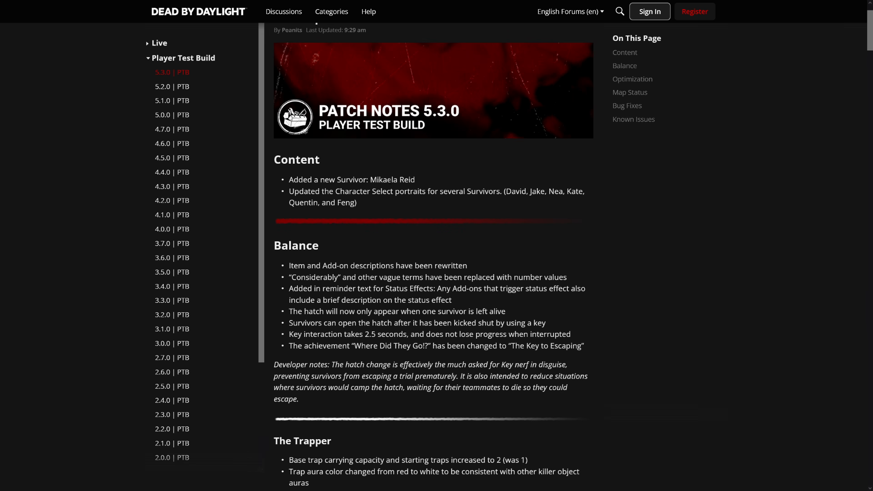
mouse_move(397, 189)
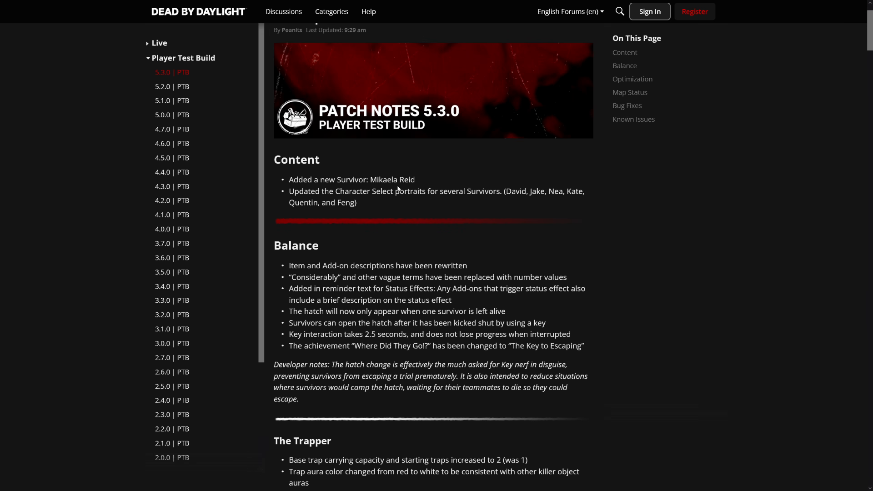
mouse_move(384, 214)
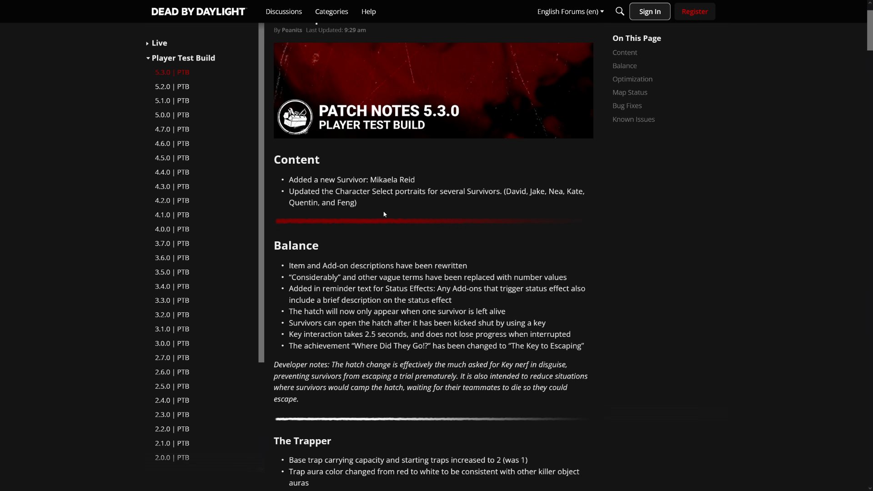
mouse_move(342, 220)
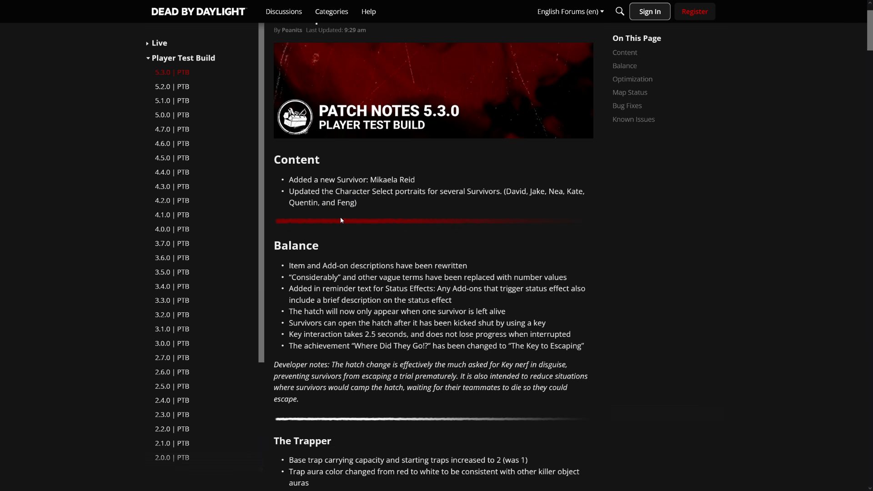
scroll(down, 3)
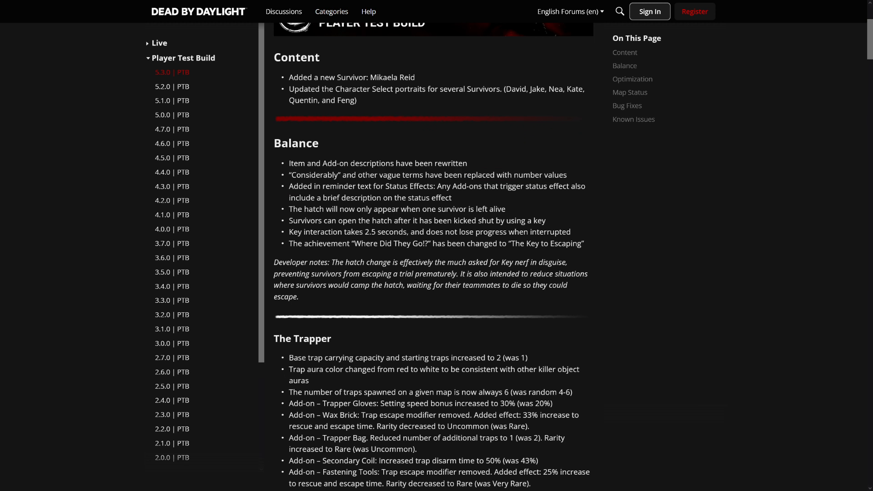
drag(358, 174, 567, 175)
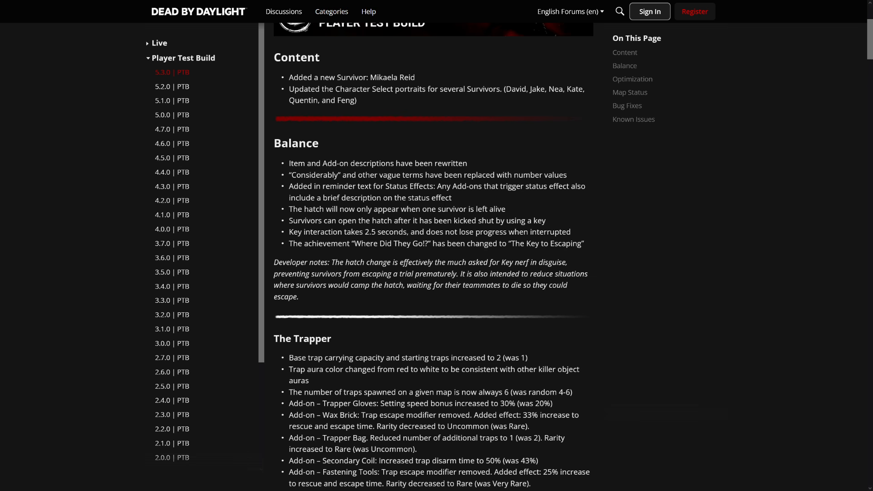
drag(295, 197, 452, 198)
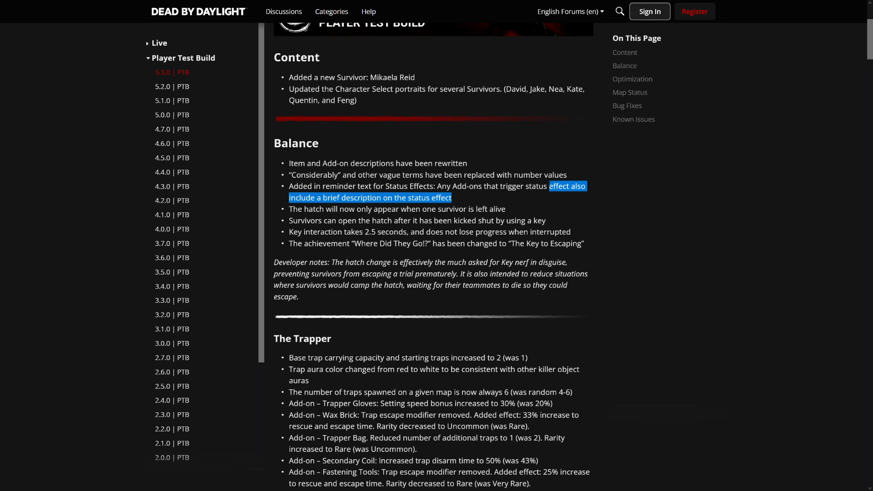
mouse_move(519, 215)
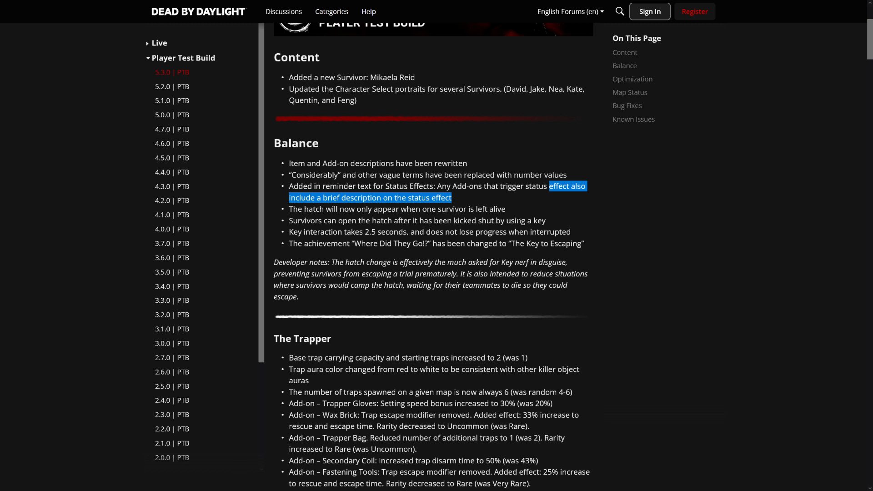
mouse_move(530, 295)
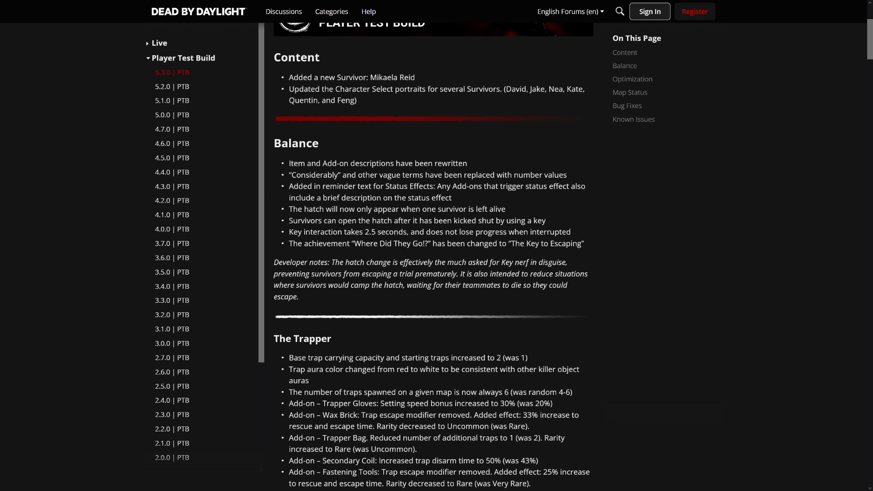
- Skim the 2.5 second key interaction and Key achievement notes, then reach The Trapper heading
drag(304, 232, 384, 232)
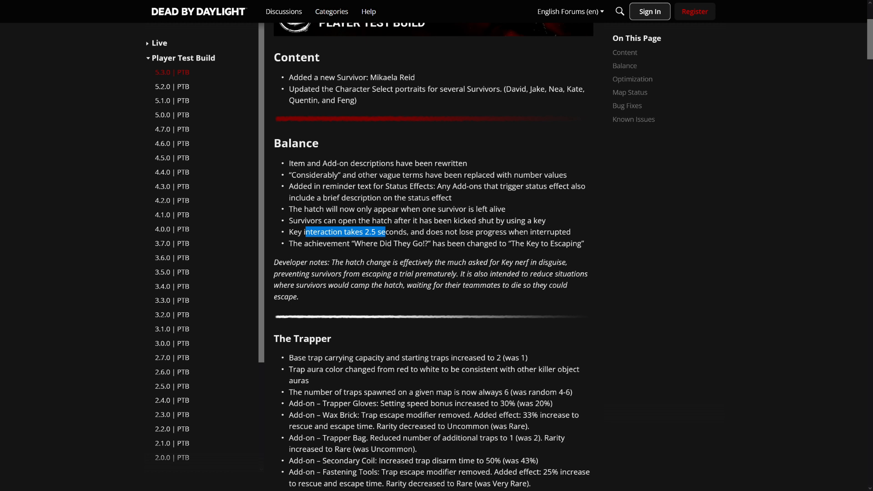
mouse_move(443, 329)
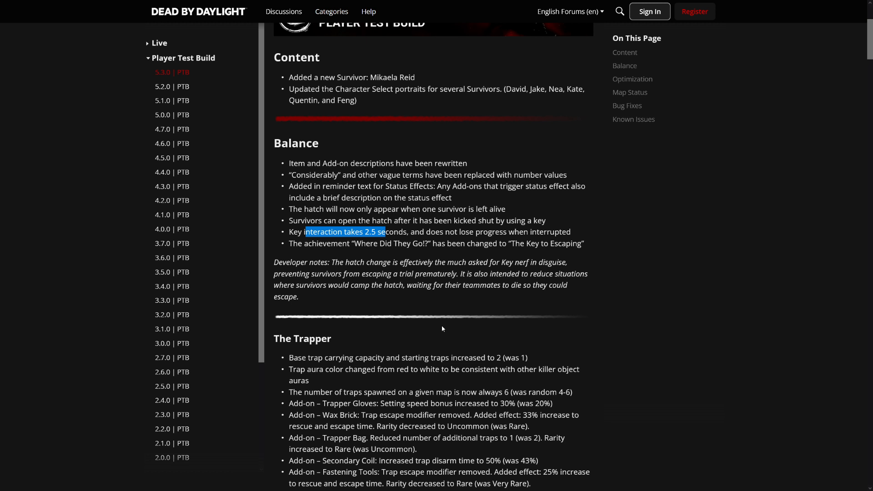
mouse_move(440, 336)
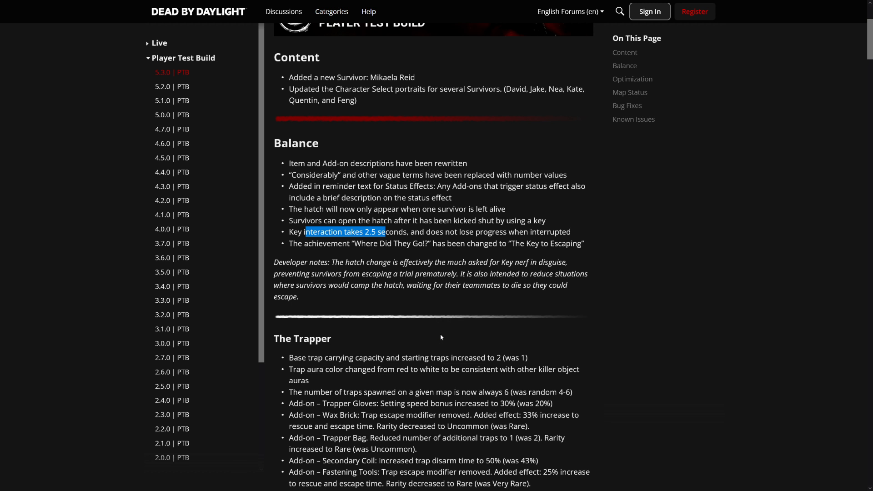
mouse_move(407, 227)
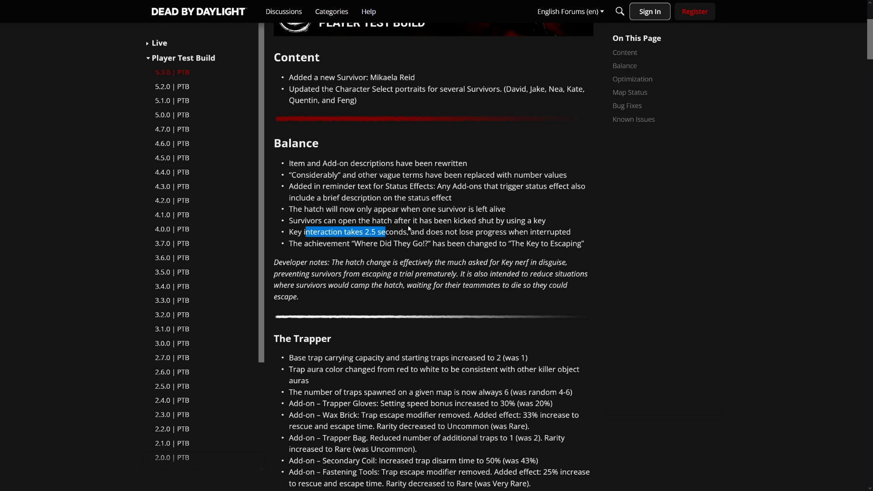
drag(407, 227, 570, 231)
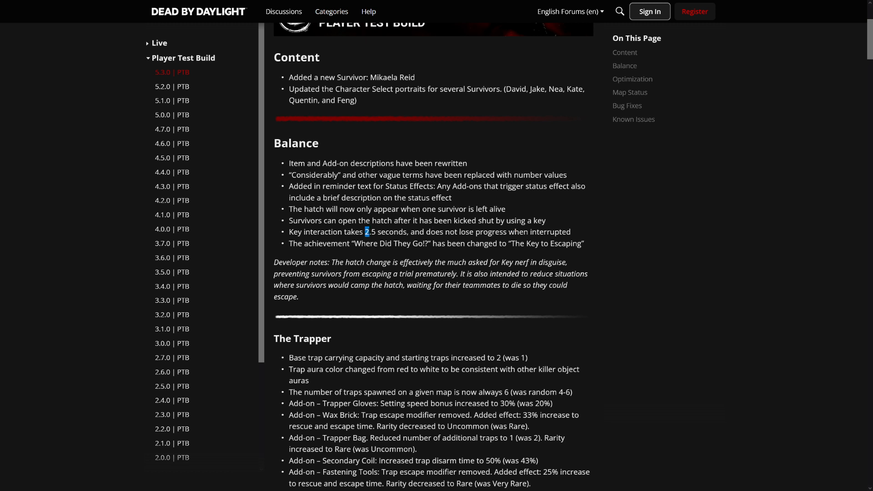
drag(290, 244, 437, 244)
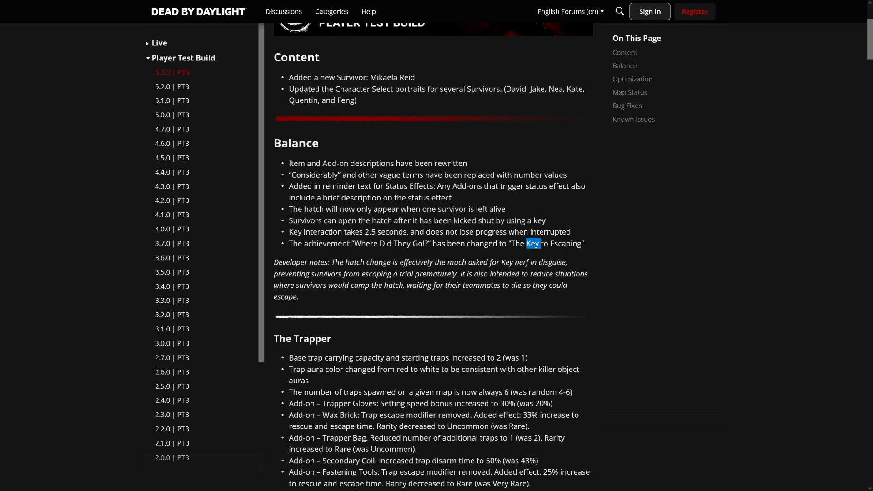
drag(525, 243, 581, 244)
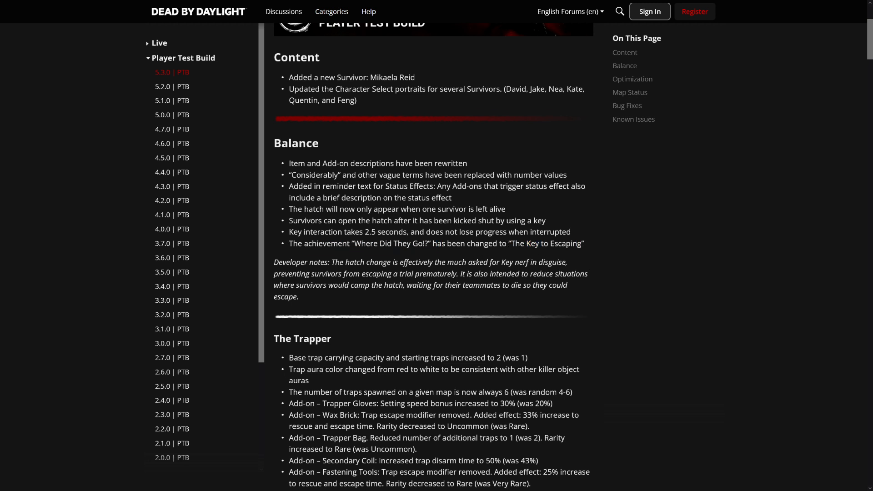
mouse_move(469, 305)
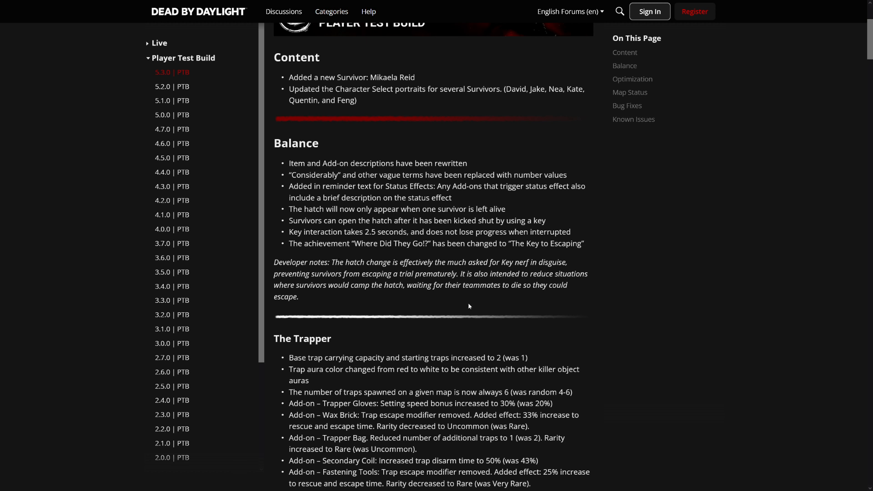
mouse_move(469, 309)
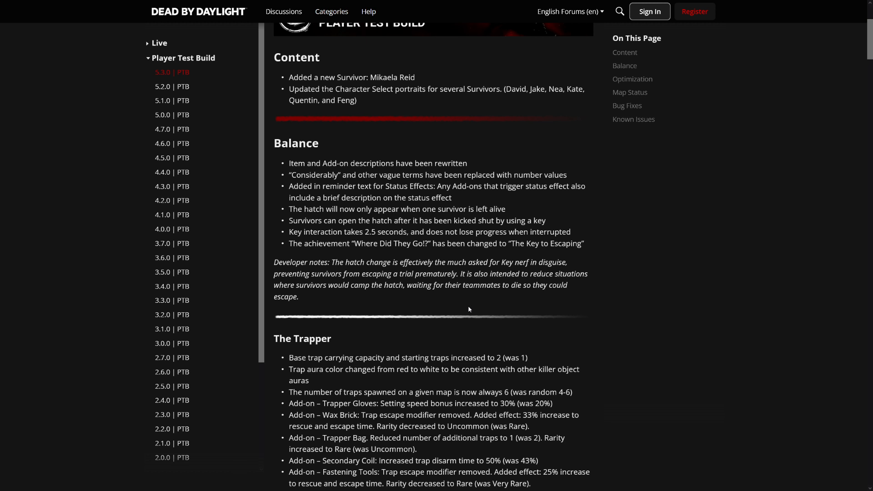
mouse_move(521, 311)
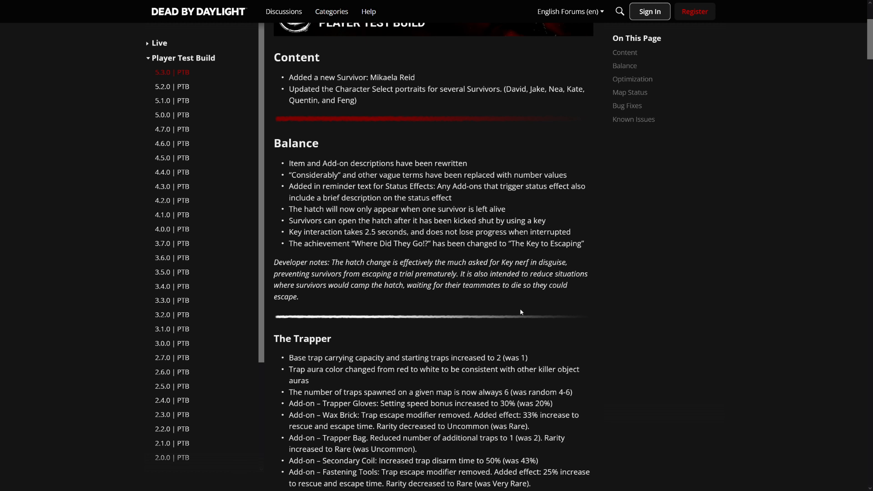
mouse_move(460, 297)
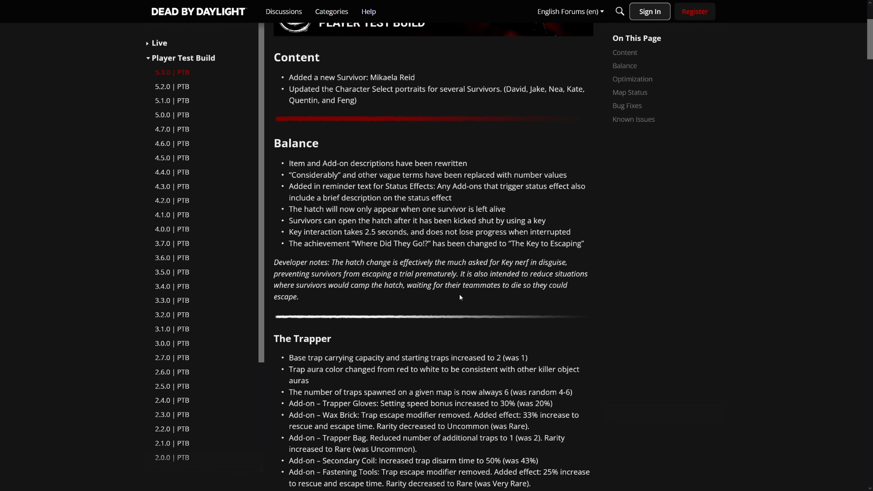
mouse_move(474, 294)
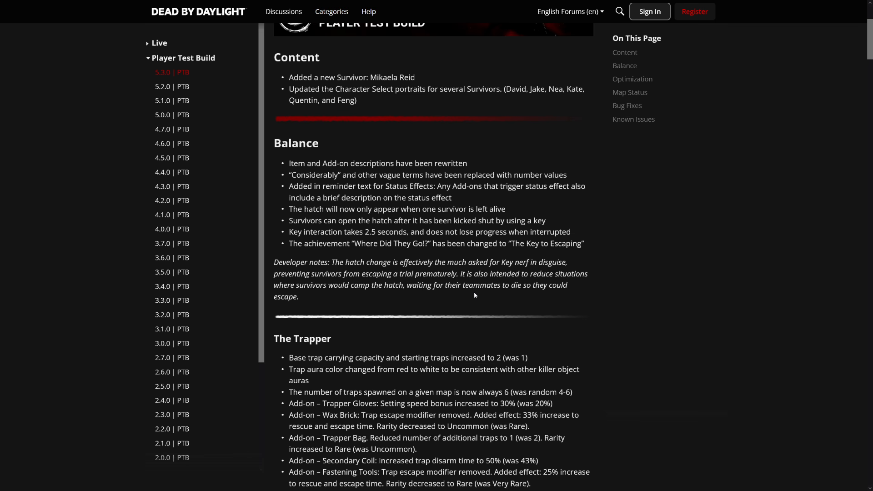
scroll(down, 3)
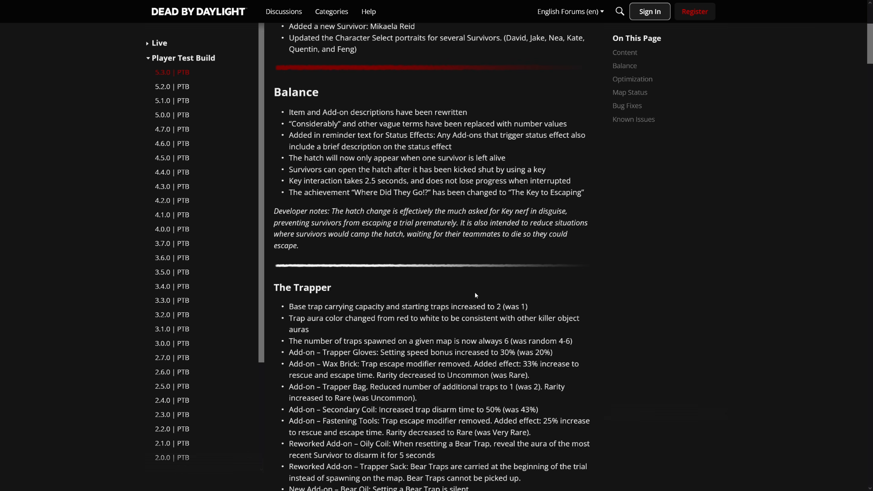
- Bring The Trapper's new and removed add-ons and developer note fully into the article area
scroll(down, 3)
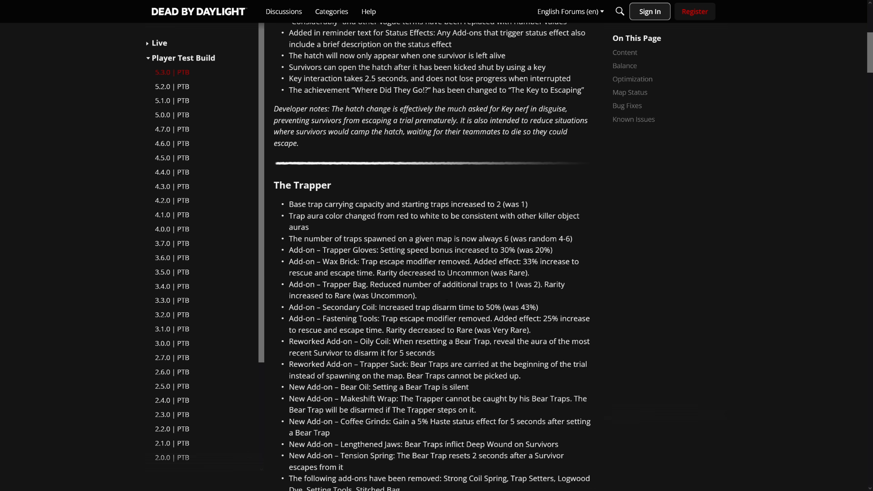
scroll(down, 3)
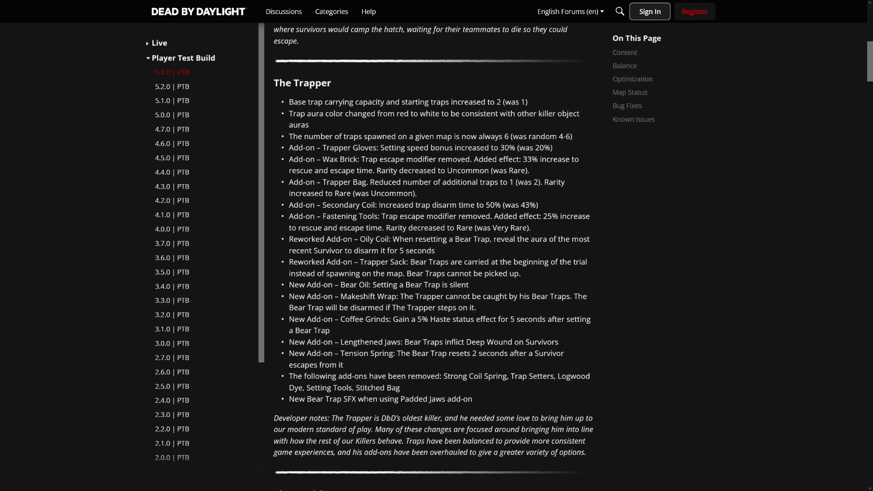
mouse_move(419, 330)
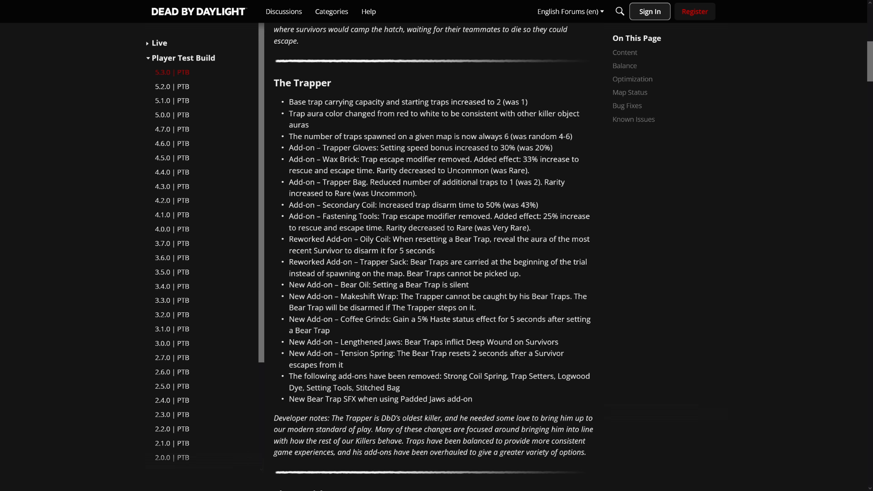
drag(322, 147, 344, 364)
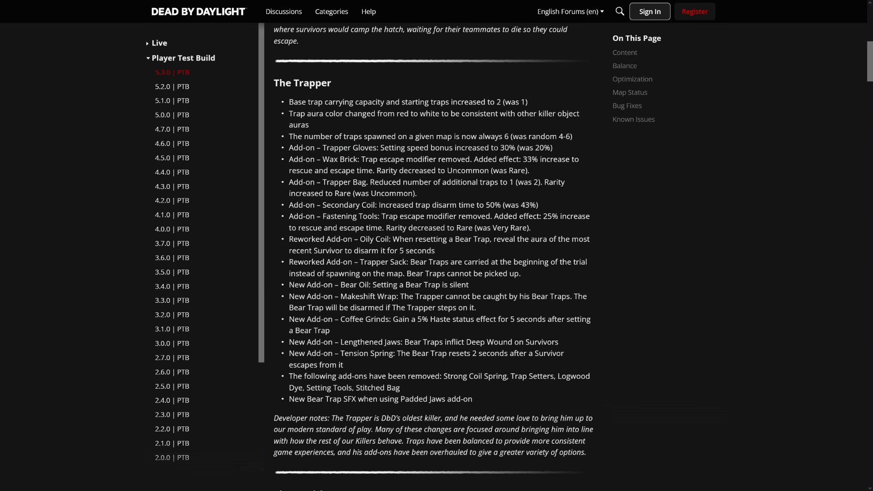
- Skim the Wax Brick escape time, Trapper Bag trap count and Trapper Sack lines, then continue toward The Wraith
drag(336, 147, 393, 148)
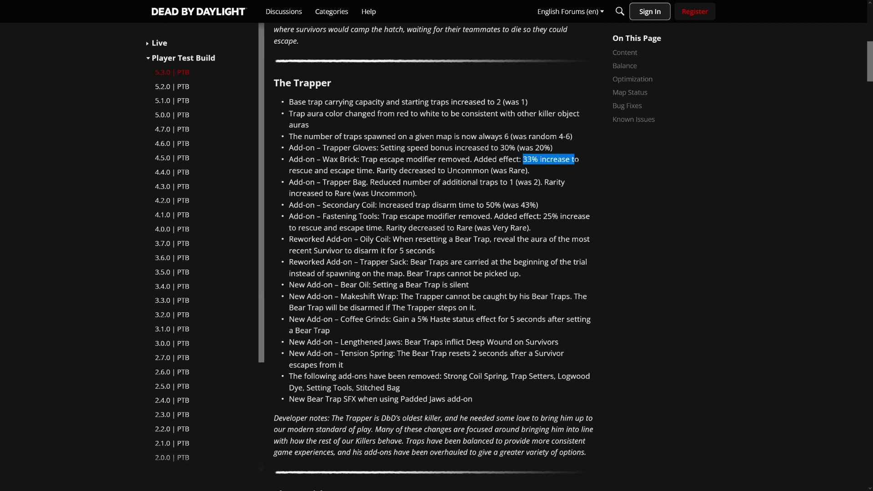
drag(574, 159, 521, 170)
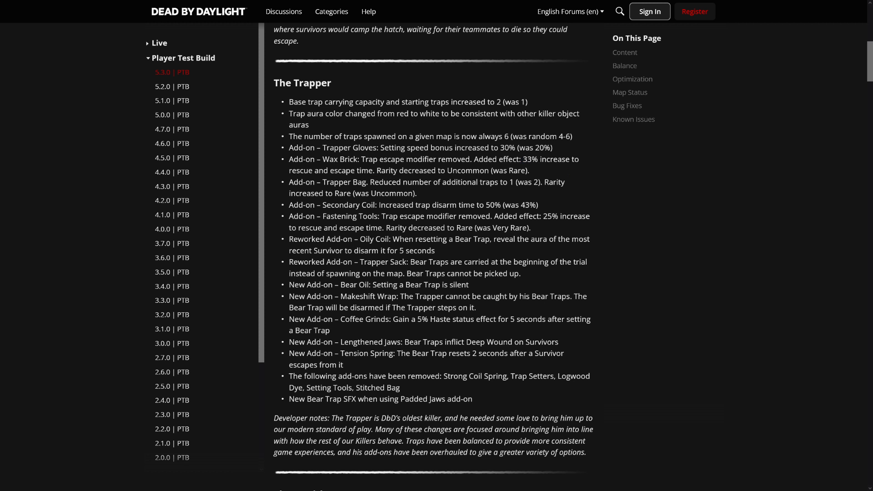
drag(374, 182, 499, 182)
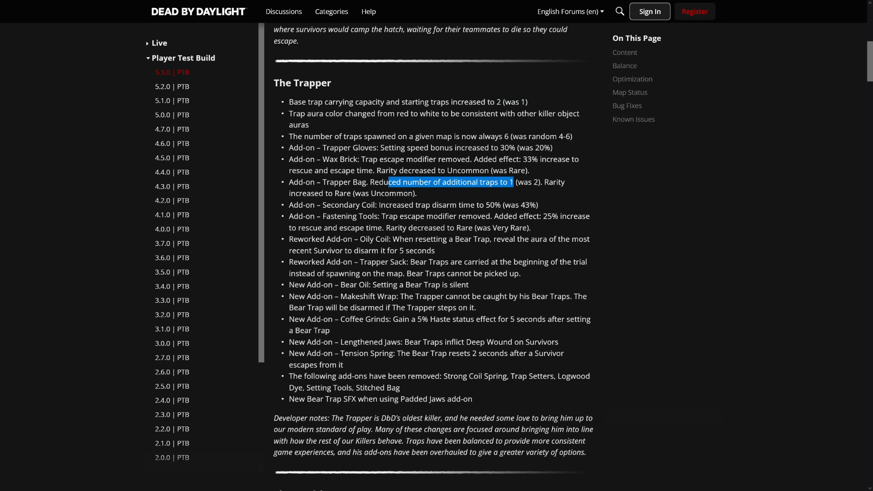
mouse_move(522, 291)
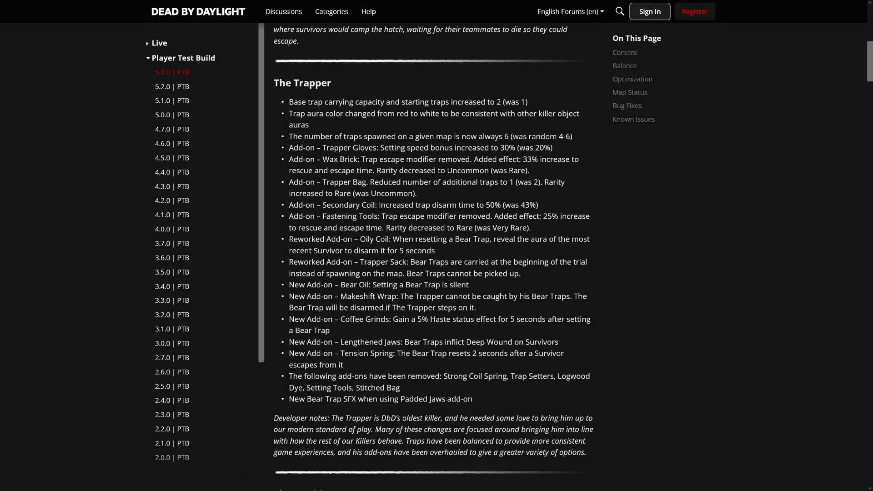
drag(414, 261, 525, 262)
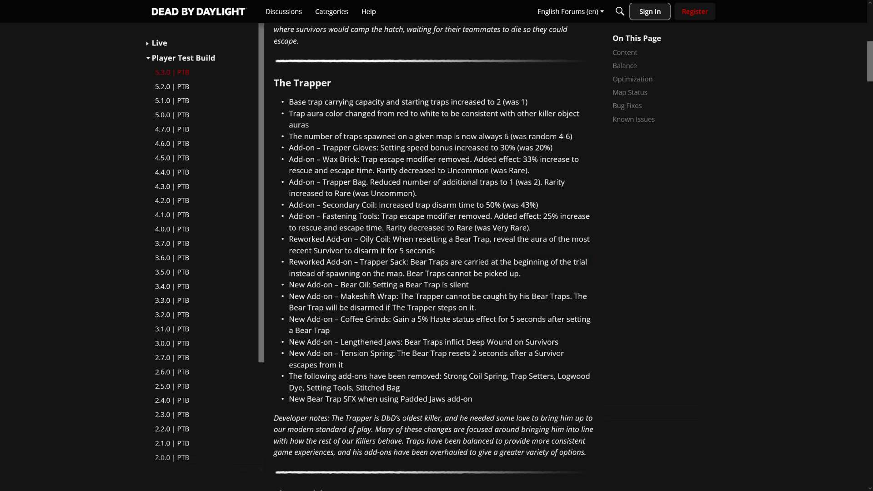
drag(361, 262, 520, 274)
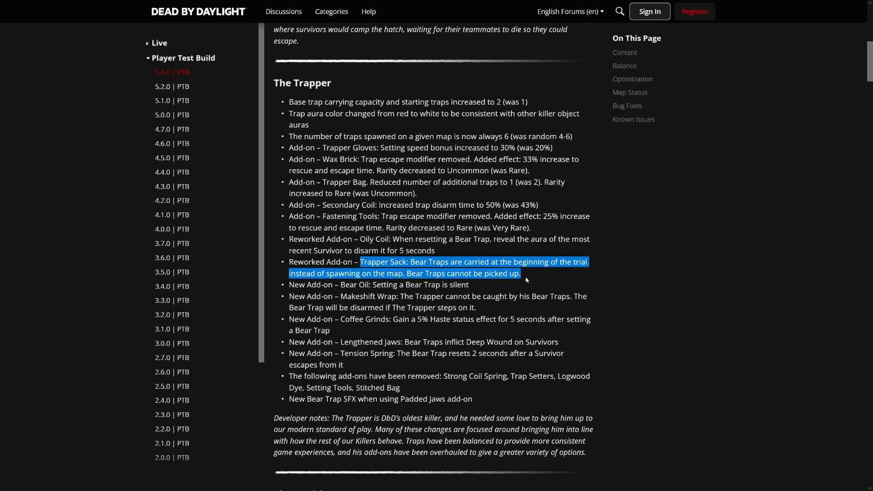
mouse_move(530, 280)
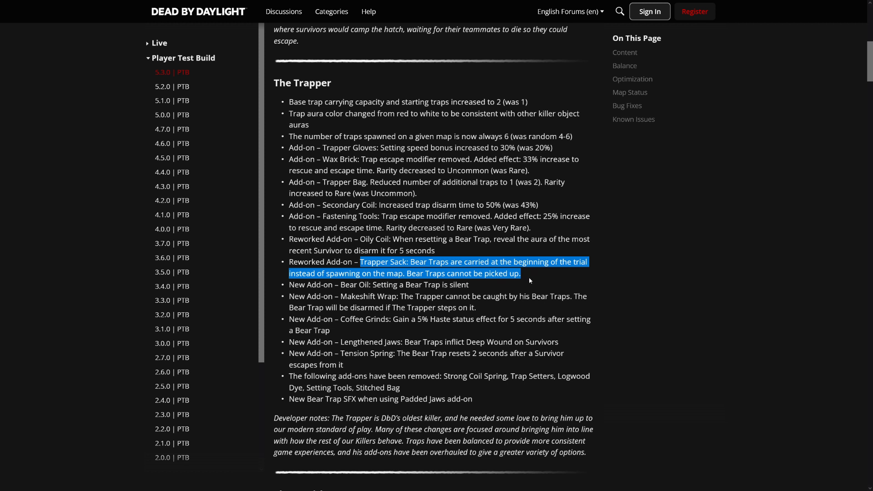
click(523, 274)
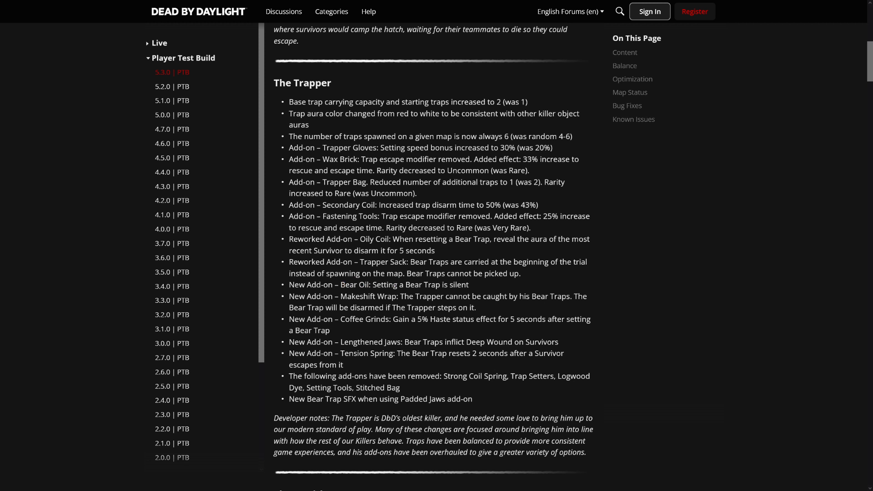
scroll(down, 3)
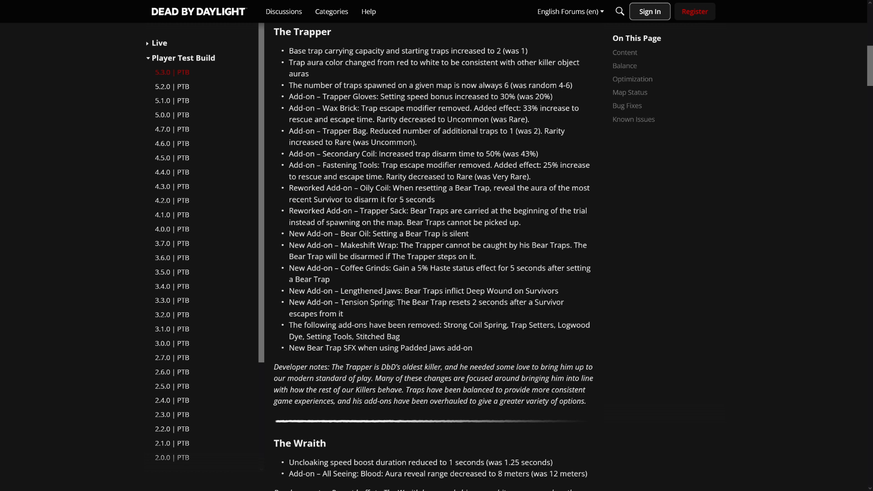
mouse_move(452, 282)
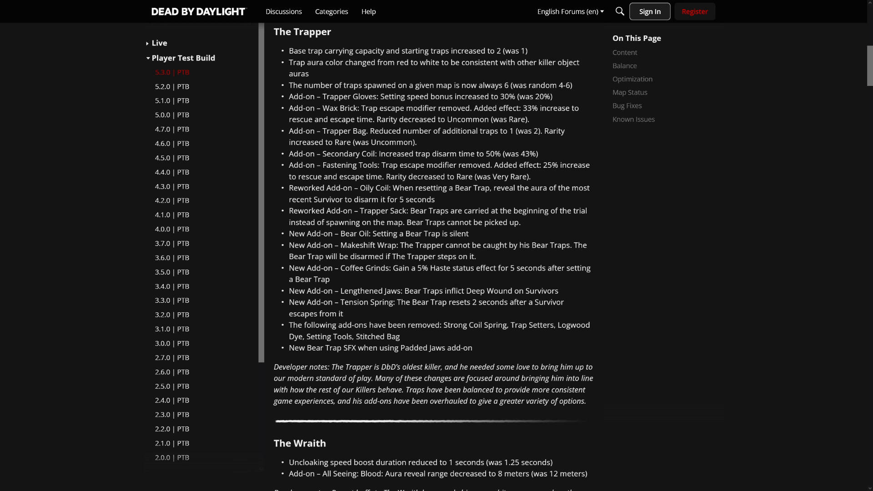
mouse_move(830, 431)
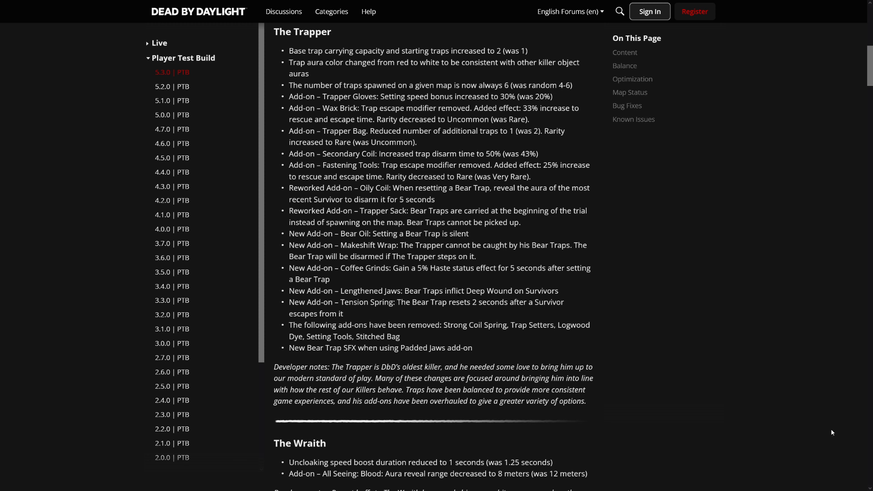
mouse_move(633, 427)
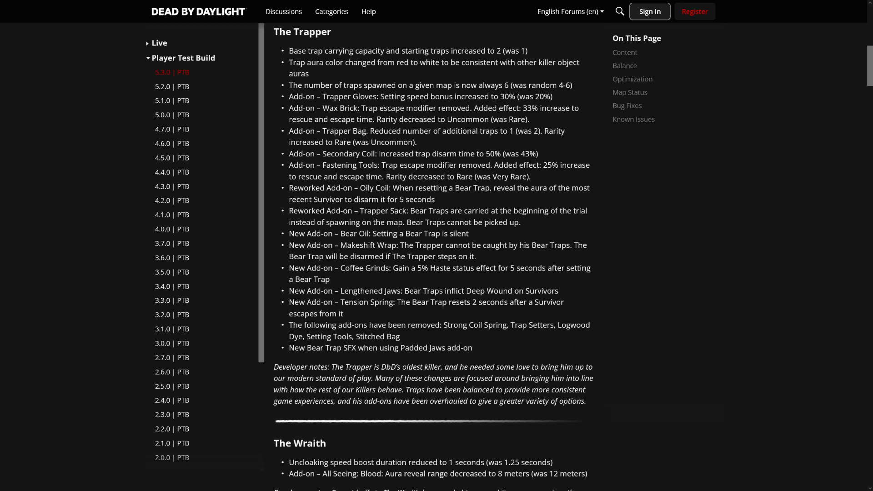
- Scroll back and forth until The Wraith, The Hillbilly add-ons and the start of The Nurse are on screen
scroll(down, 3)
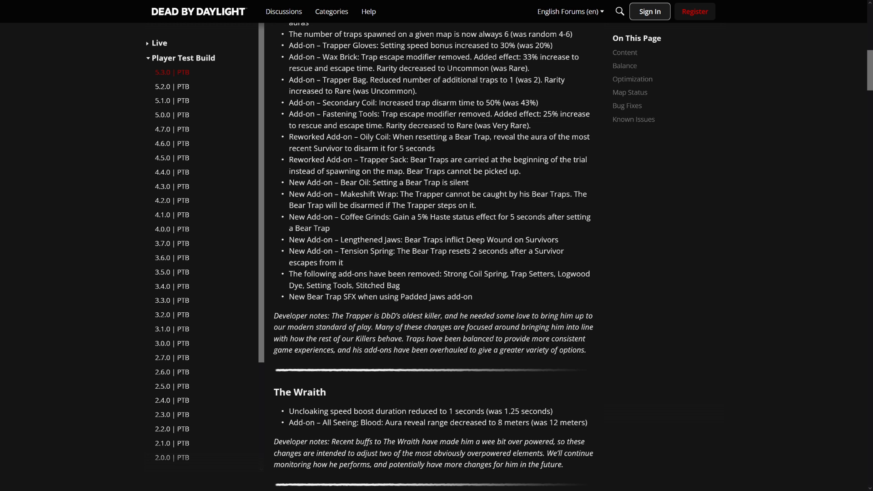
mouse_move(590, 338)
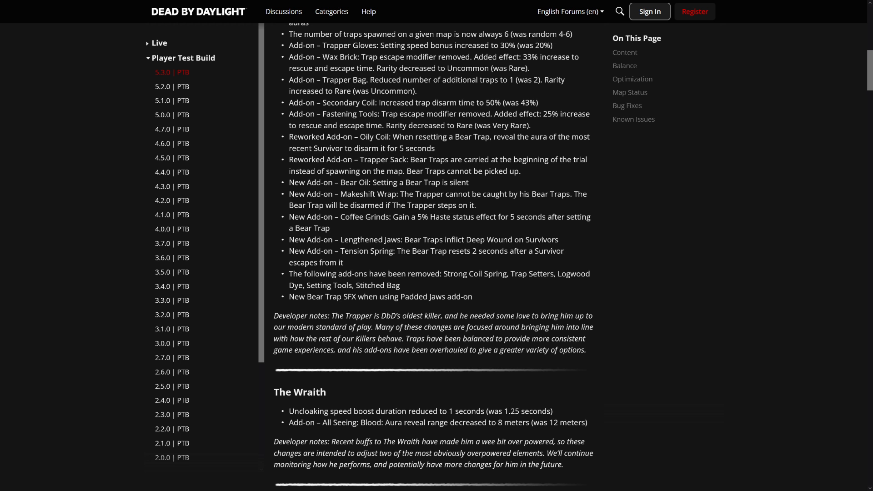
mouse_move(588, 359)
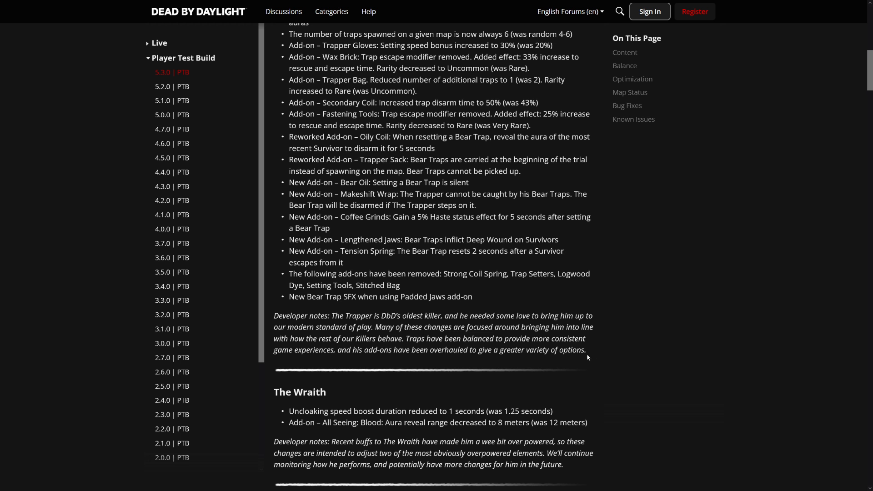
scroll(up, 3)
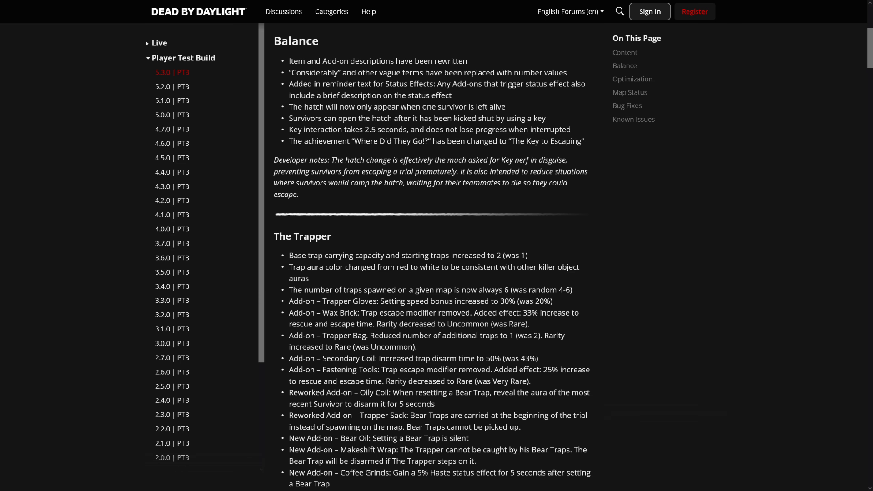
scroll(down, 3)
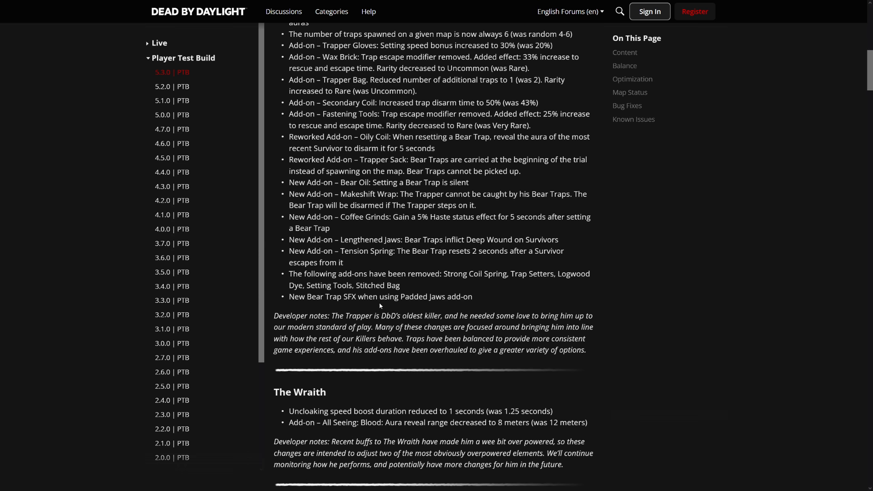
scroll(down, 3)
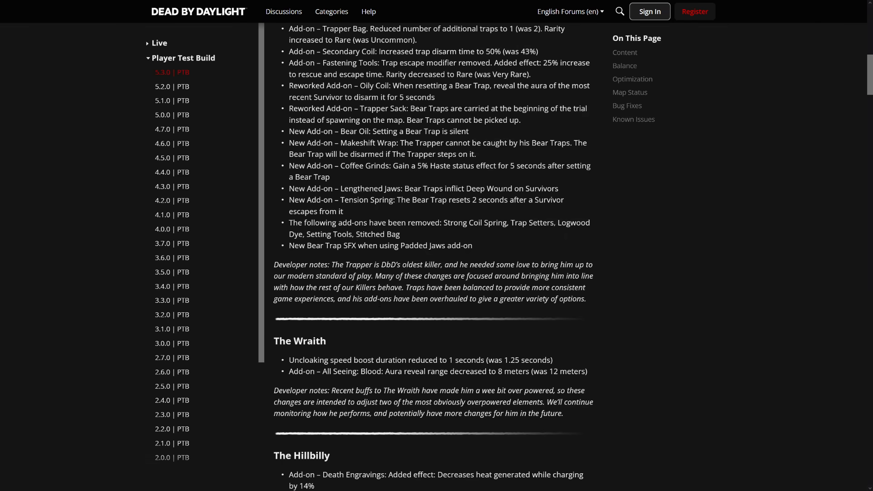
mouse_move(513, 320)
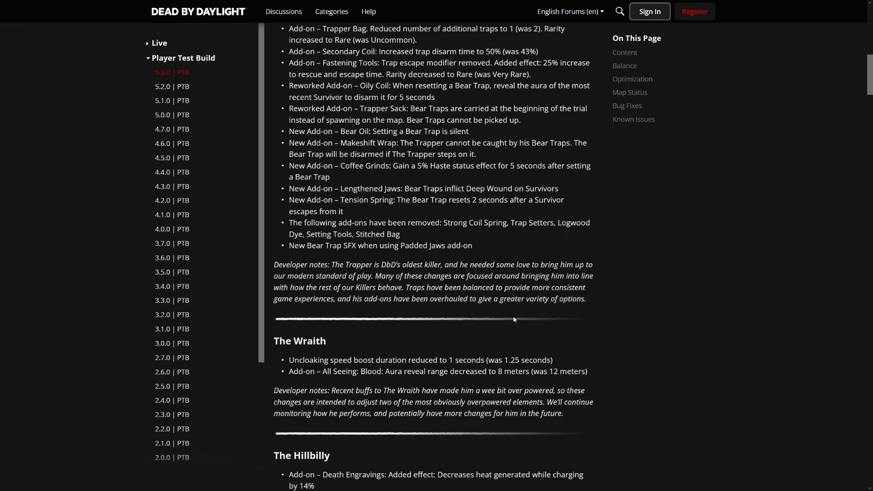
mouse_move(513, 341)
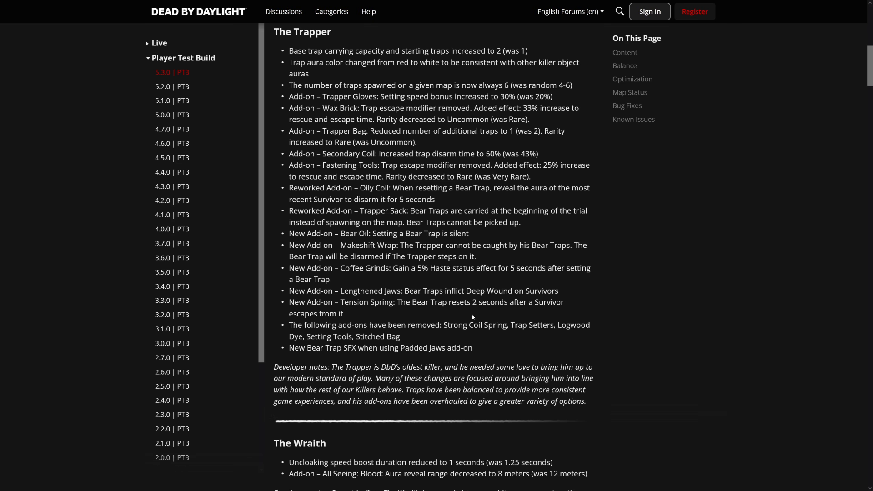
scroll(up, 3)
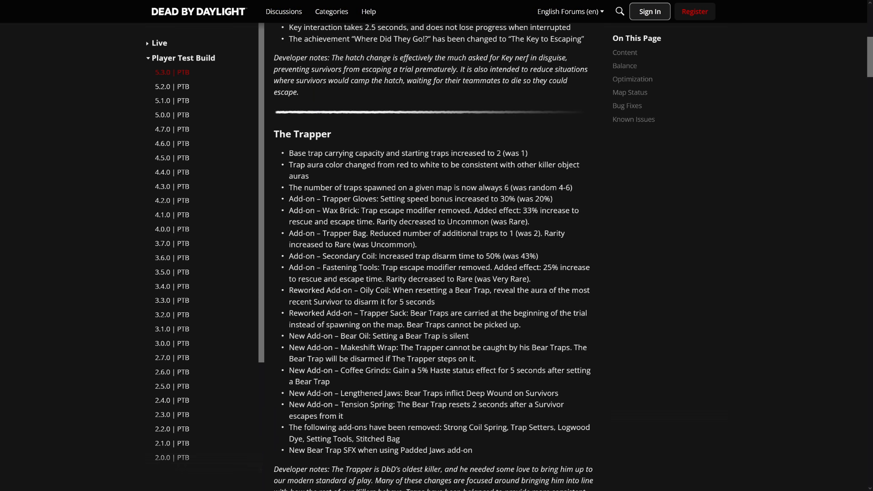
drag(337, 153, 495, 153)
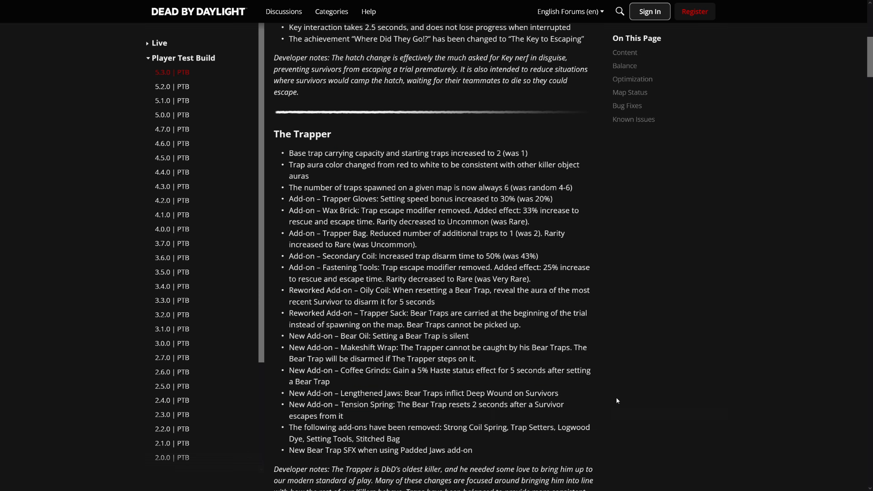
scroll(down, 3)
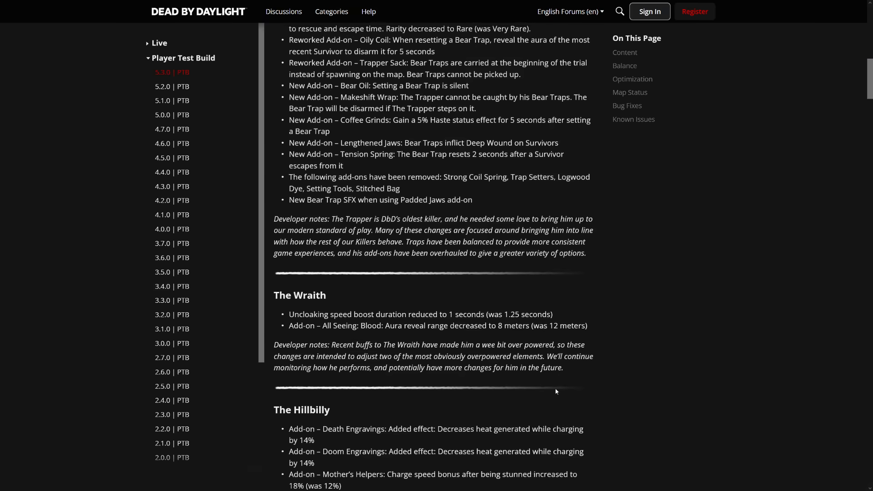
scroll(down, 3)
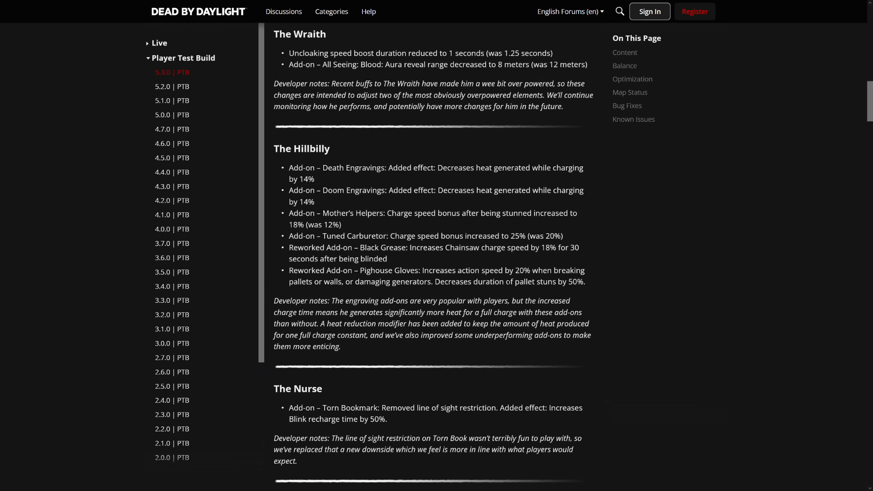
mouse_move(335, 136)
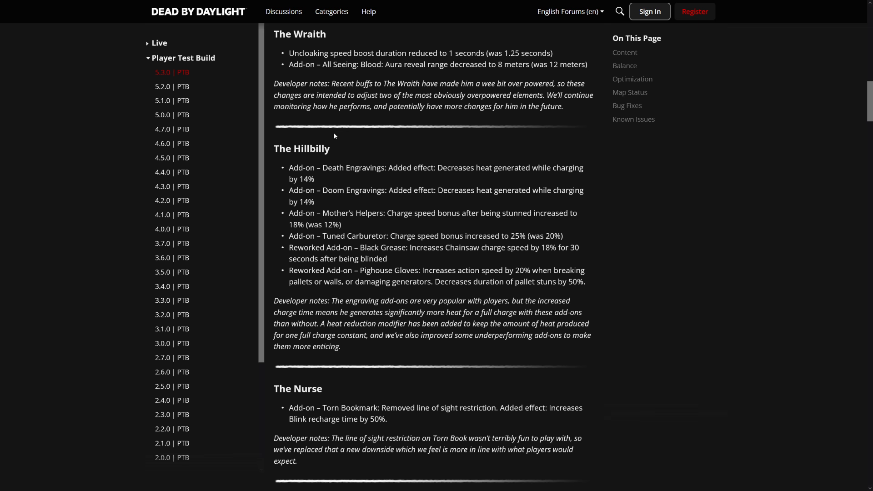
- Return to the end of The Trapper note and skim The Wraith's All Seeing: Blood add-on lines
scroll(up, 3)
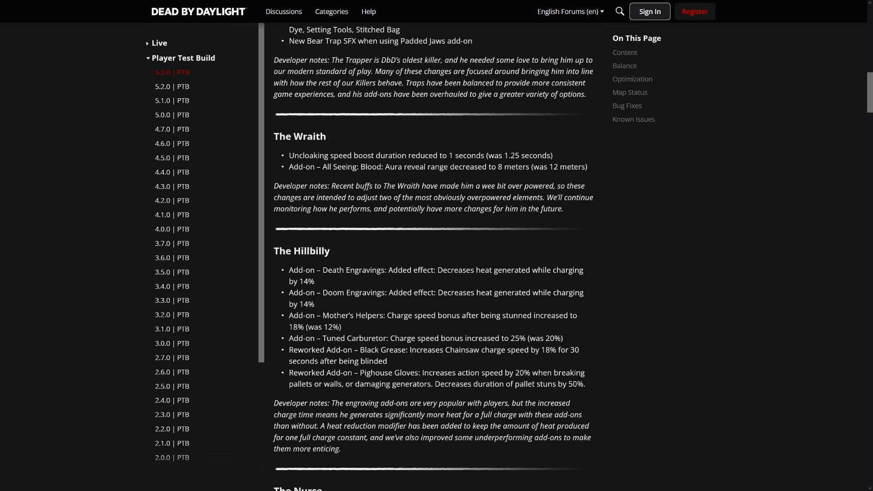
drag(506, 155, 545, 155)
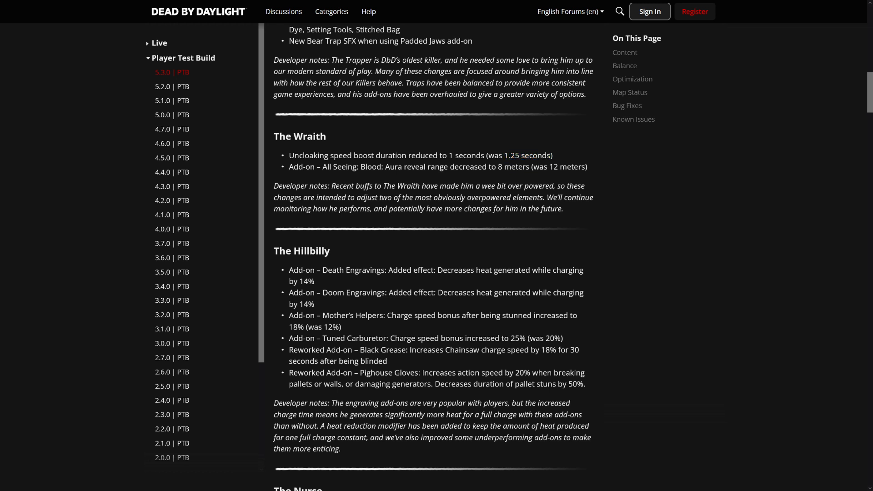
drag(432, 156, 457, 155)
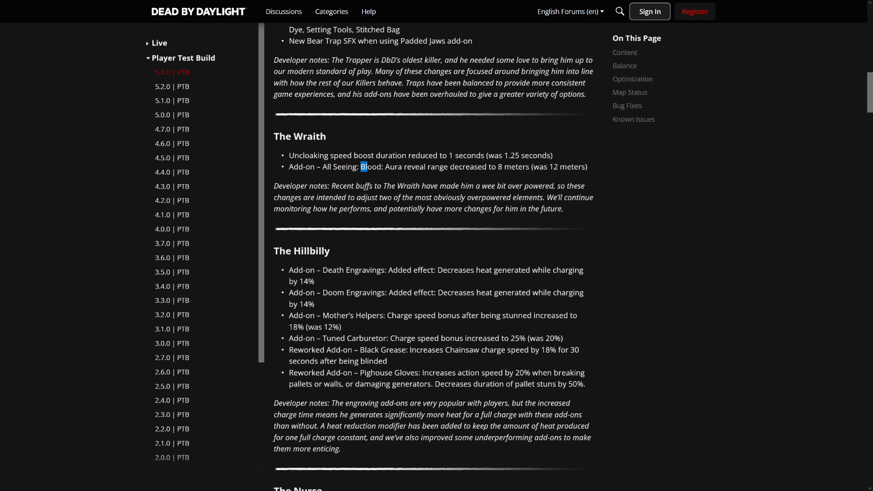
double_click(371, 167)
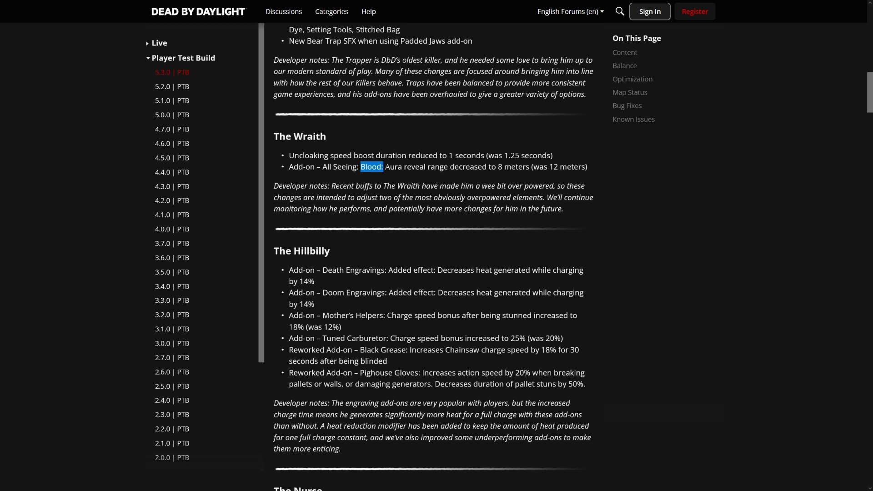
drag(384, 166, 585, 166)
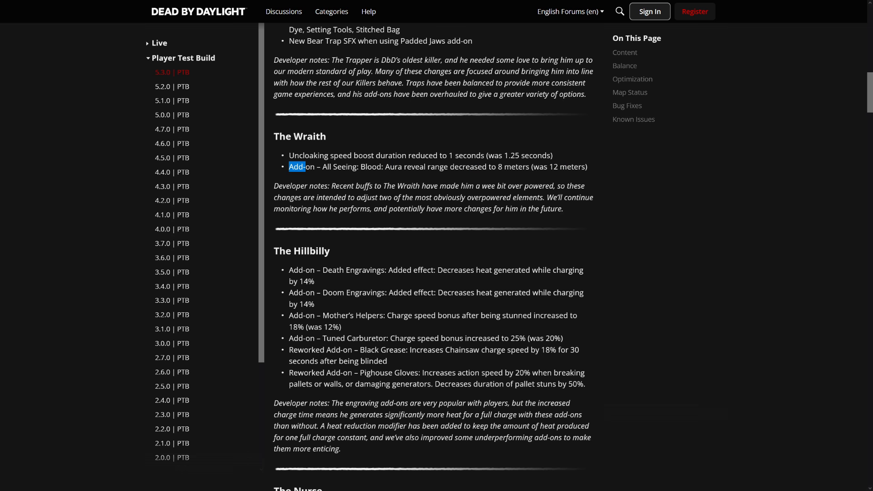
drag(288, 166, 587, 167)
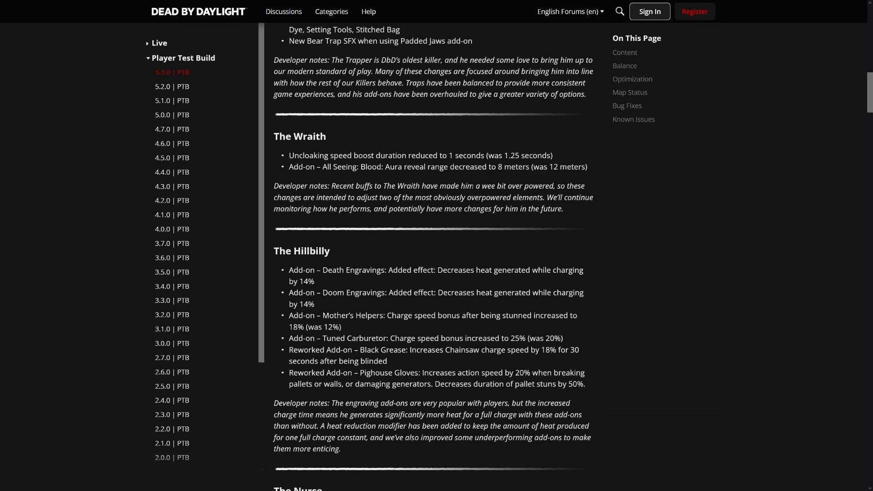
drag(474, 186, 553, 185)
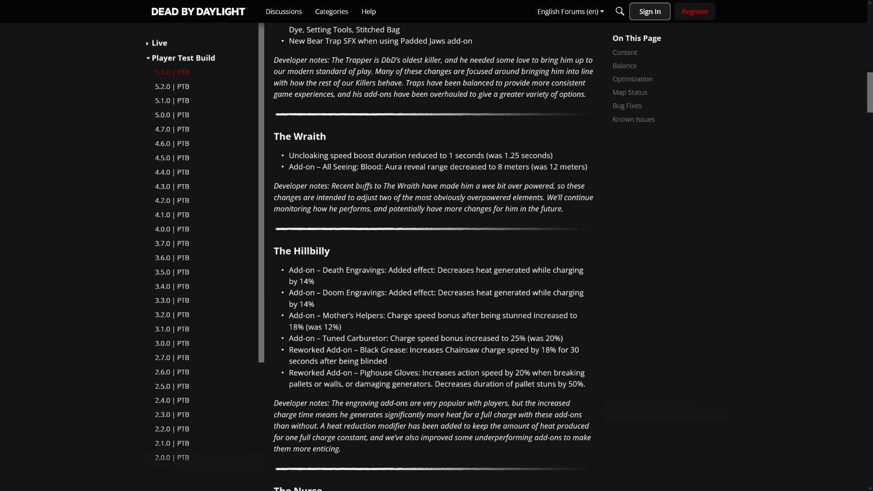
mouse_move(430, 178)
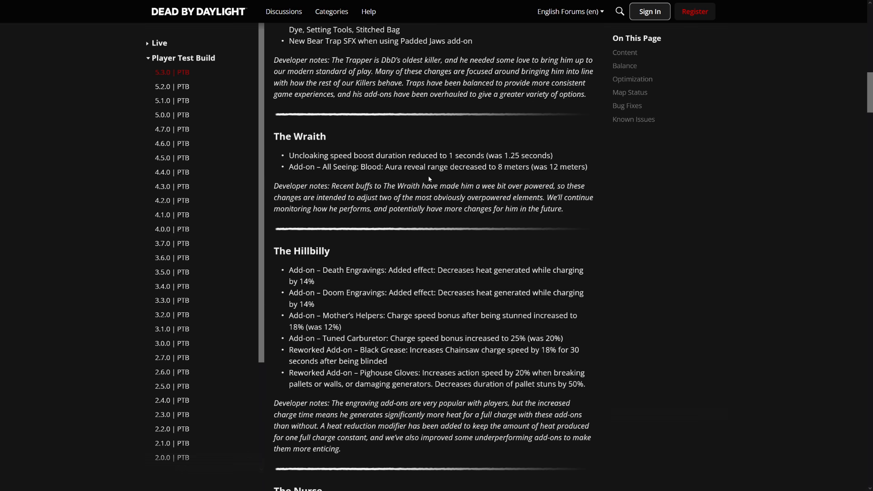
mouse_move(375, 164)
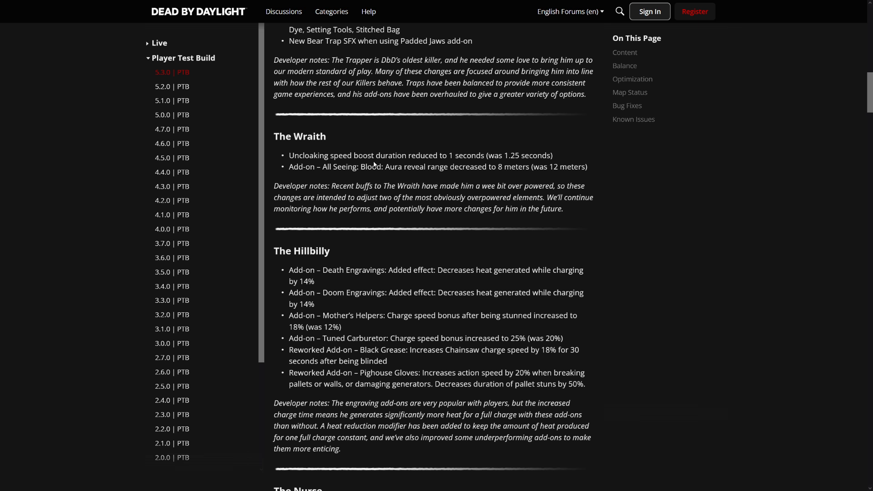
- Skim The Hillbilly's Doom Engravings and Pighouse Gloves lines and mark text down through The Shape
scroll(down, 3)
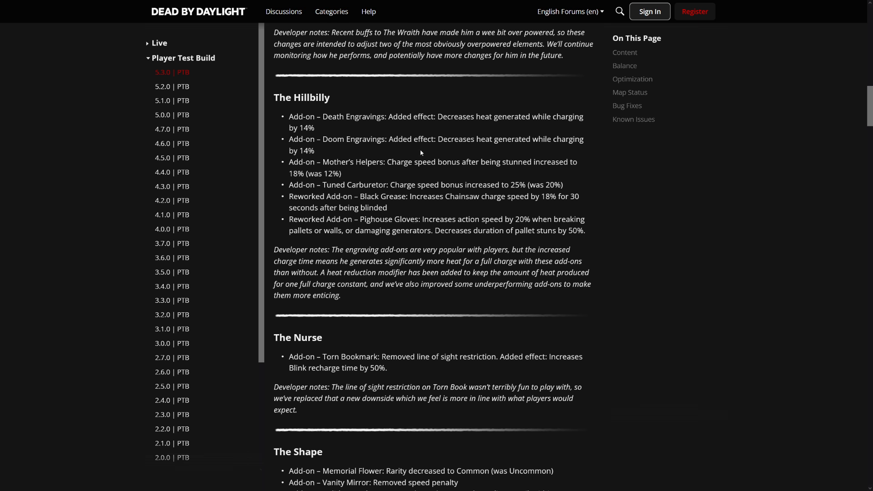
double_click(301, 97)
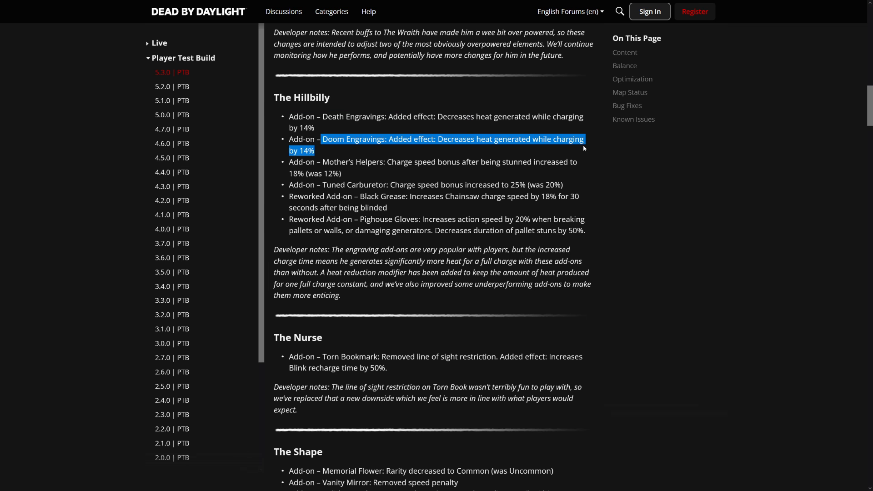
click(584, 149)
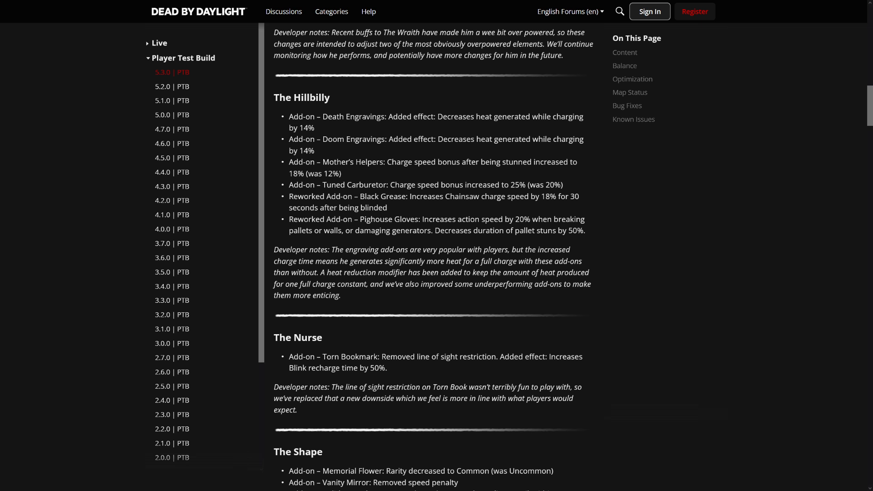
drag(289, 116, 314, 150)
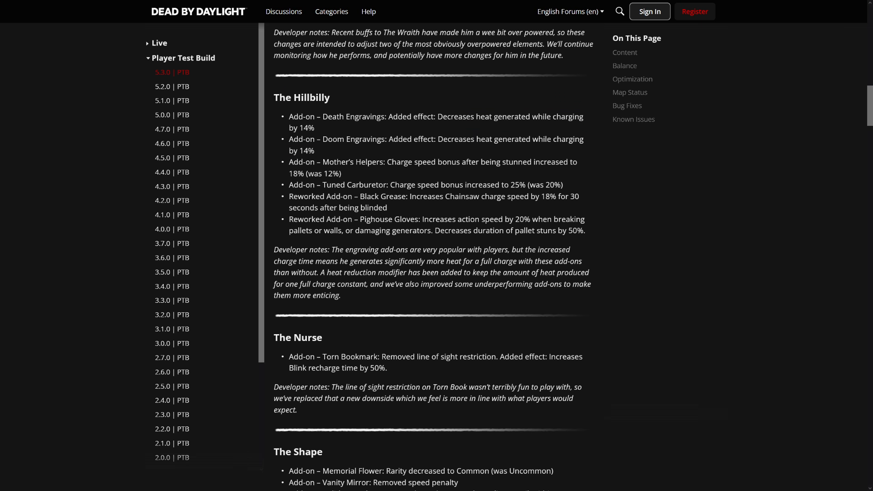
drag(391, 185, 518, 185)
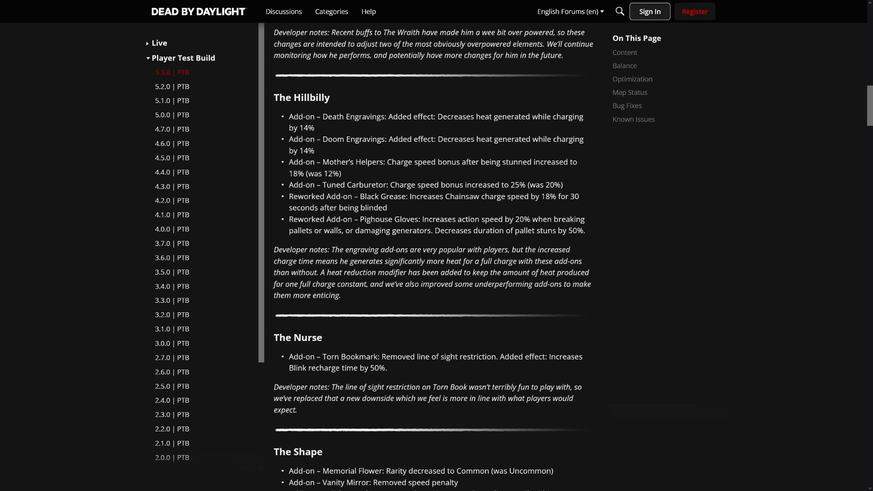
mouse_move(437, 211)
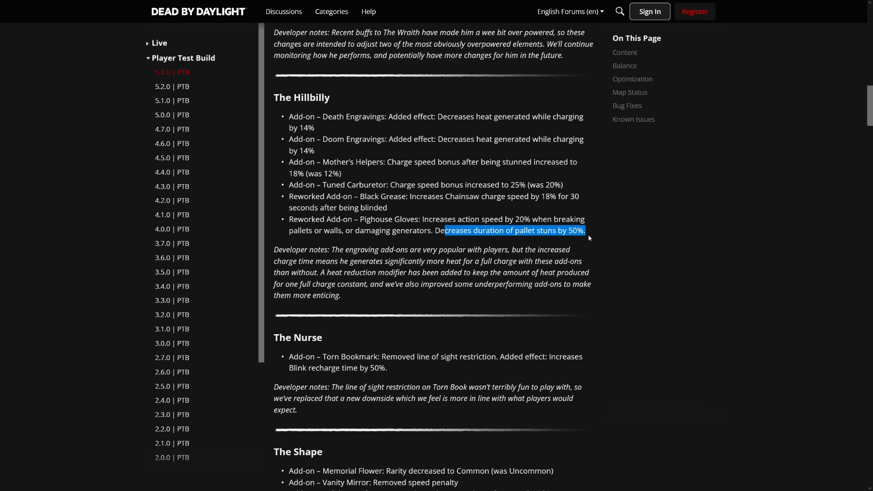
click(587, 237)
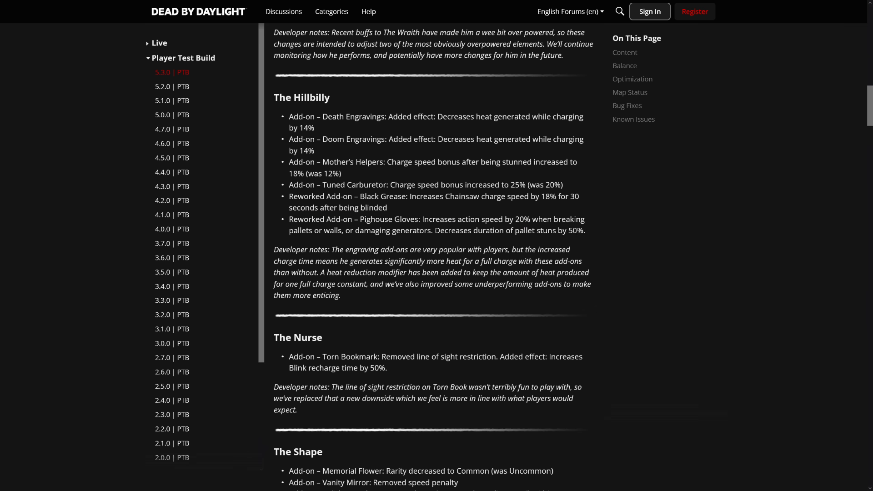
drag(436, 230, 585, 231)
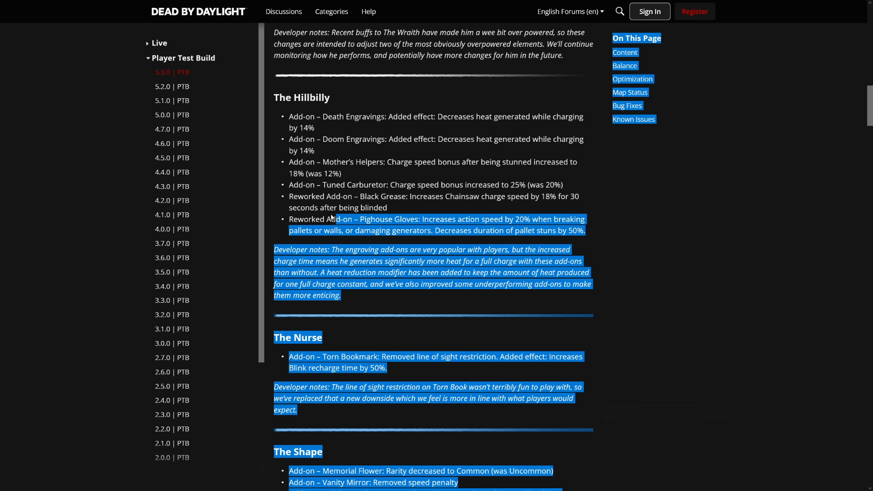
- Skim The Nurse's Blink recharge increase and continue down to The Shape, The Hag and The Pig
scroll(down, 3)
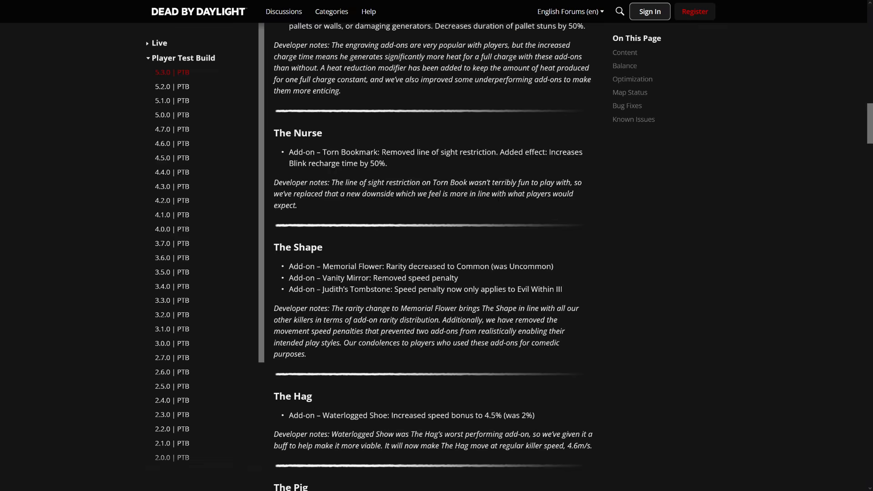
mouse_move(360, 161)
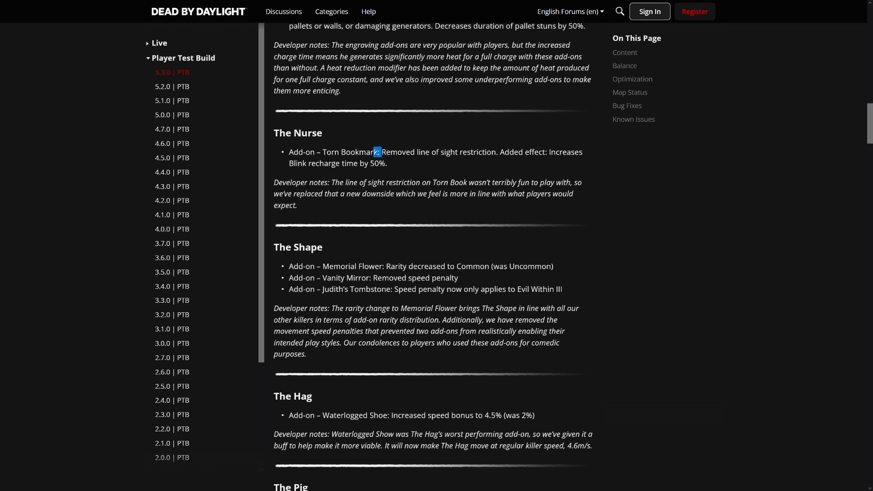
drag(376, 152, 495, 152)
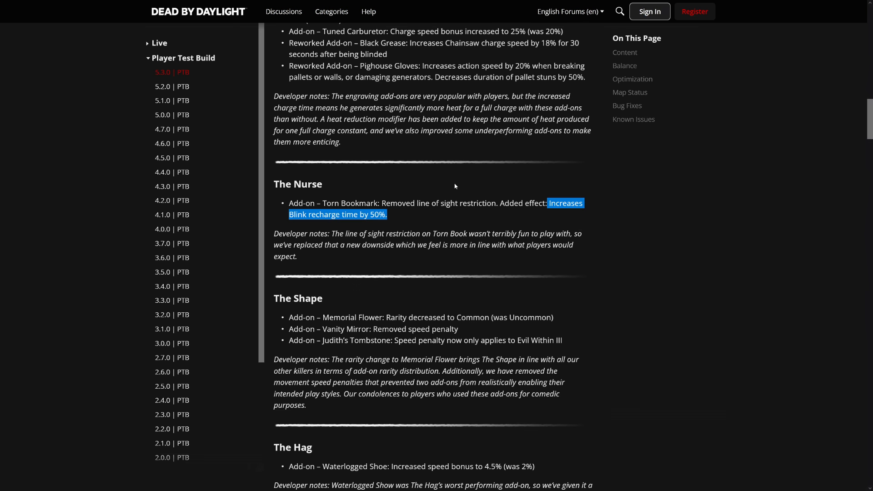
scroll(down, 3)
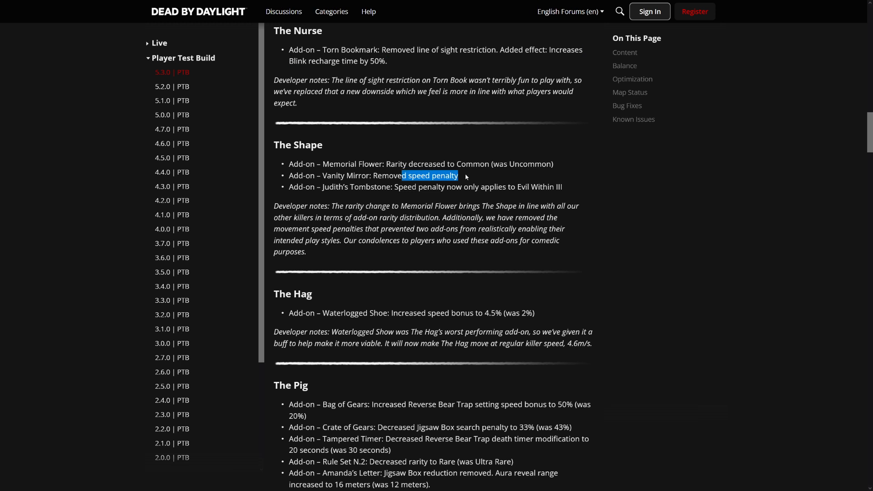
drag(456, 175, 377, 175)
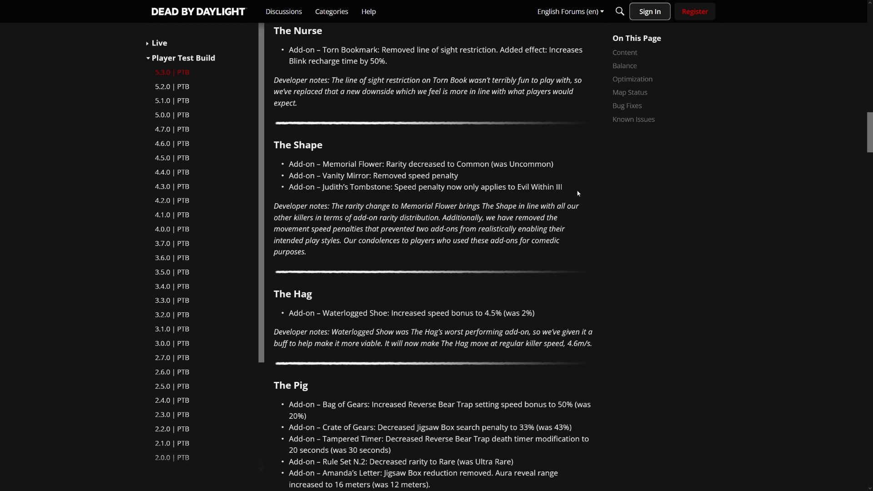
mouse_move(531, 196)
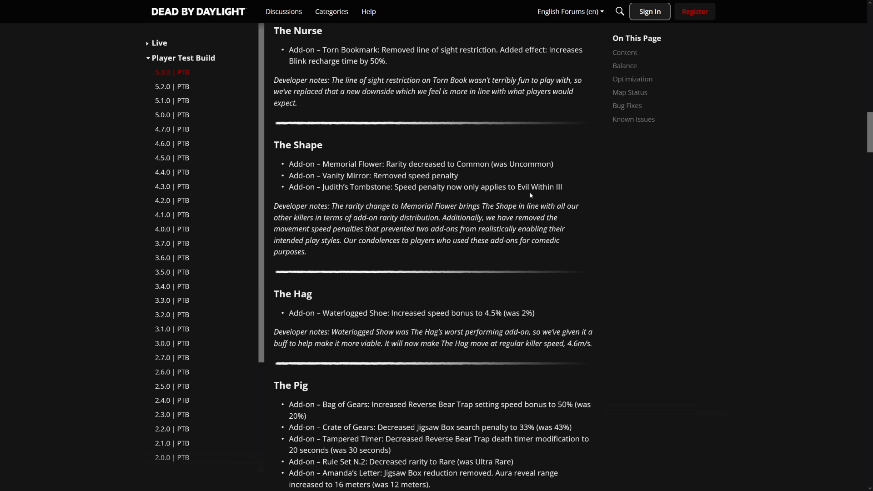
scroll(down, 3)
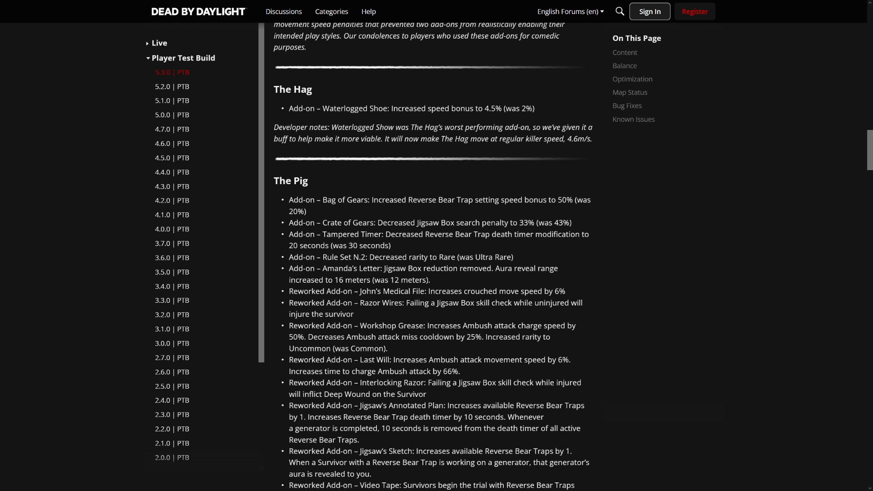
mouse_move(413, 120)
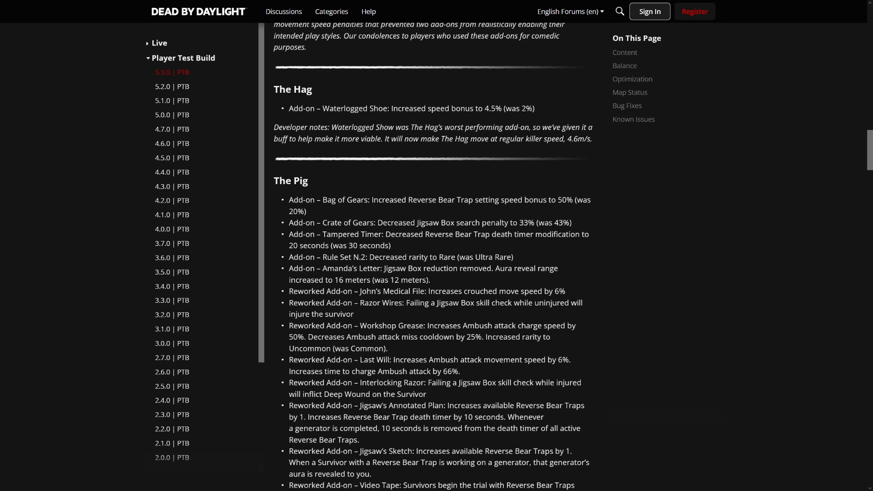
mouse_move(509, 147)
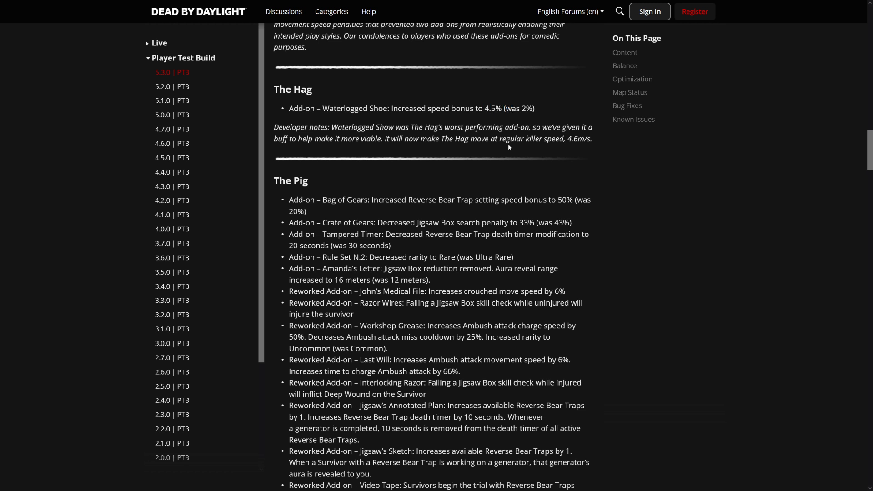
mouse_move(509, 148)
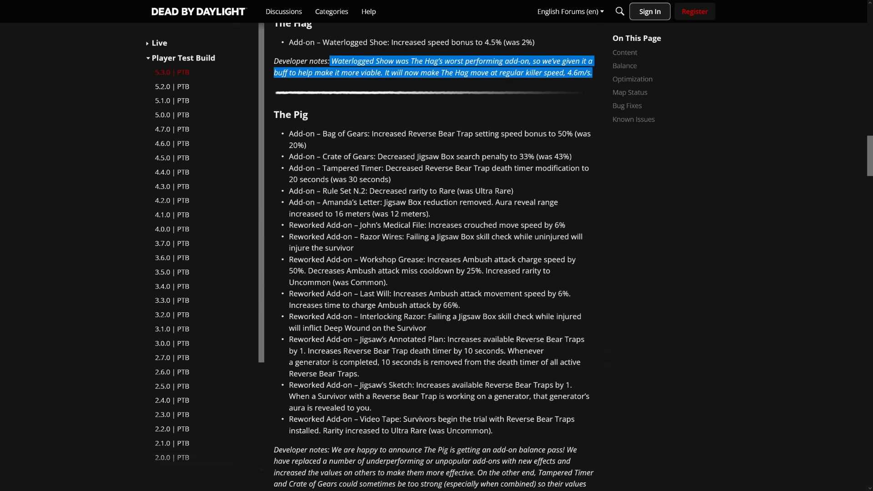
scroll(down, 3)
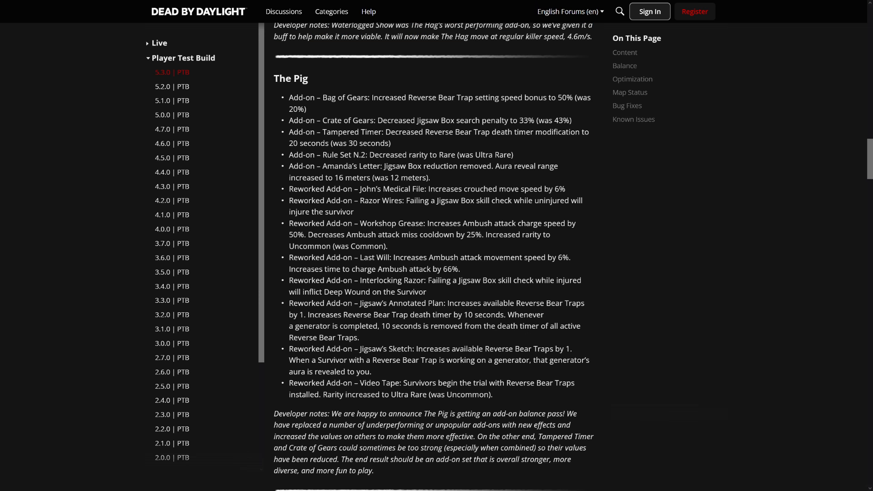
drag(371, 97, 547, 97)
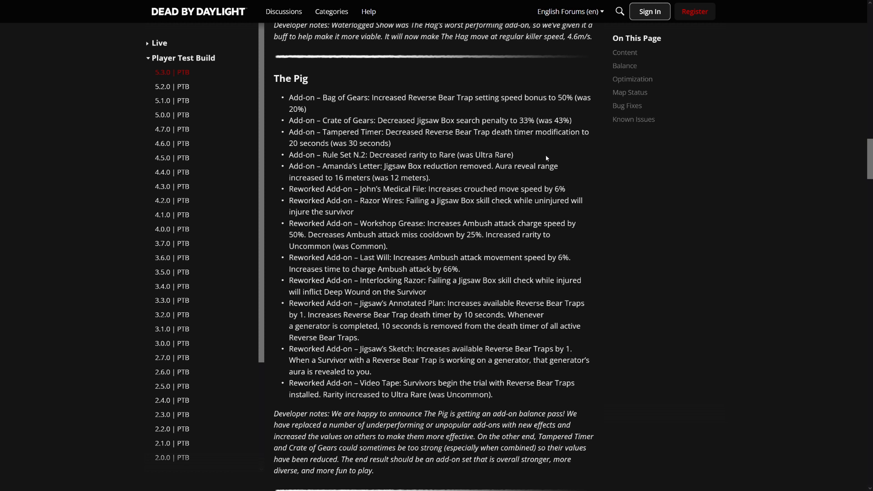
mouse_move(546, 158)
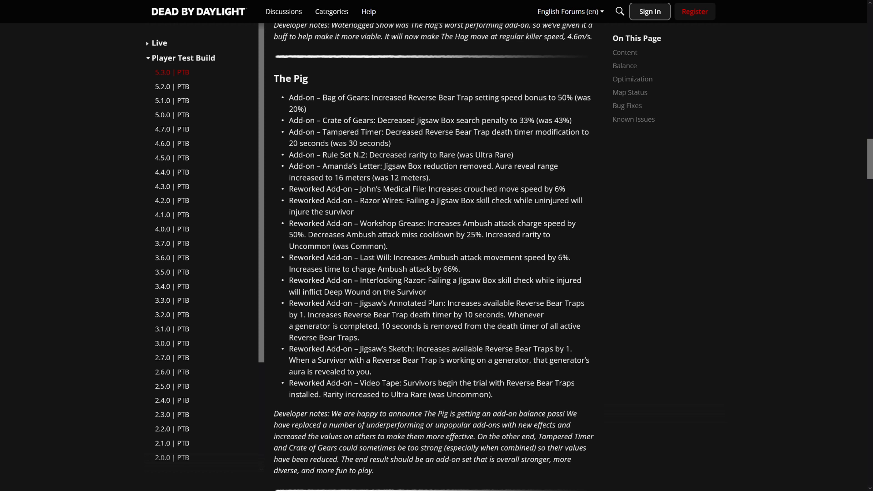
mouse_move(571, 154)
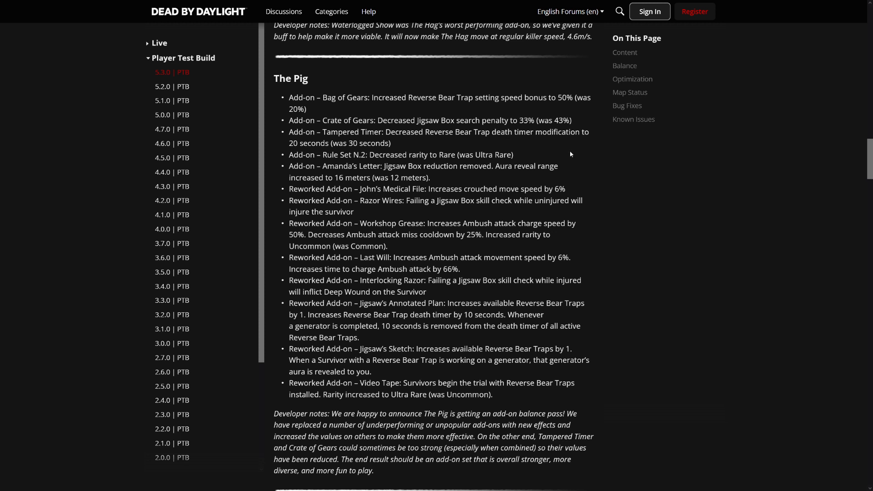
double_click(355, 144)
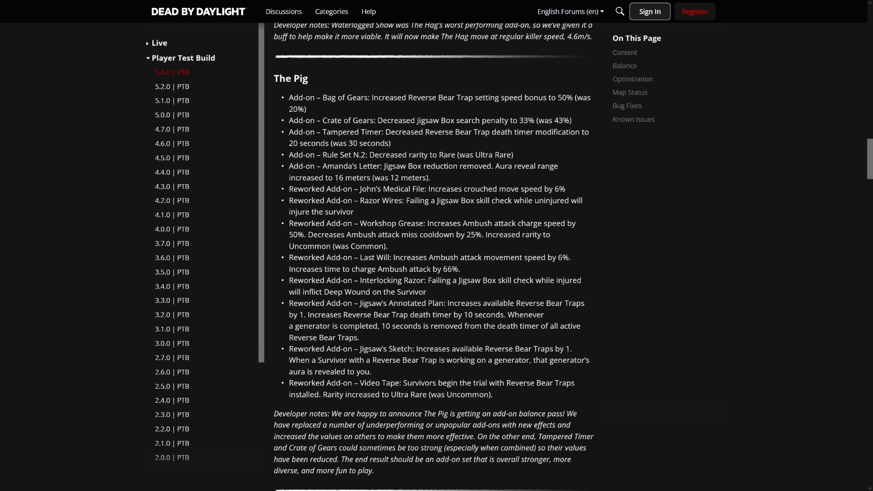
drag(367, 189, 466, 190)
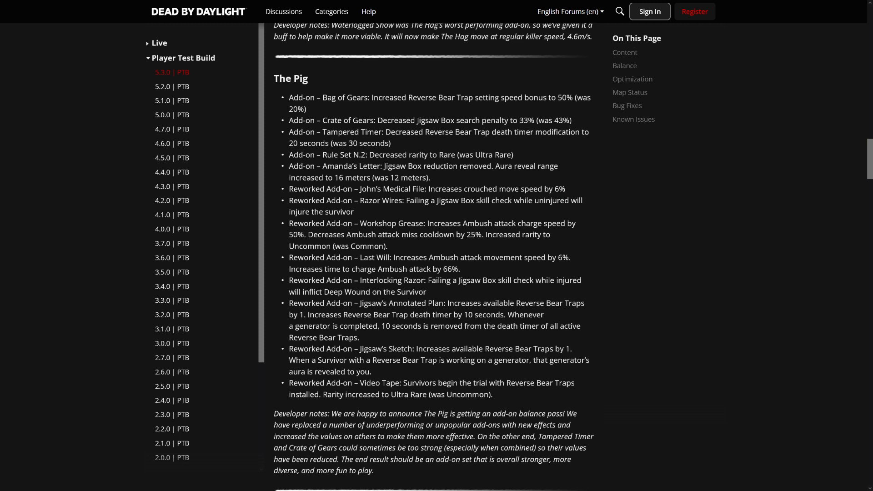
mouse_move(393, 213)
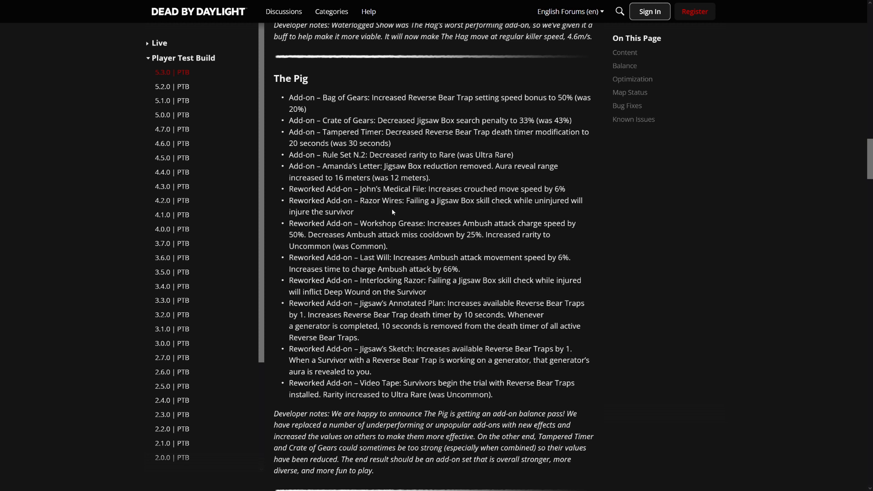
mouse_move(392, 211)
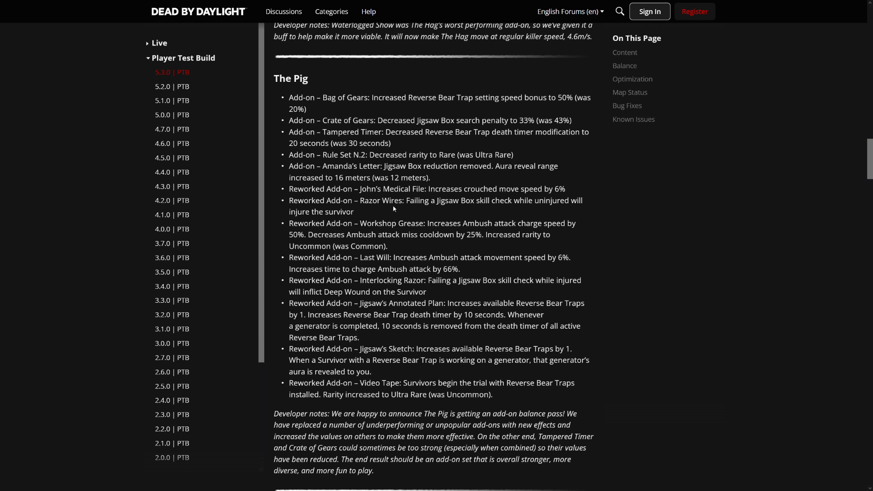
drag(362, 200, 436, 200)
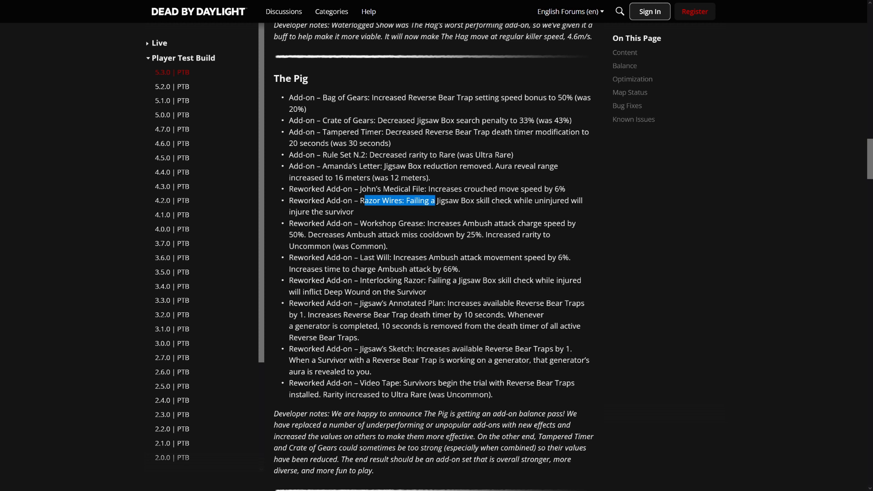
click(375, 218)
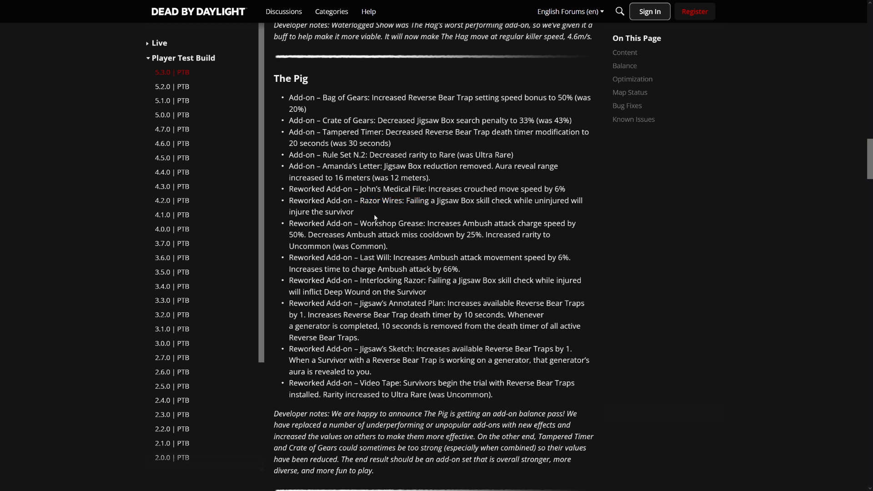
drag(363, 200, 352, 212)
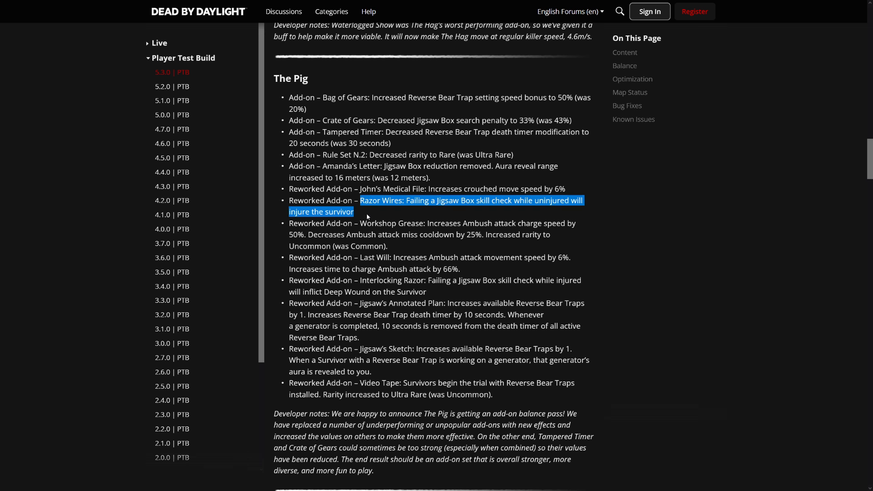
mouse_move(362, 213)
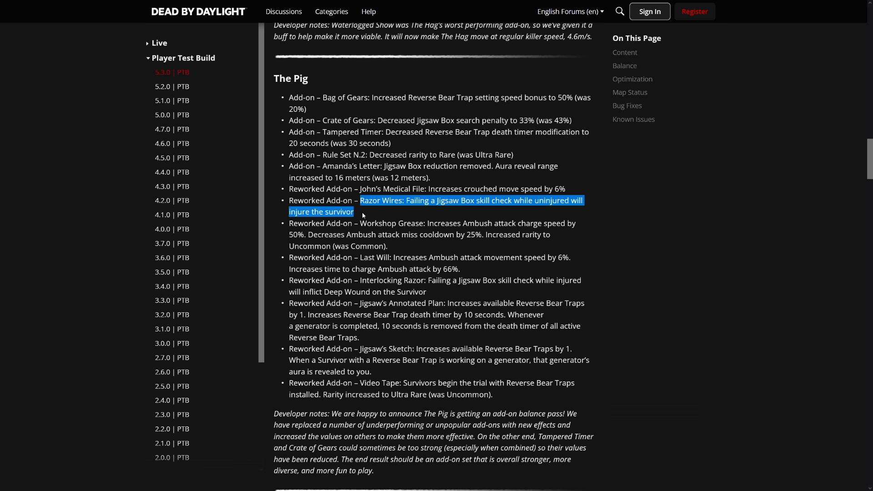
click(431, 232)
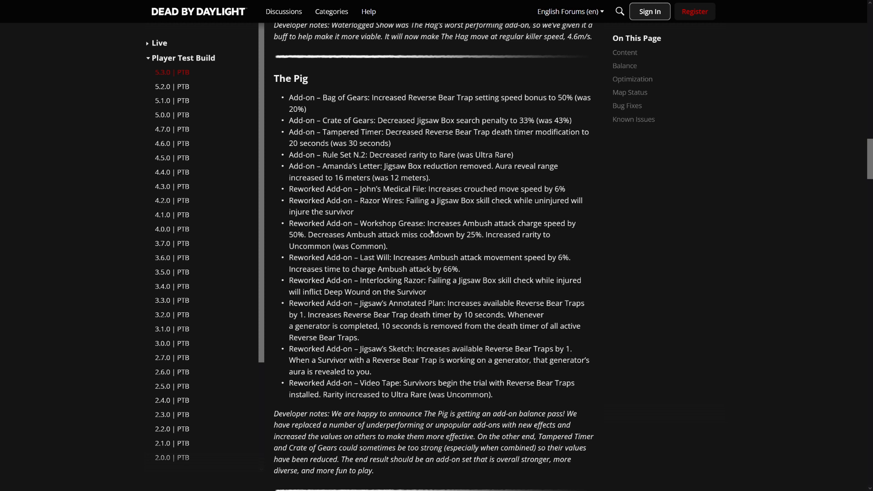
mouse_move(562, 291)
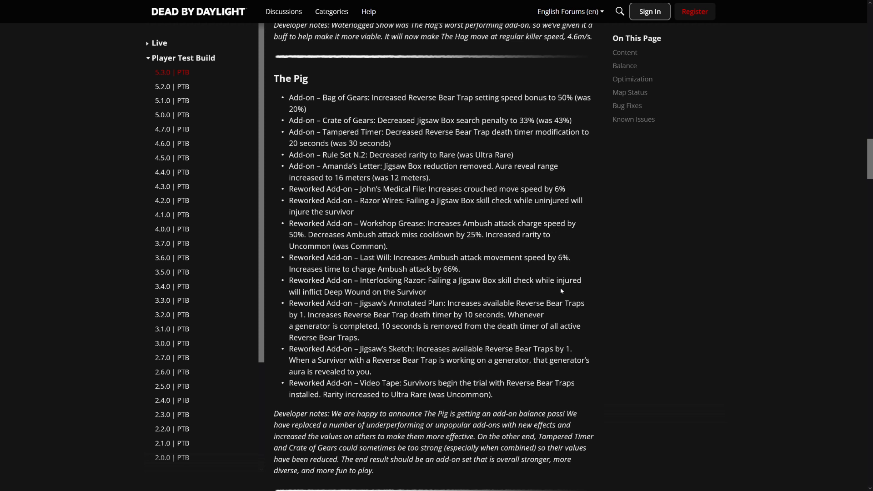
mouse_move(379, 243)
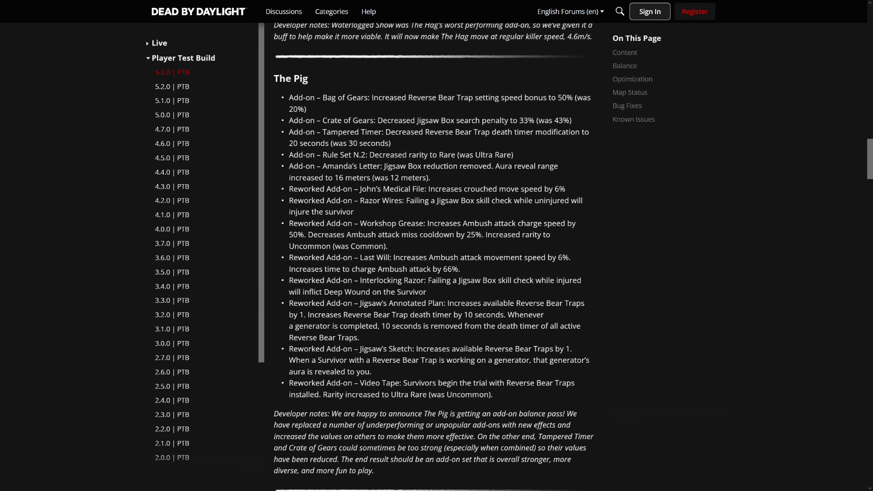
drag(428, 224, 389, 247)
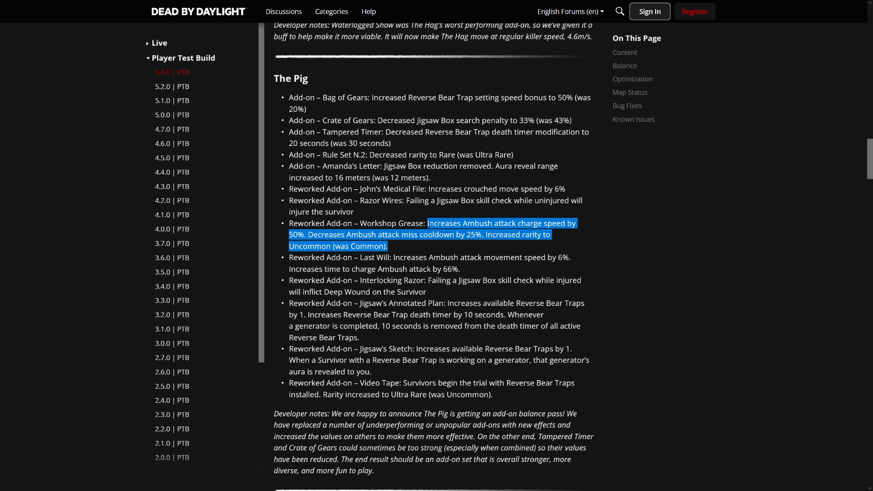
mouse_move(468, 245)
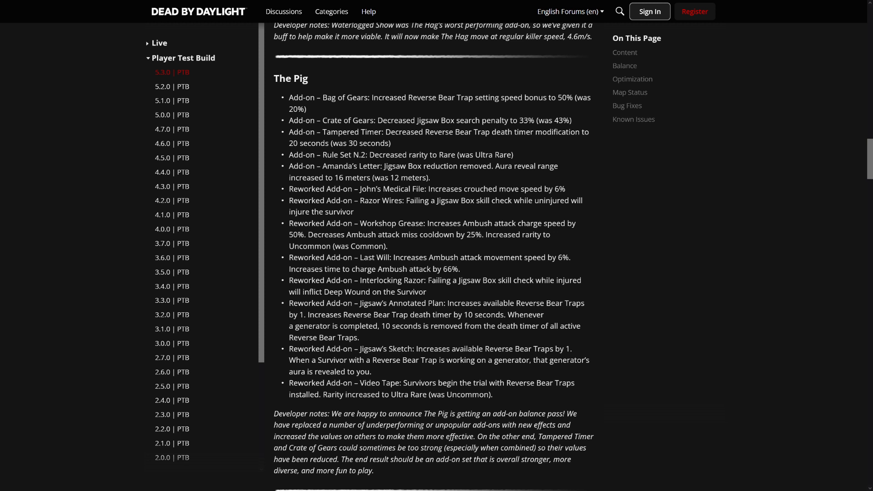
drag(350, 235, 477, 234)
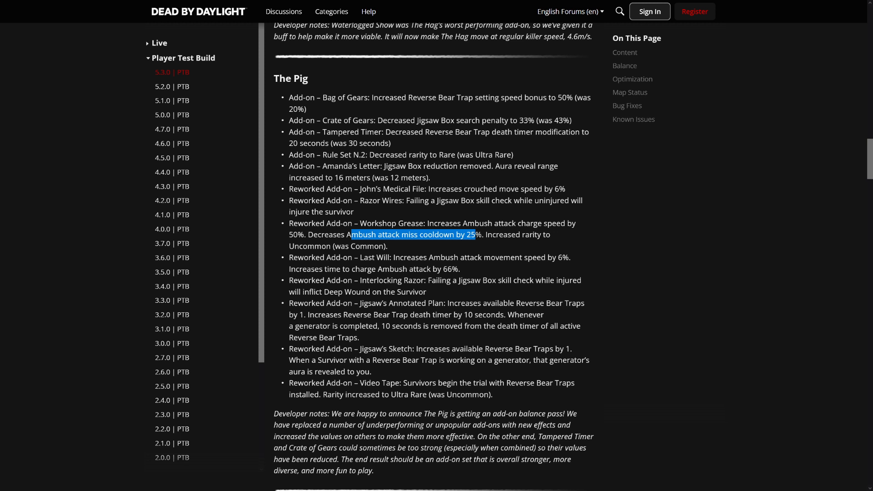
mouse_move(431, 252)
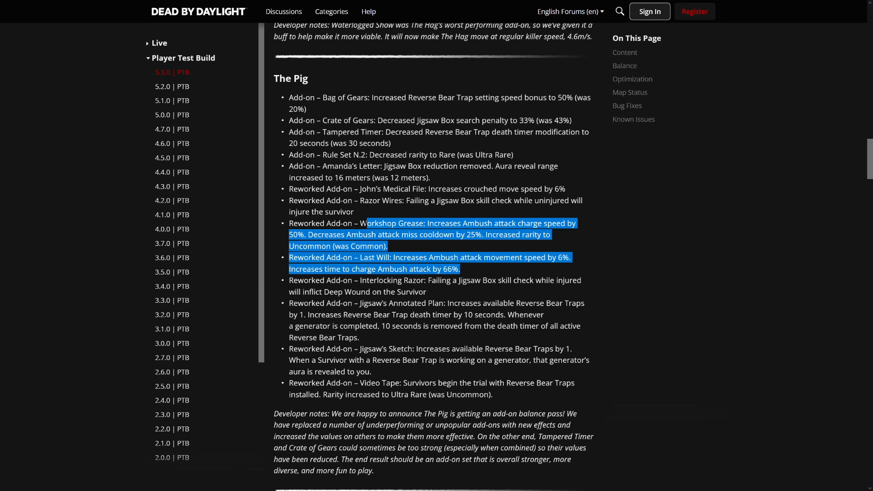
click(464, 269)
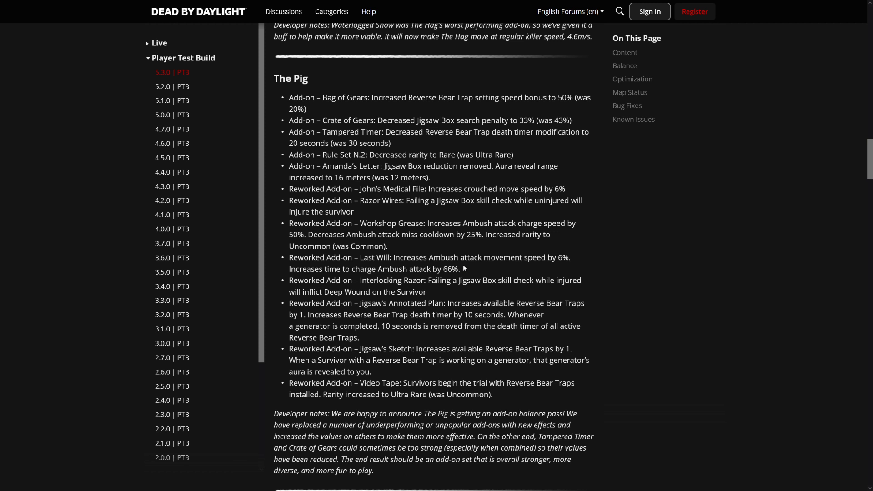
mouse_move(480, 291)
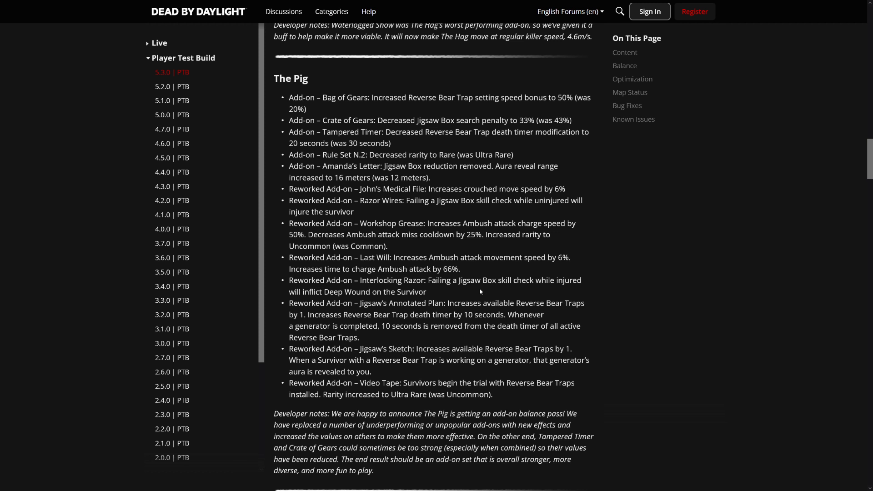
drag(289, 269, 460, 268)
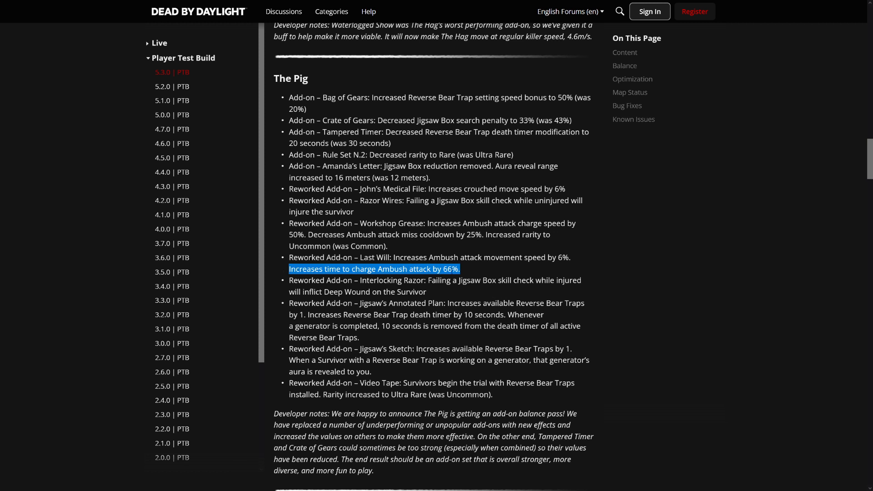
drag(460, 269, 392, 258)
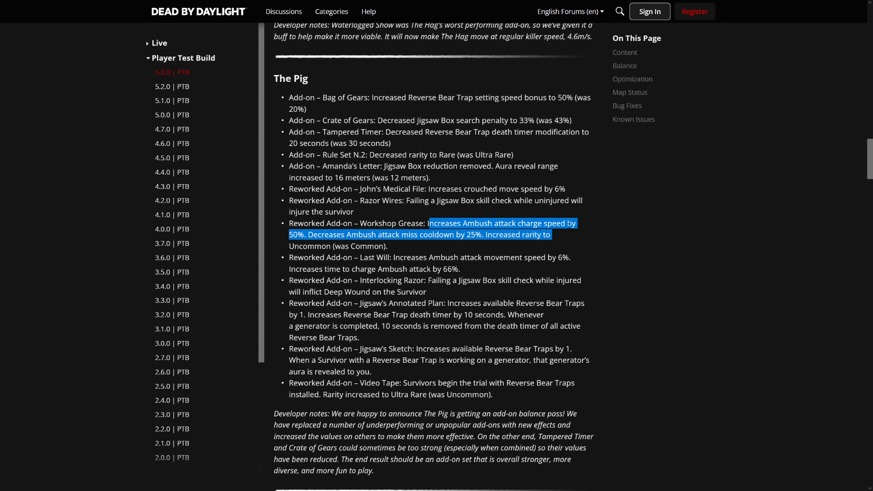
click(460, 271)
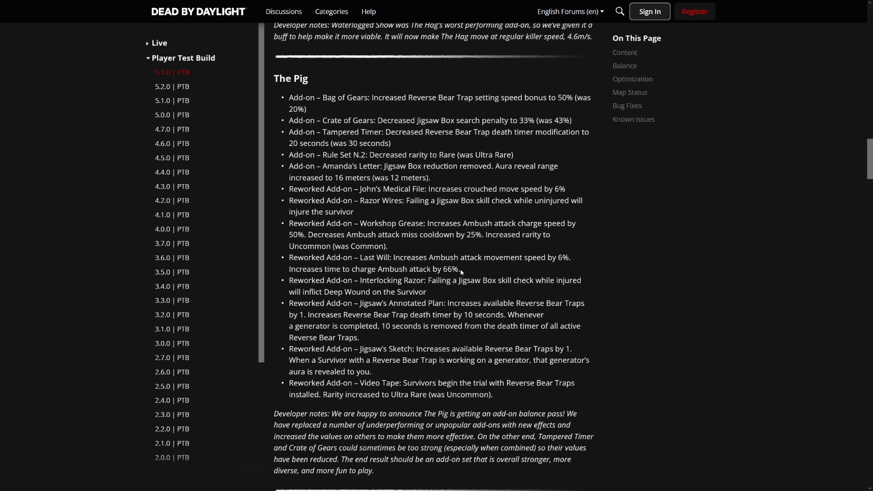
drag(371, 257, 459, 269)
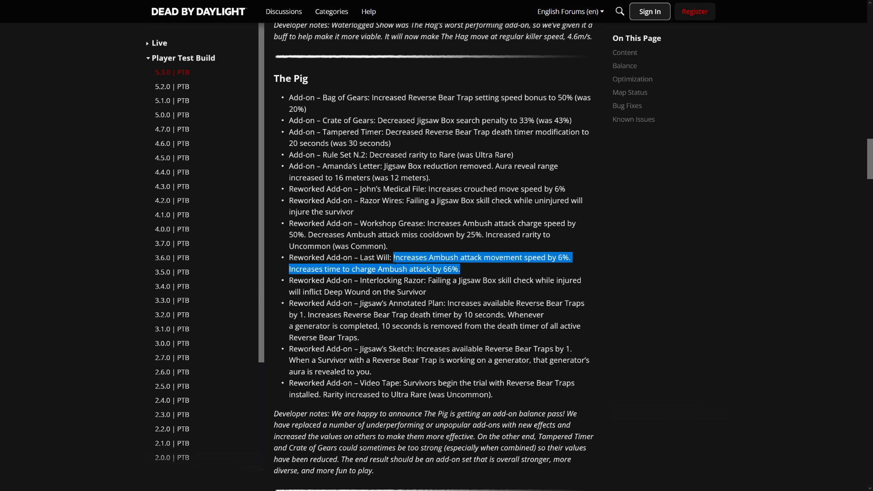
click(460, 302)
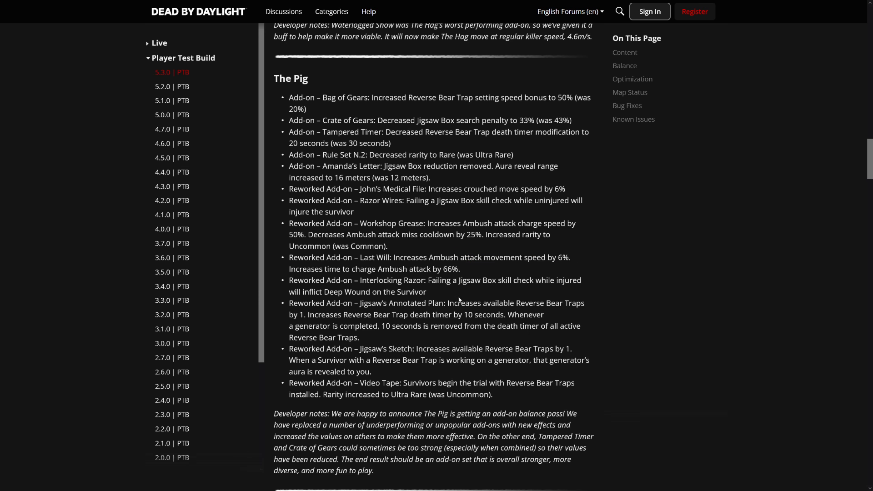
mouse_move(459, 300)
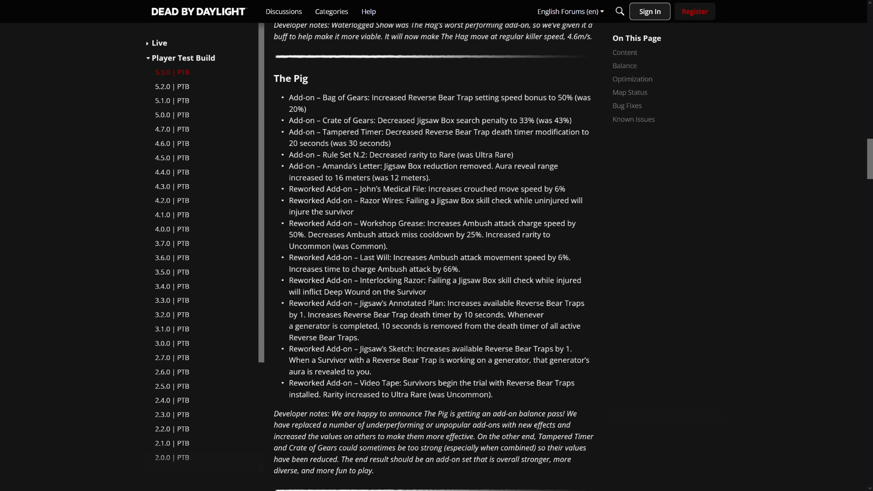
mouse_move(458, 291)
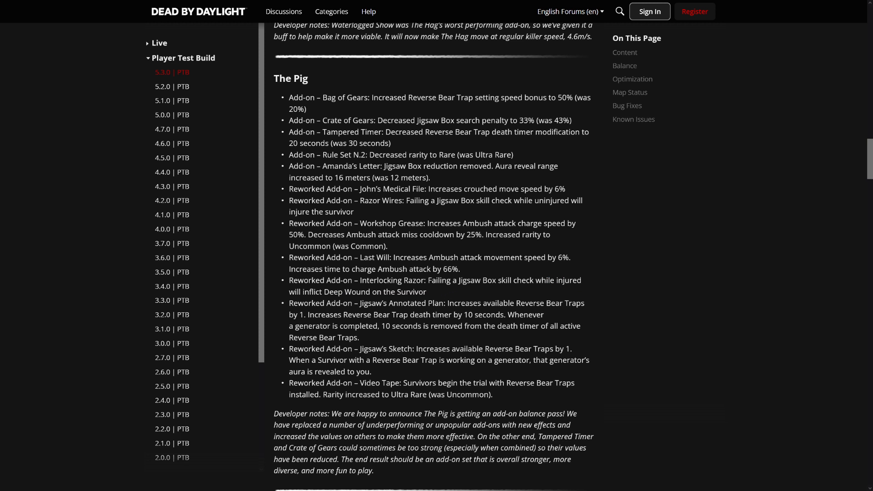
mouse_move(407, 336)
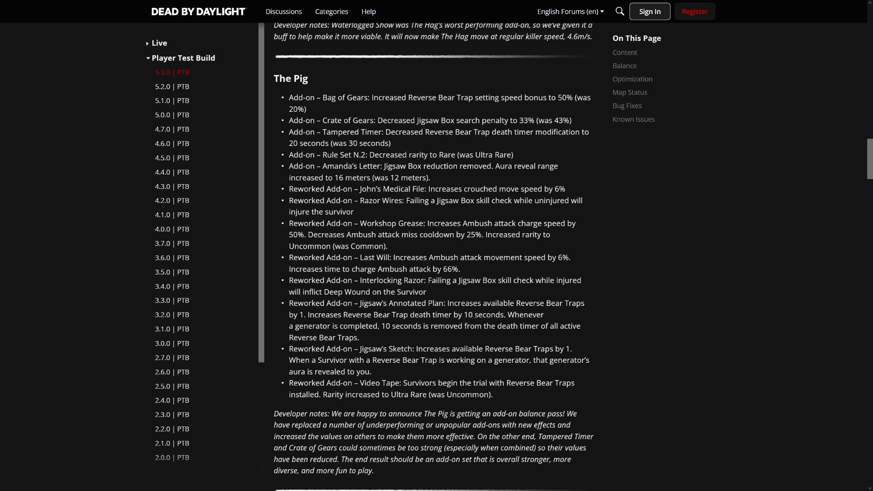
mouse_move(479, 342)
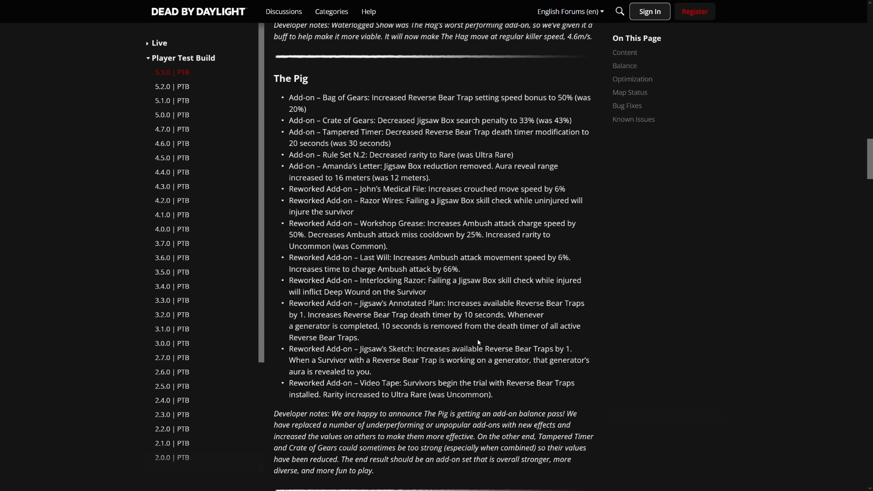
mouse_move(510, 341)
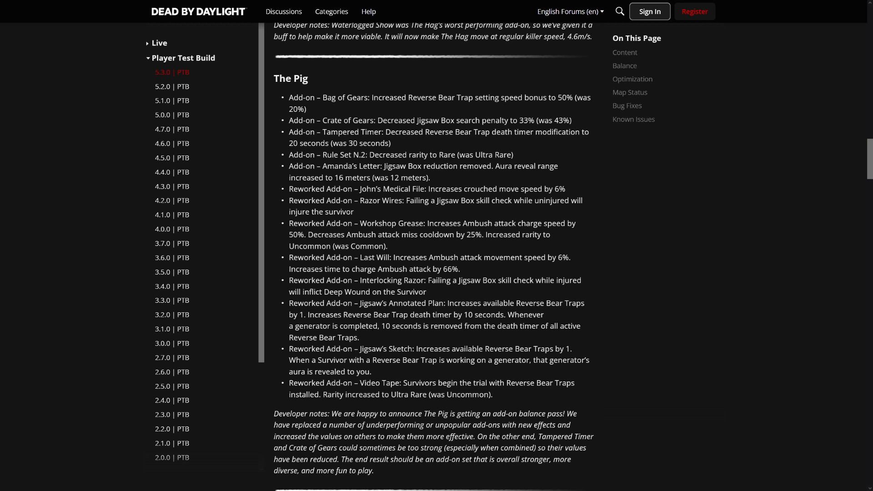
drag(383, 326, 360, 337)
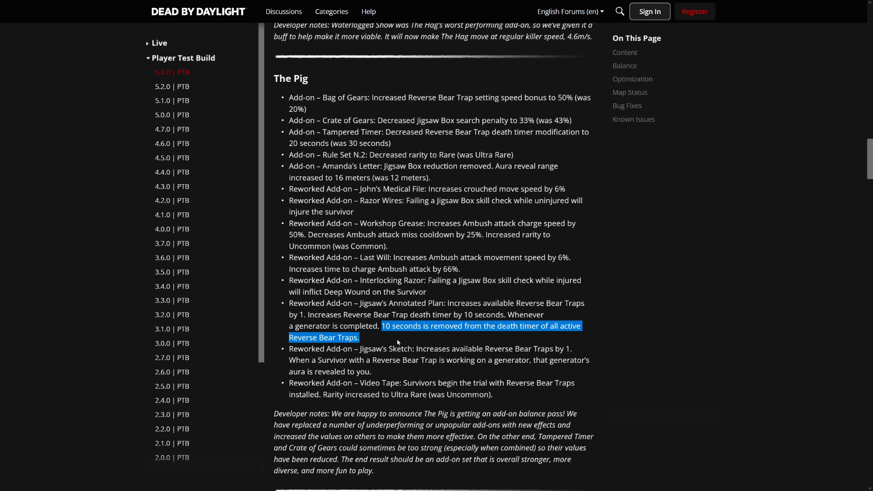
mouse_move(378, 345)
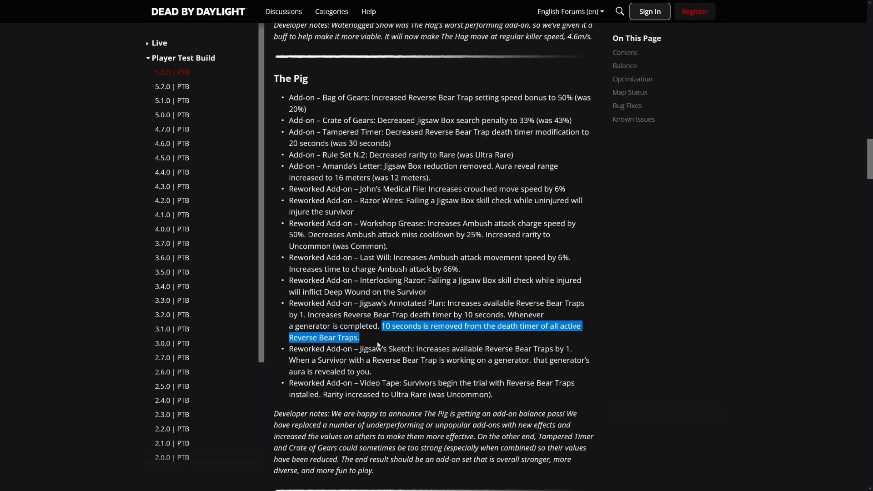
mouse_move(379, 344)
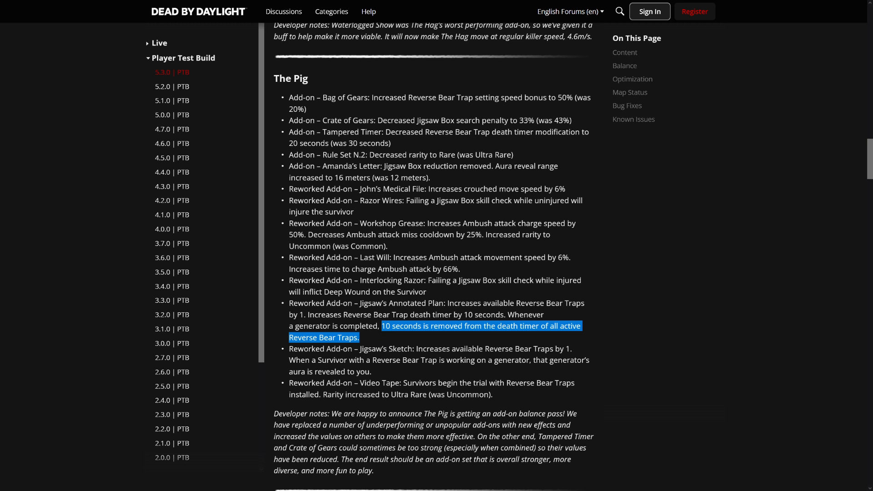
mouse_move(381, 372)
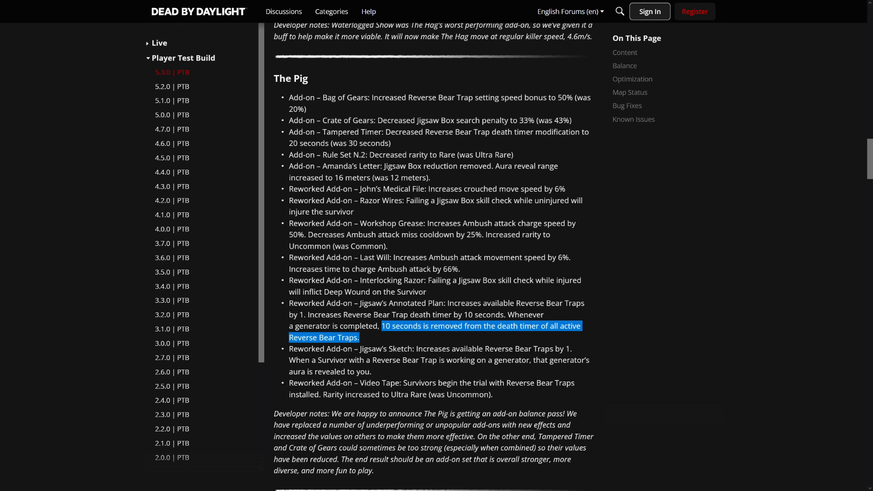
mouse_move(385, 380)
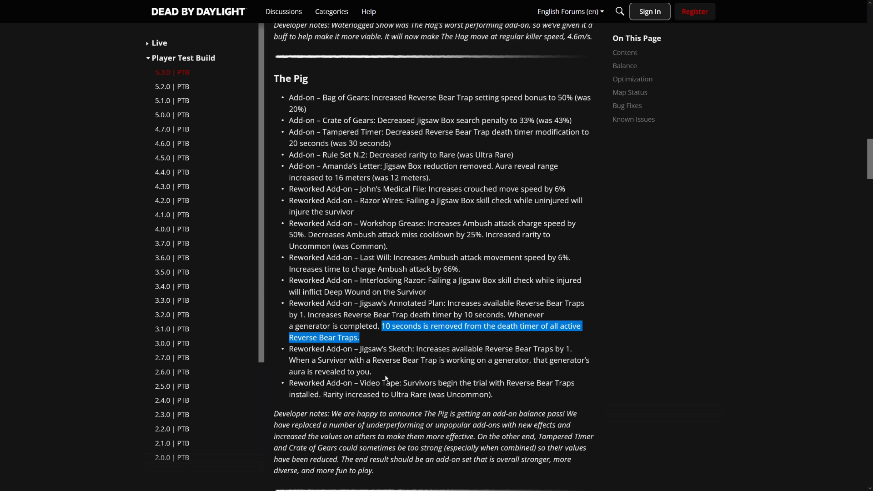
mouse_move(400, 374)
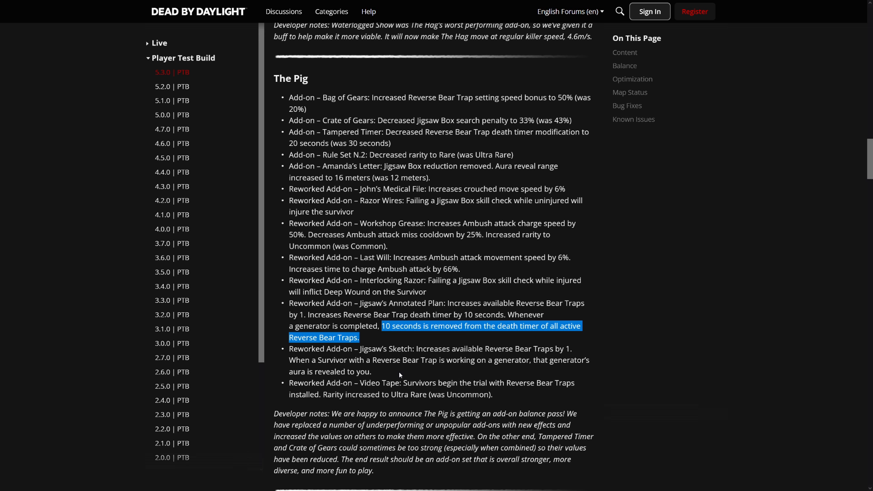
click(400, 375)
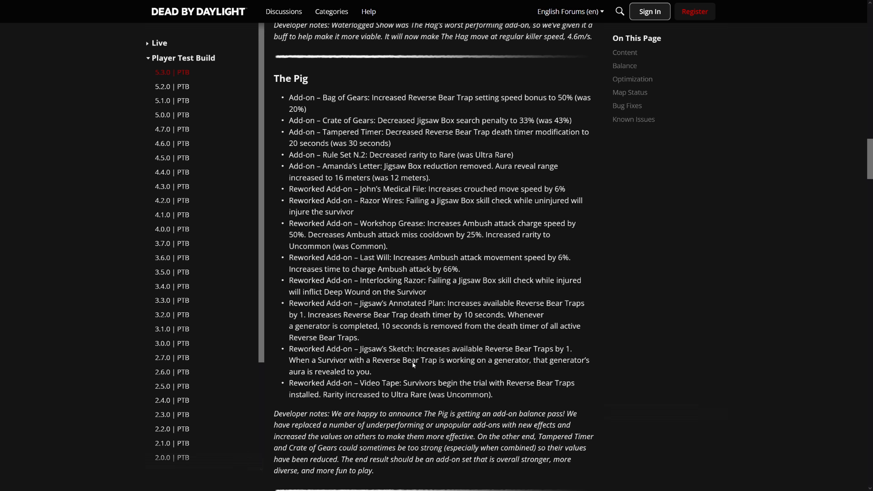
drag(289, 360, 372, 371)
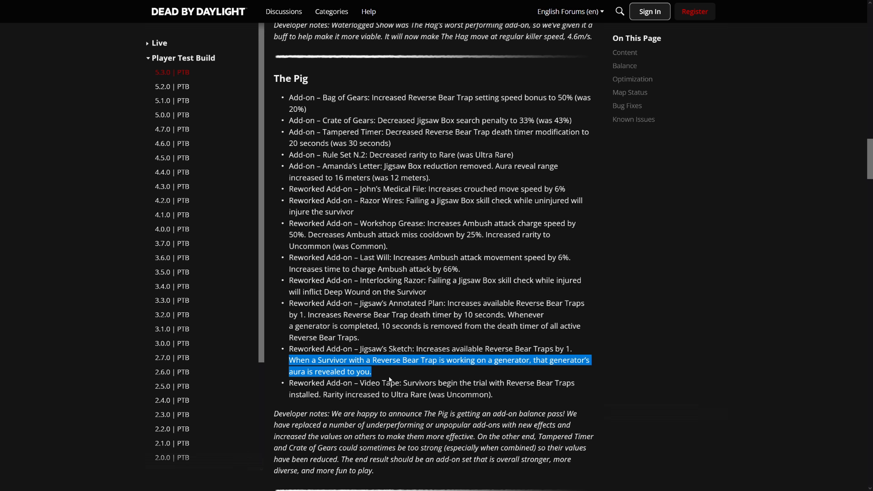
mouse_move(384, 375)
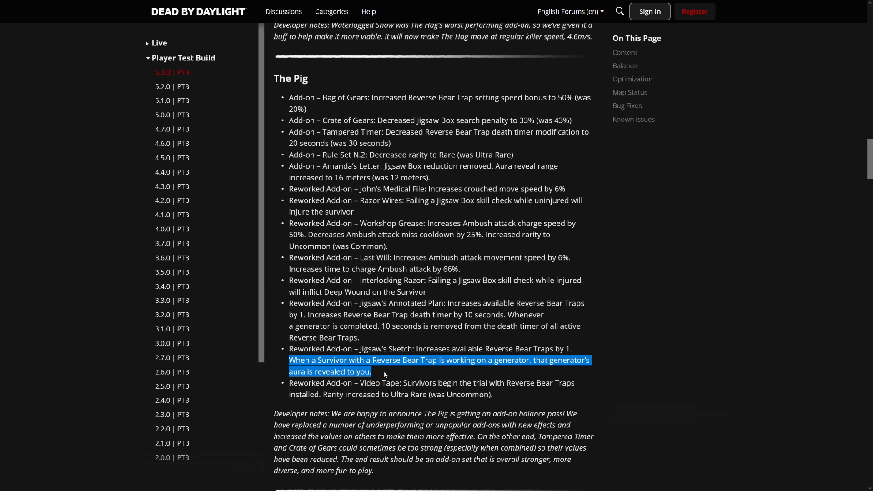
click(385, 375)
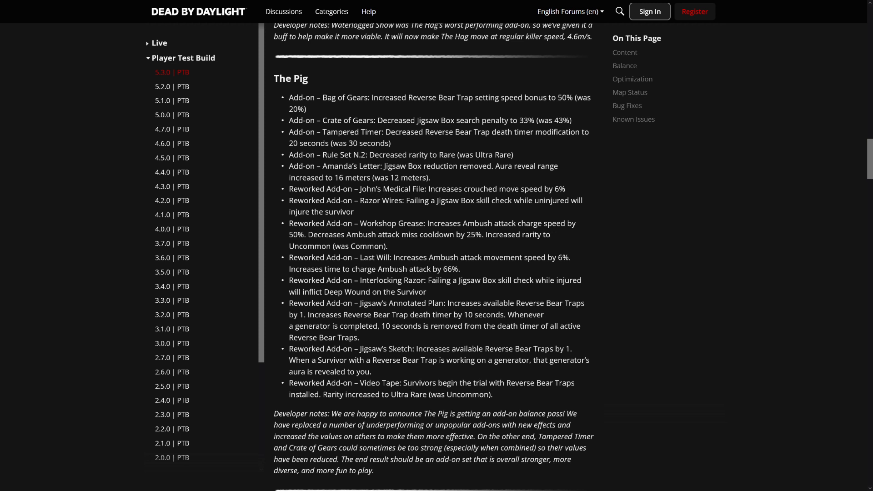
mouse_move(511, 396)
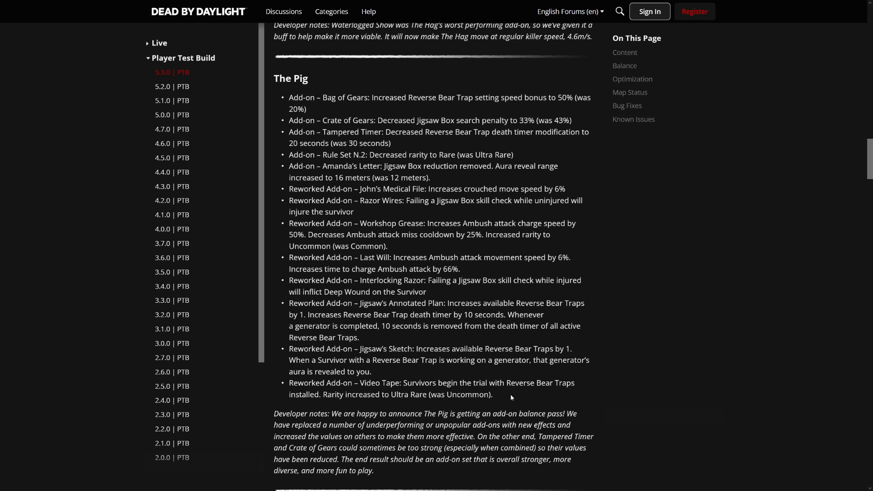
drag(376, 382, 492, 394)
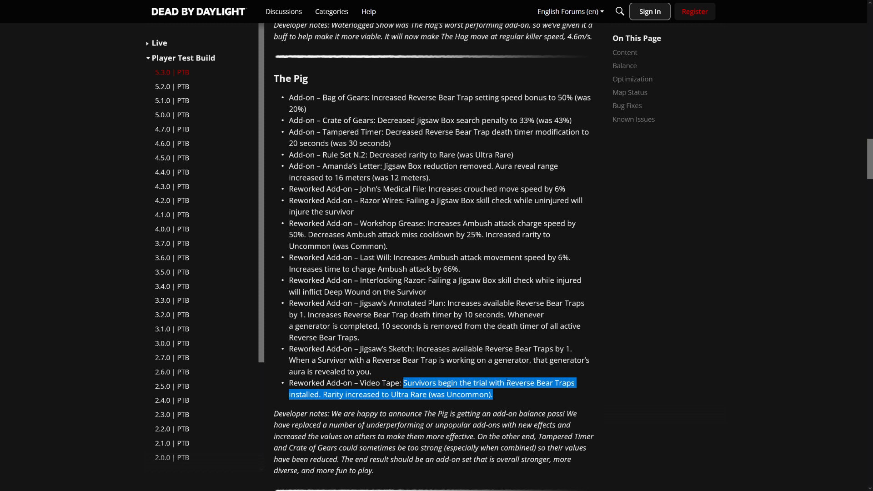
mouse_move(431, 373)
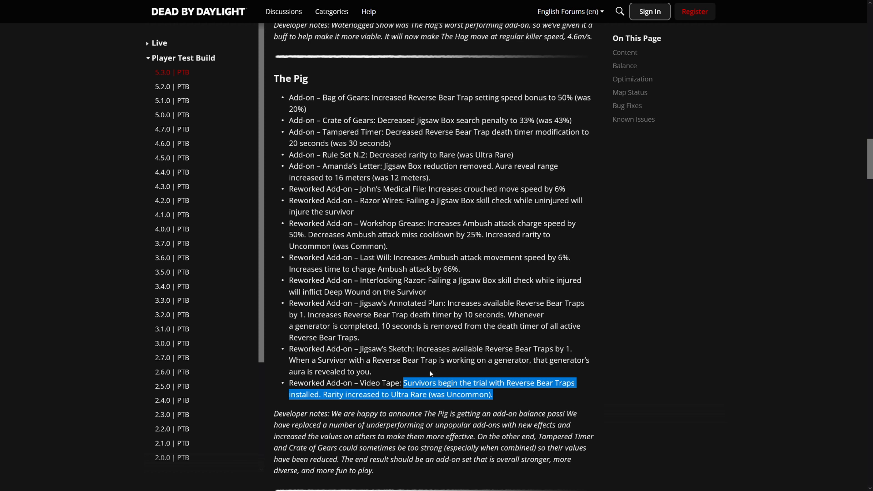
mouse_move(443, 381)
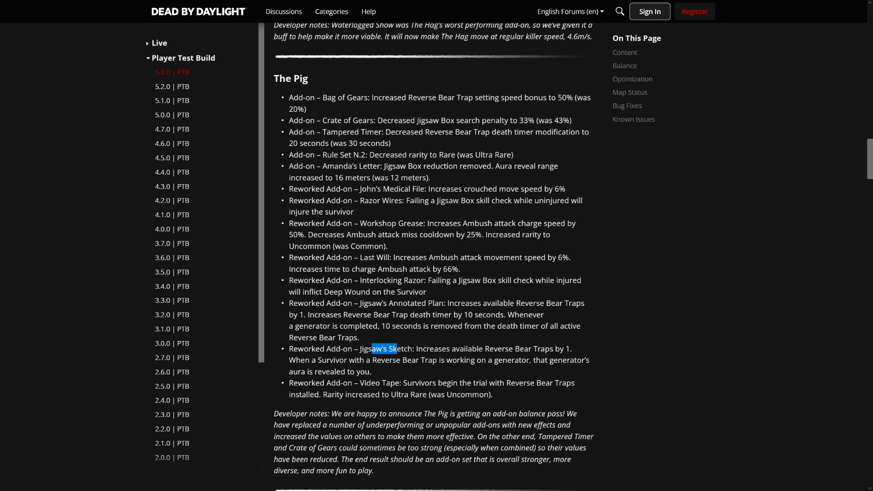
- Move into The Spirit's add-on list and skim the Wakizashi Saya description
scroll(down, 3)
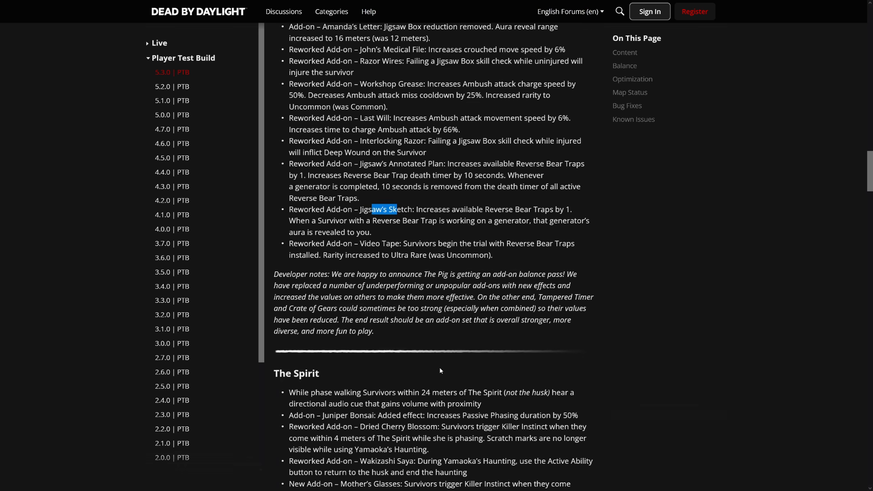
scroll(down, 3)
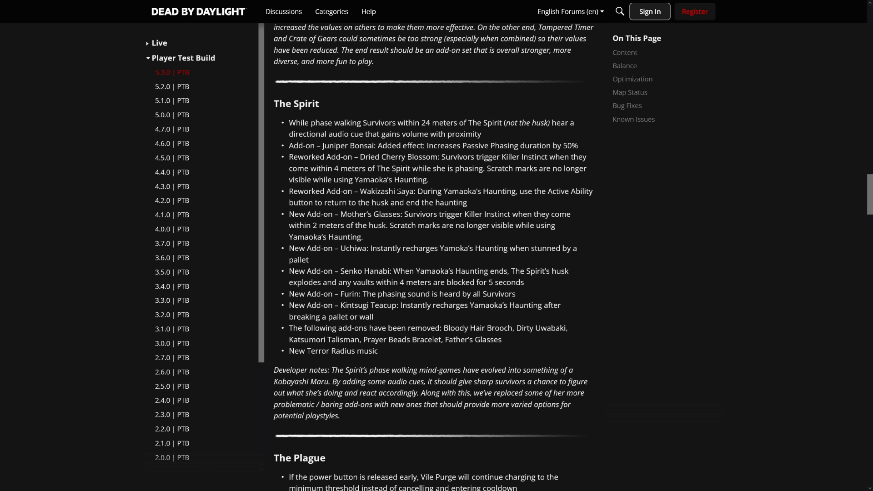
mouse_move(500, 261)
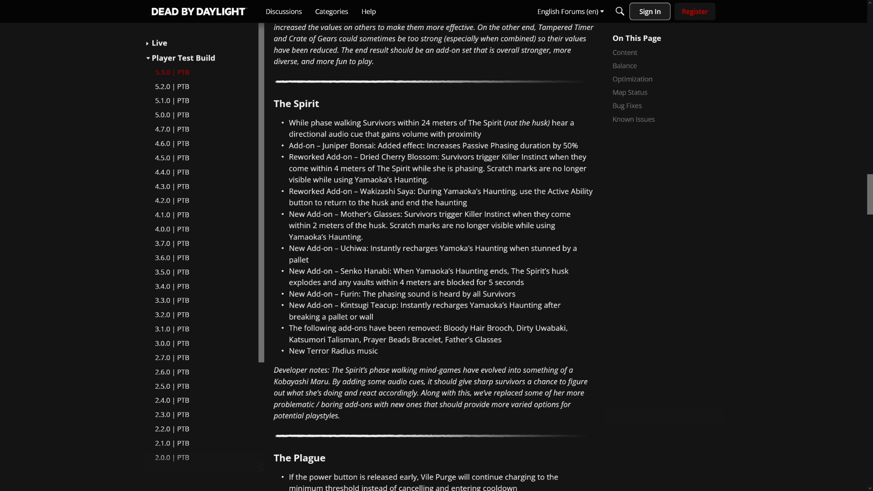
drag(361, 157, 585, 168)
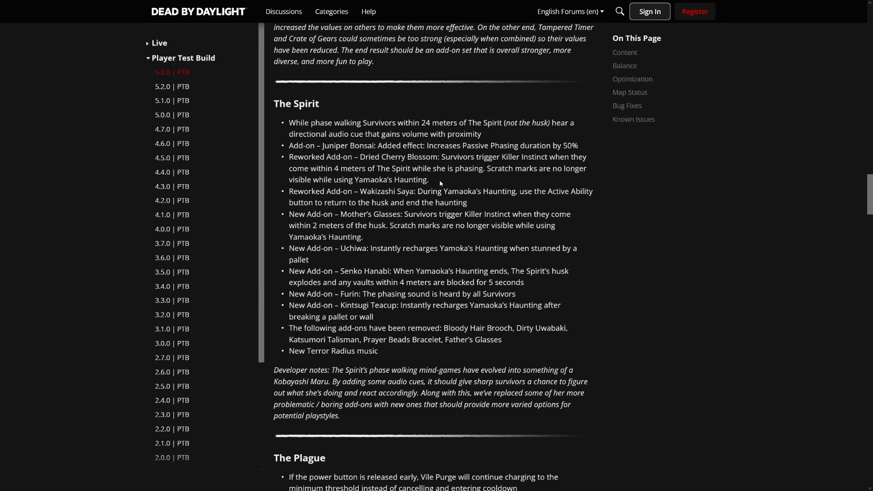
drag(401, 168, 429, 179)
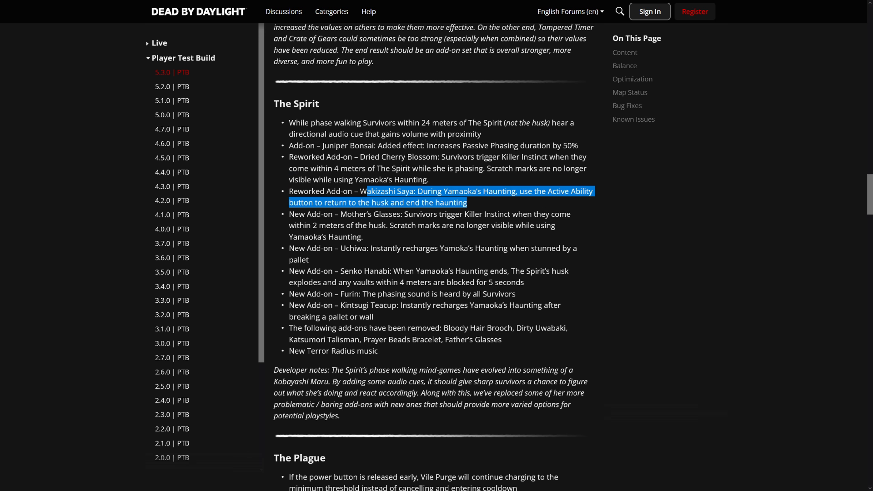
click(478, 209)
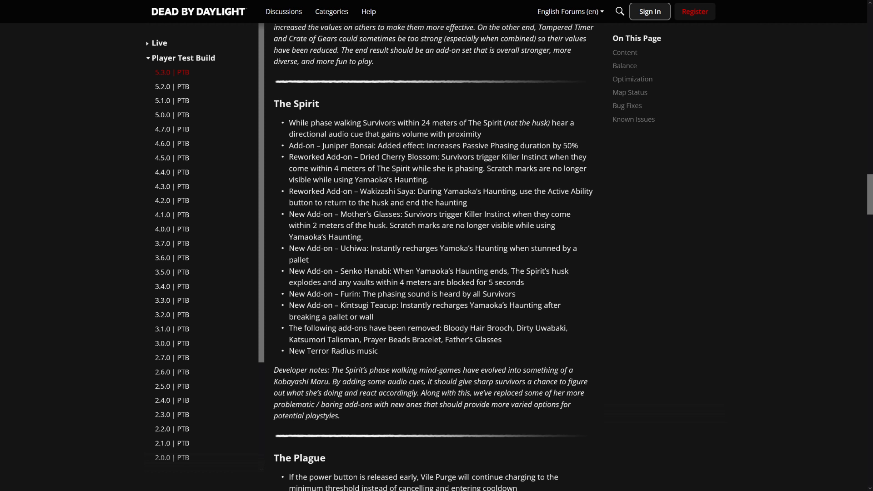
mouse_move(402, 242)
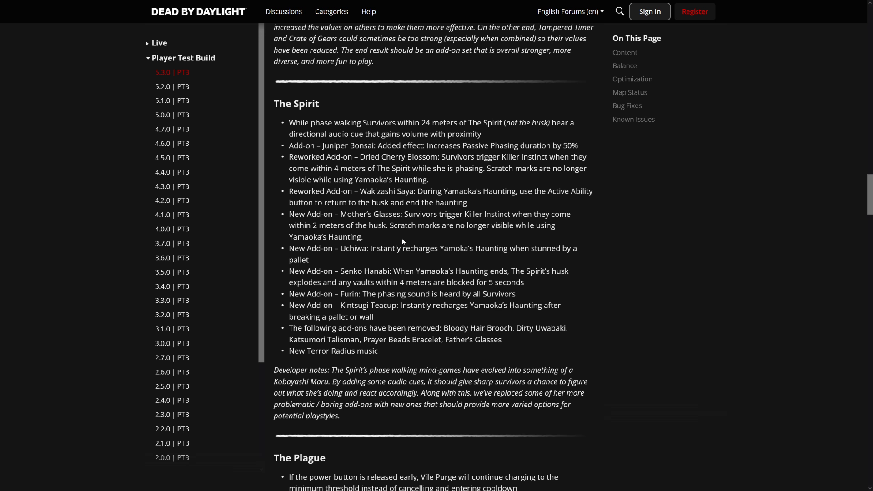
mouse_move(371, 262)
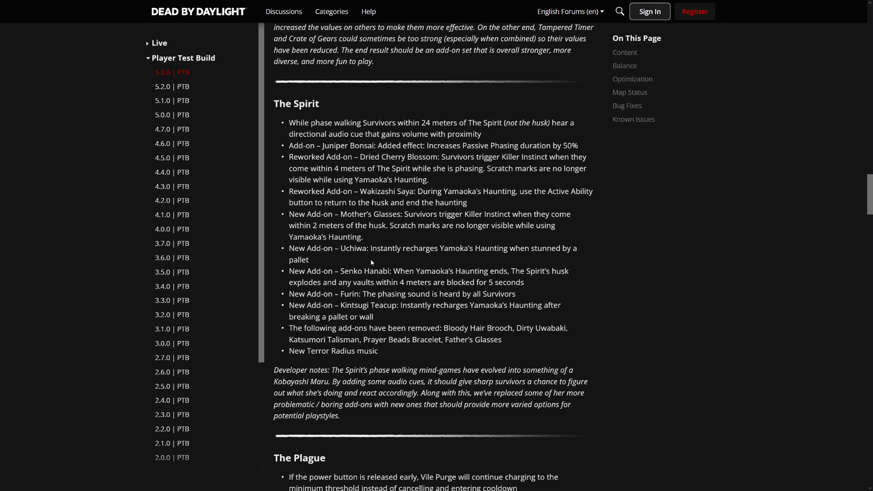
mouse_move(366, 266)
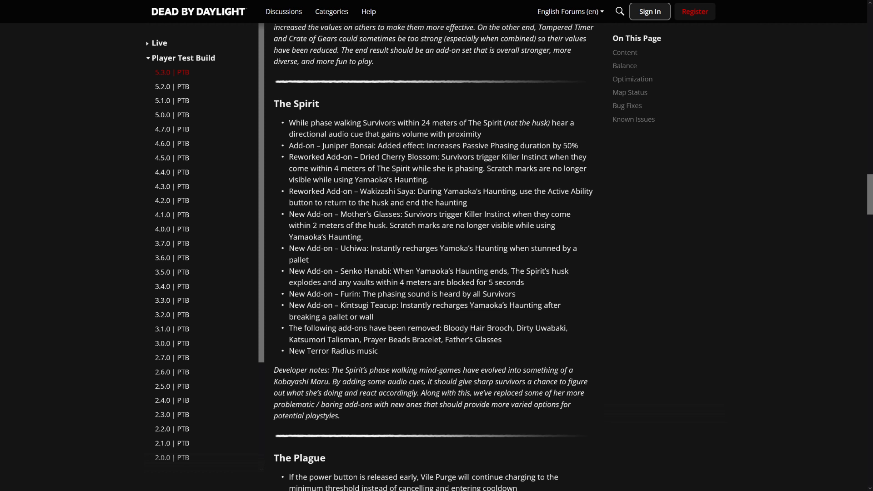
mouse_move(456, 262)
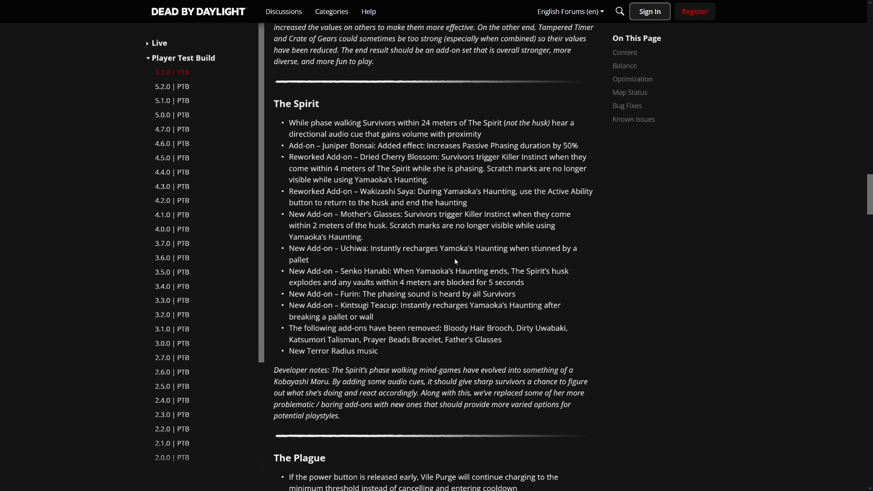
mouse_move(369, 265)
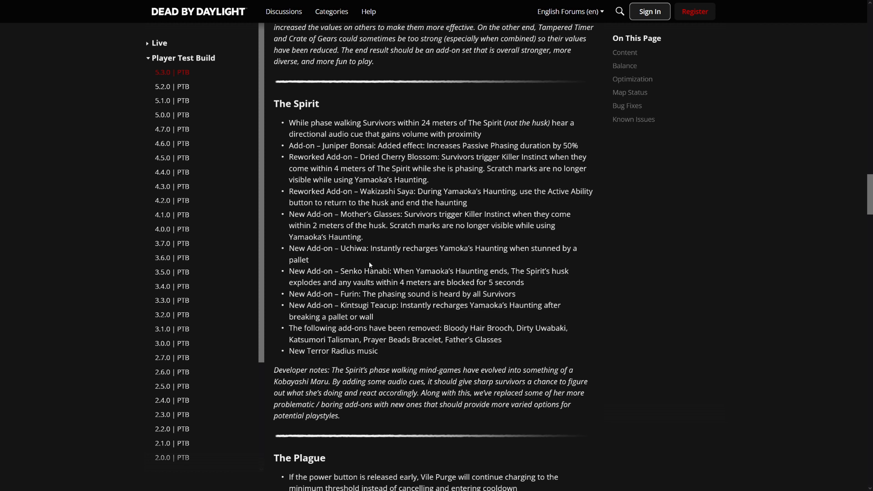
- Skim the Senko Hanabi, Furin and Bloody Hair Brooch add-ons, then continue down to The Plague
drag(340, 271, 401, 271)
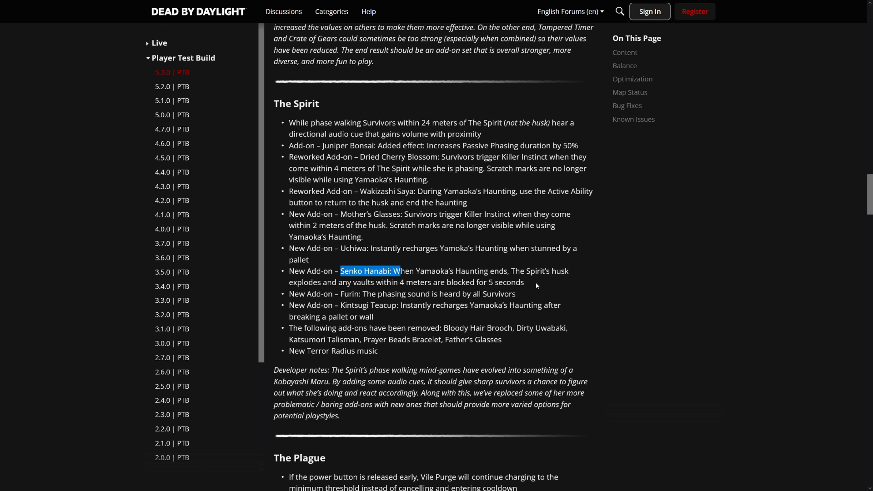
mouse_move(530, 284)
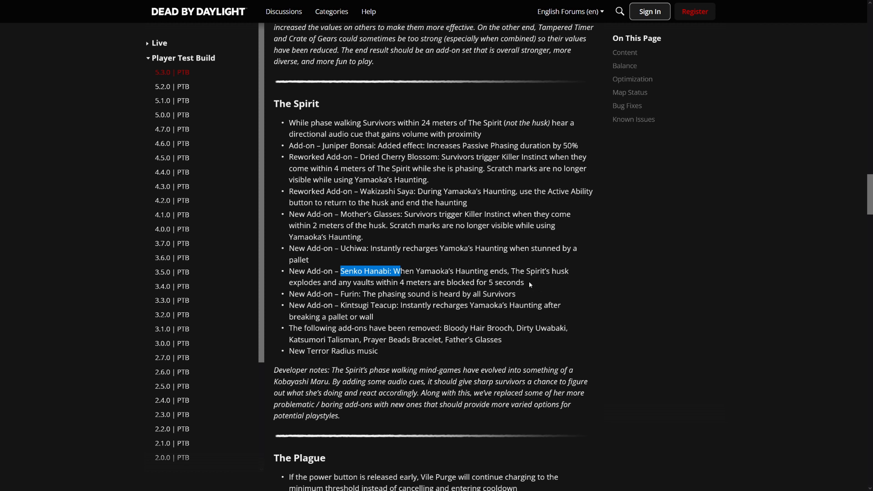
click(530, 284)
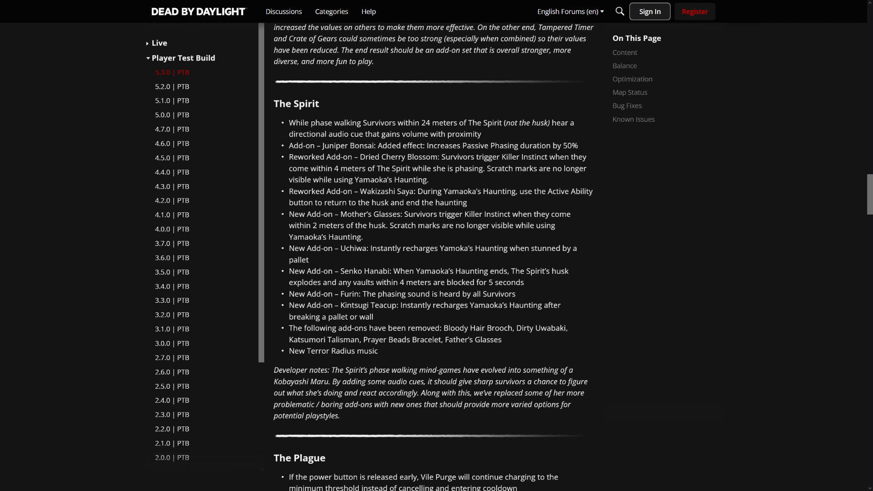
drag(341, 271, 504, 282)
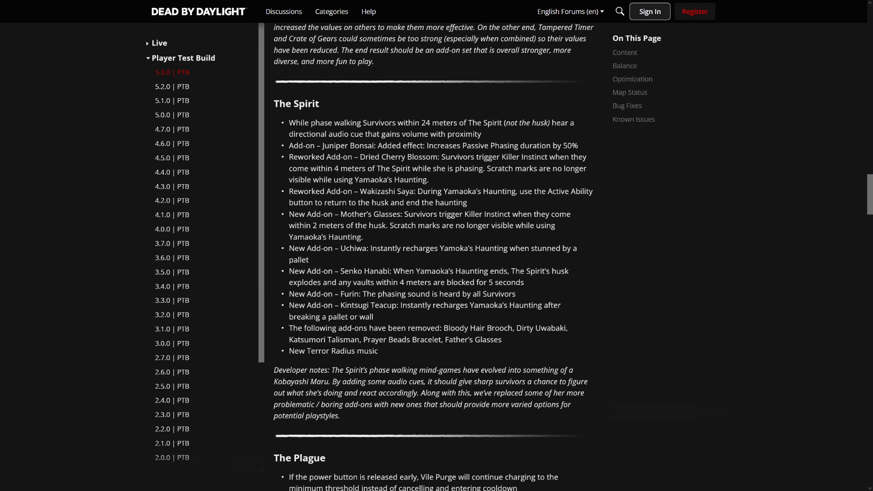
drag(339, 294, 516, 294)
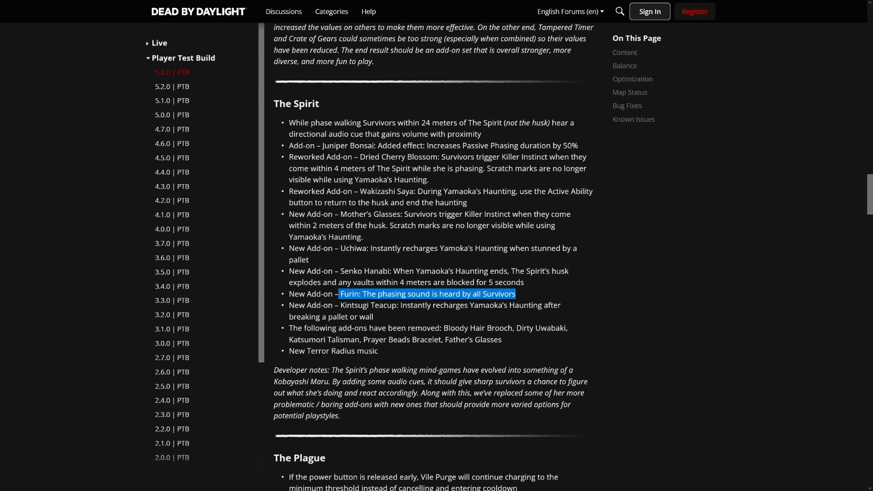
drag(514, 294, 414, 294)
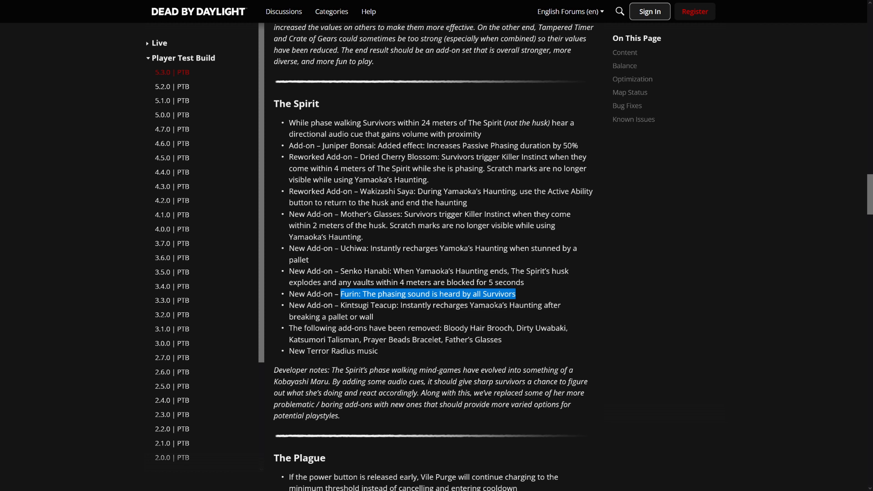
mouse_move(466, 317)
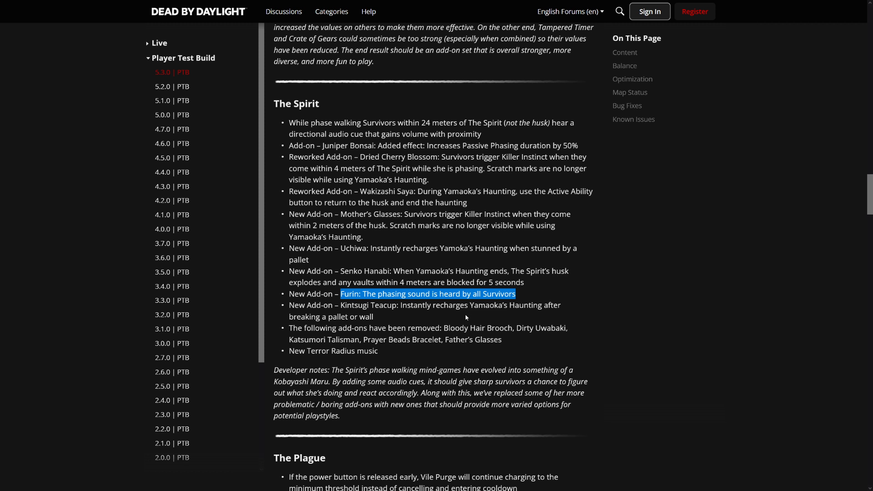
mouse_move(529, 323)
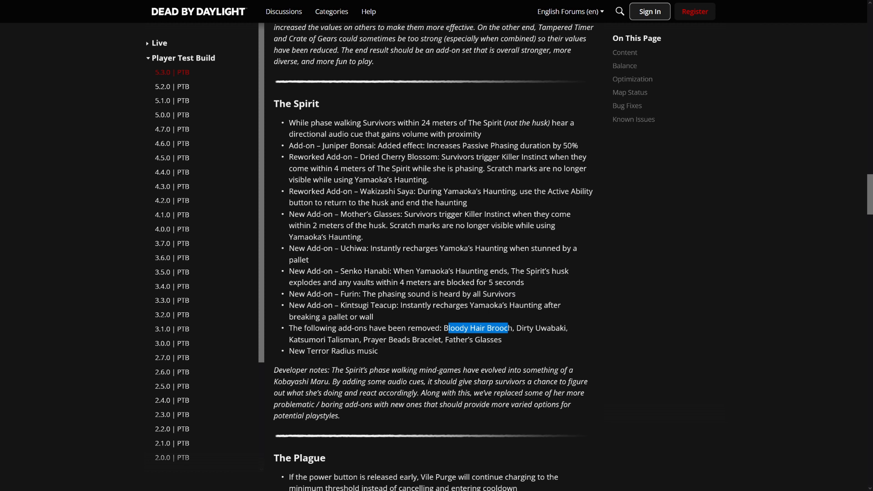
mouse_move(467, 353)
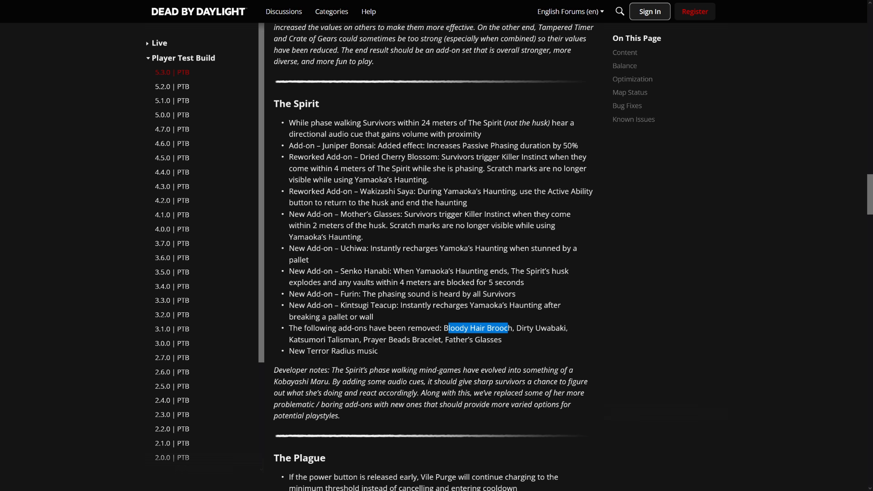
click(418, 364)
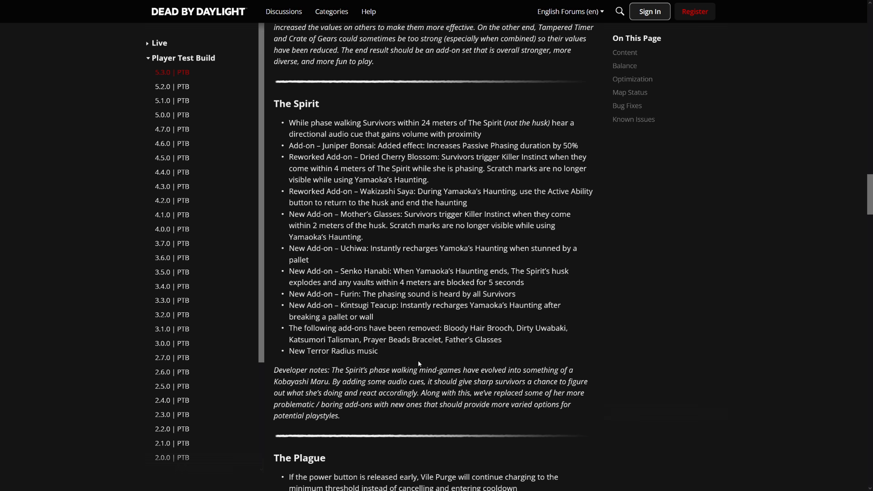
scroll(down, 3)
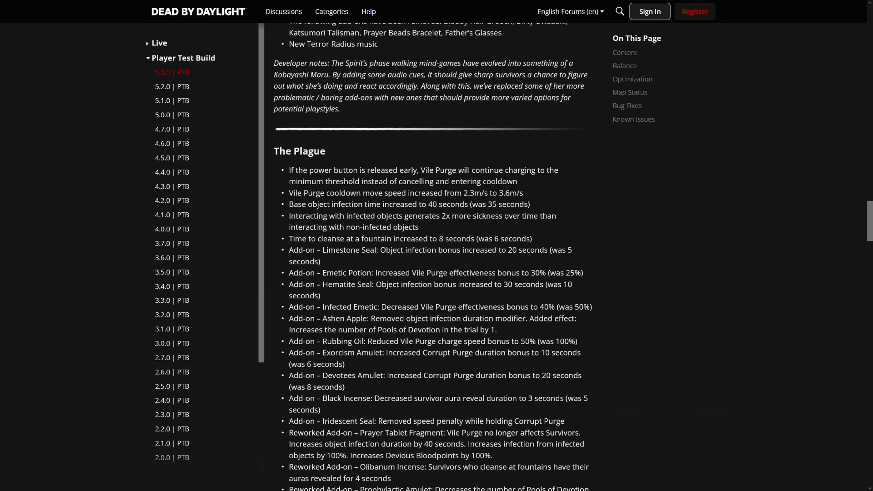
- Skim The Plague's Vile Purge cooldown, 8 second fountain cleanse and Hematite Seal lines, then move to the developer notes
scroll(down, 3)
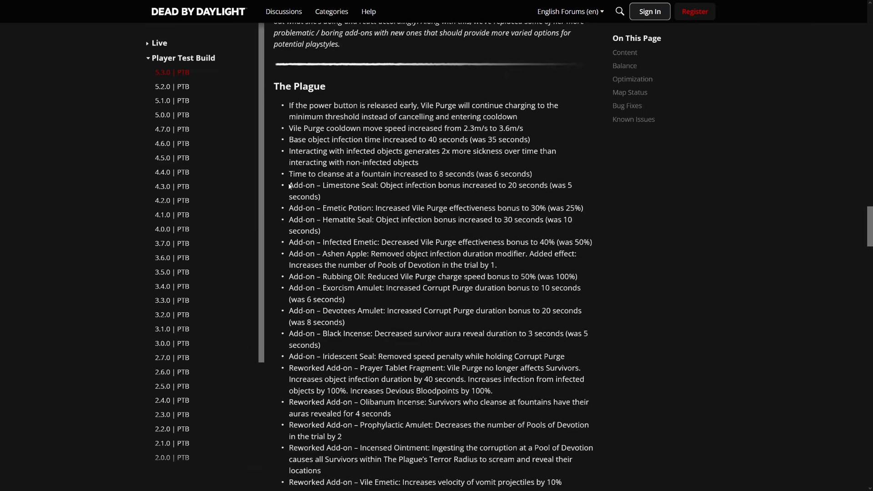
scroll(down, 3)
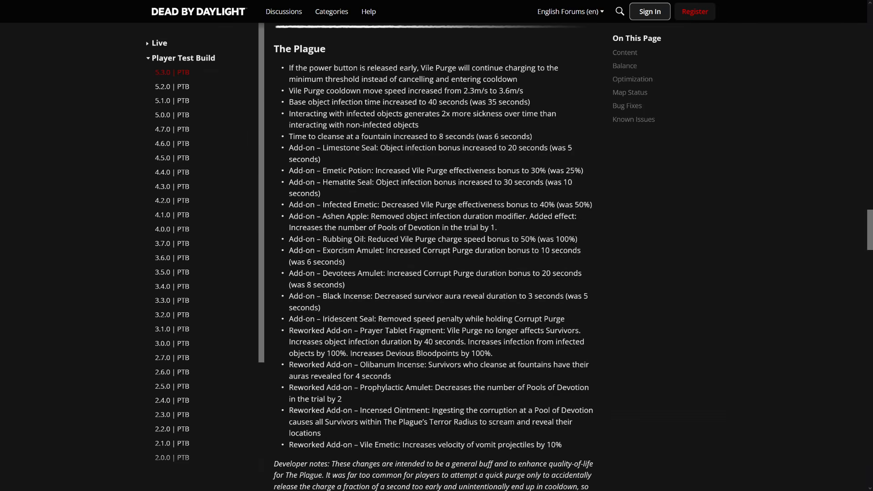
drag(426, 68, 522, 90)
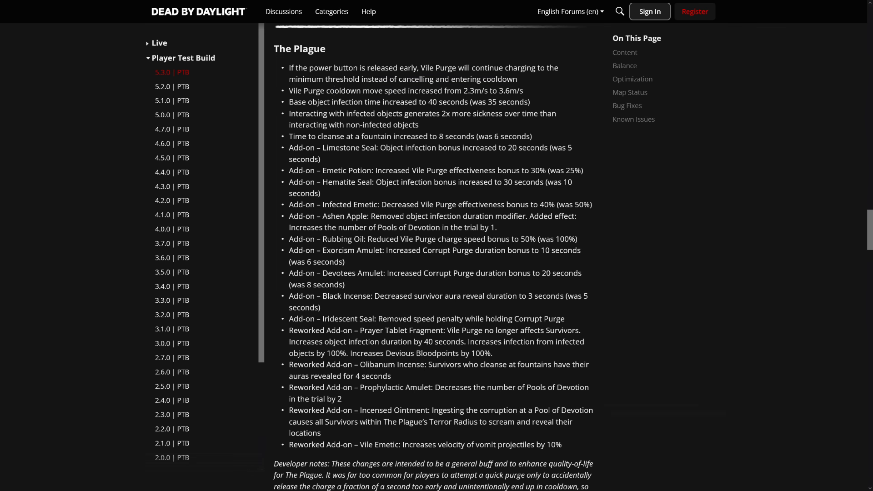
double_click(507, 78)
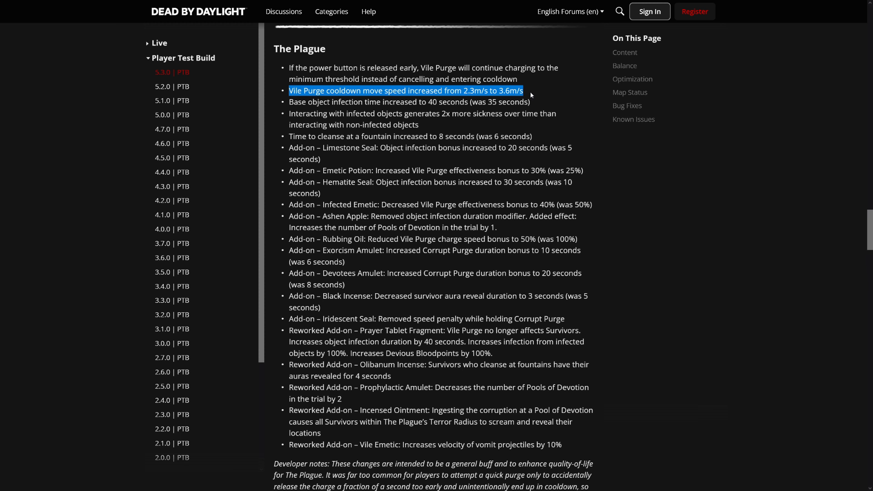
mouse_move(530, 85)
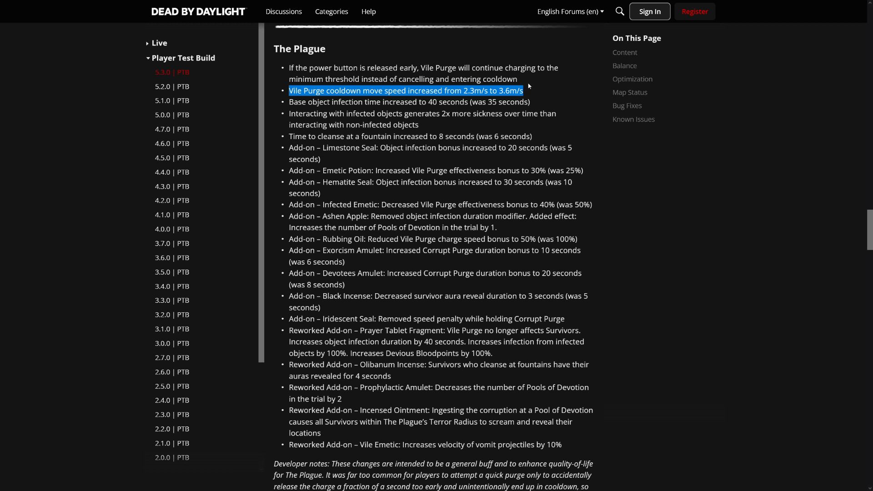
mouse_move(529, 92)
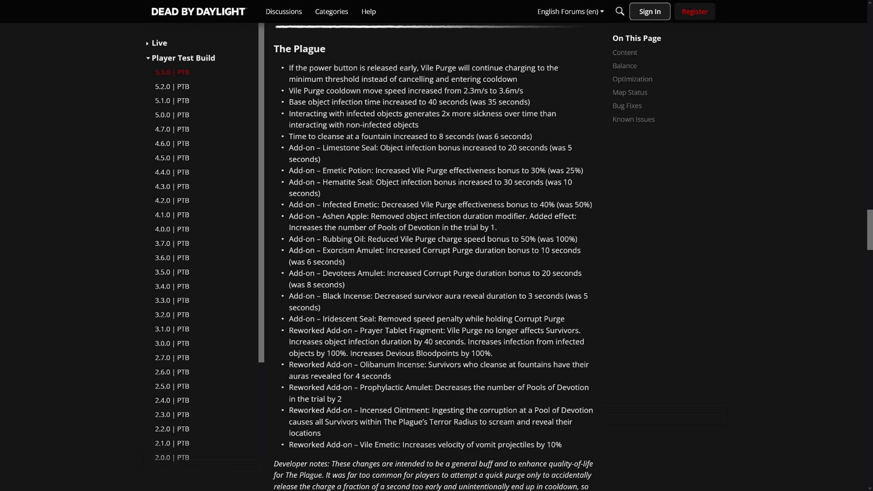
mouse_move(535, 124)
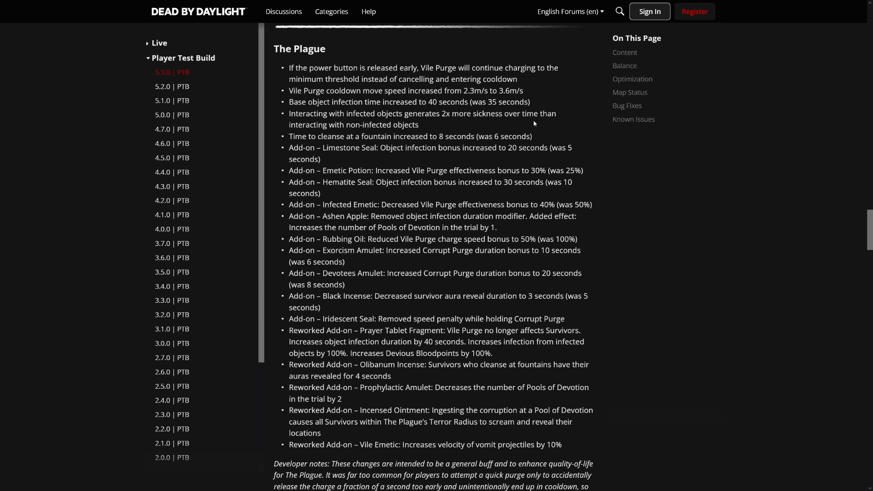
mouse_move(529, 123)
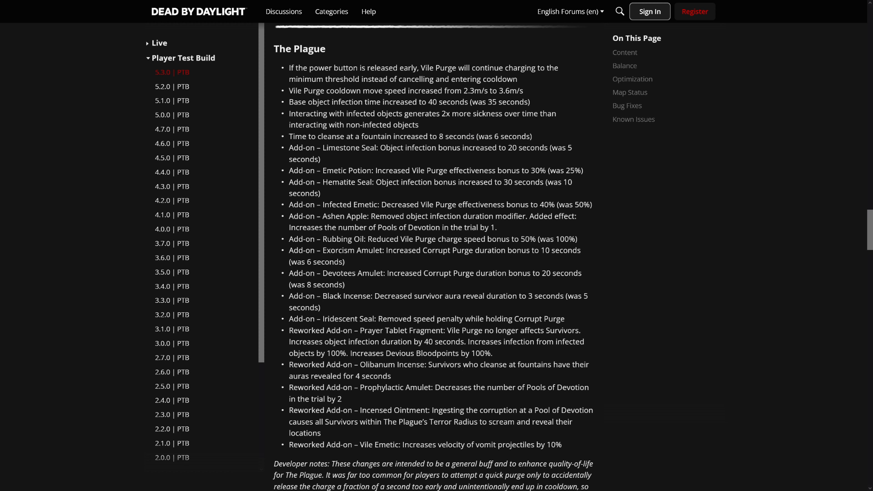
mouse_move(428, 127)
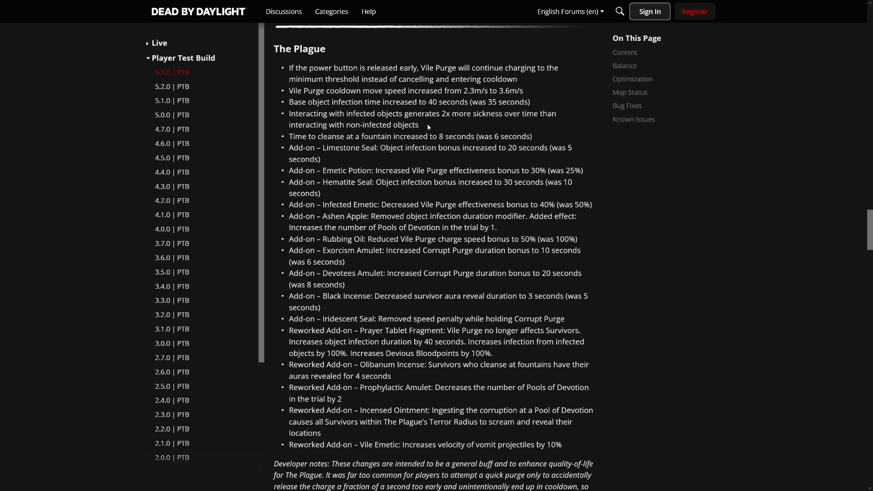
mouse_move(423, 135)
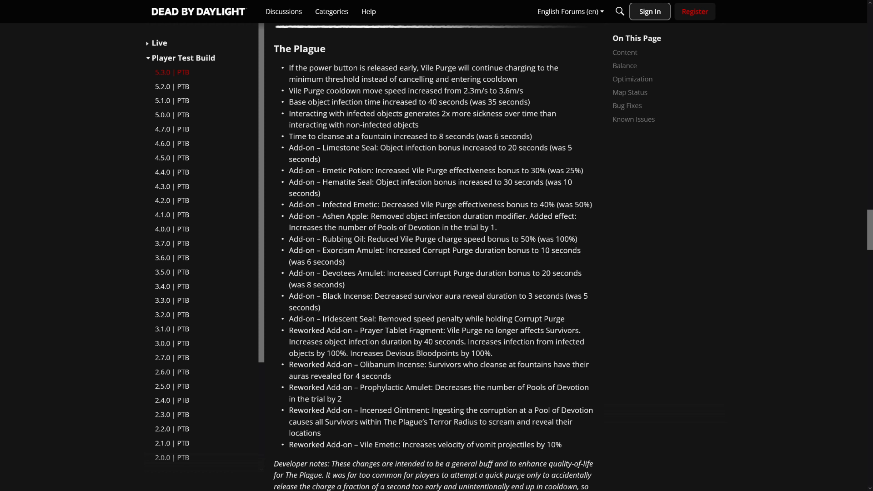
drag(439, 136, 532, 136)
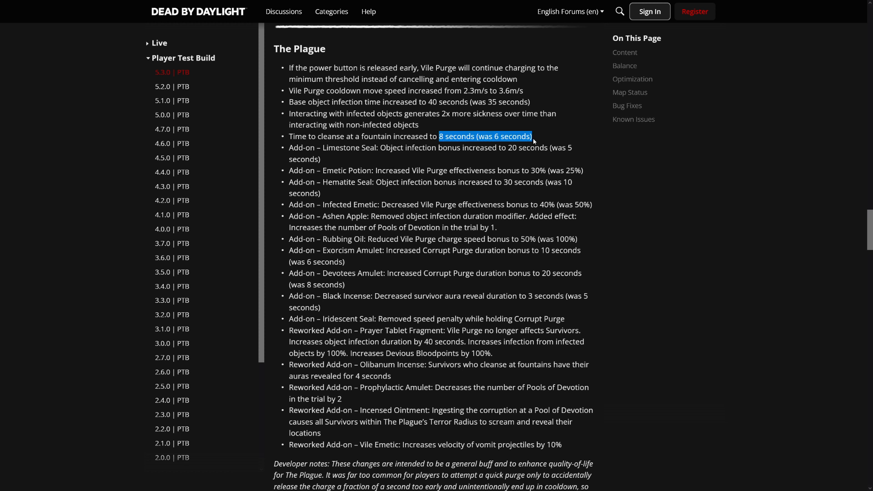
mouse_move(557, 144)
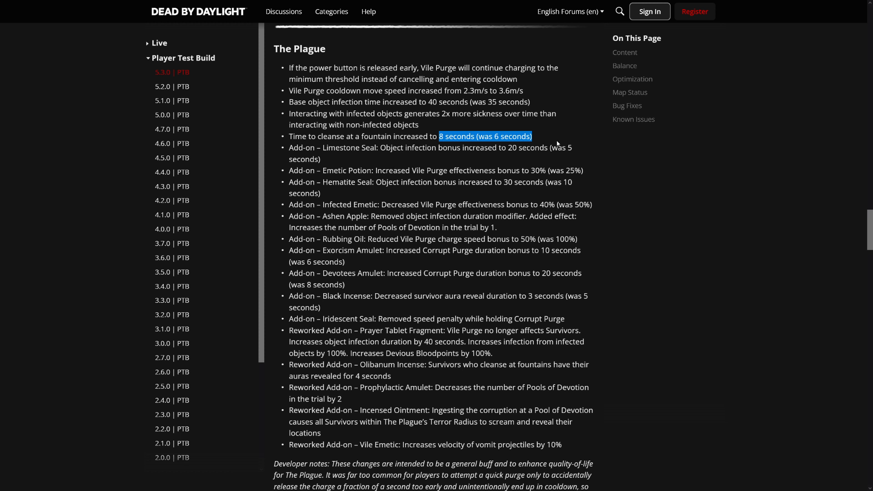
mouse_move(583, 152)
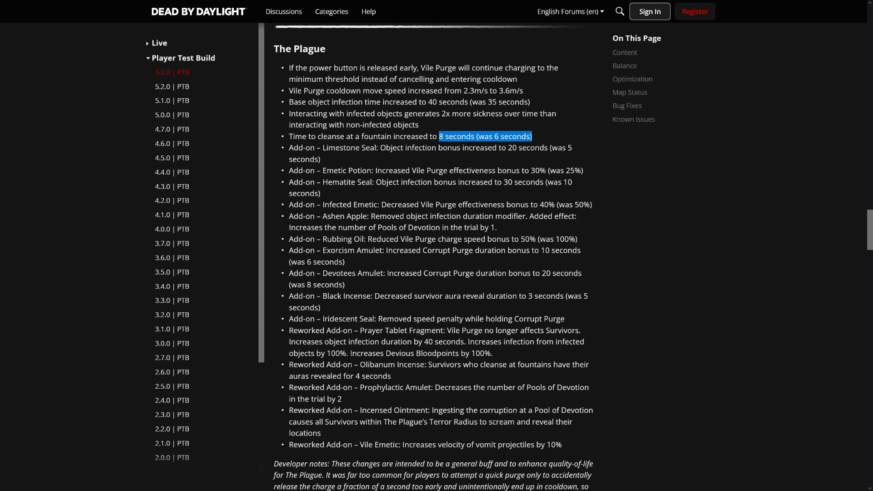
mouse_move(556, 191)
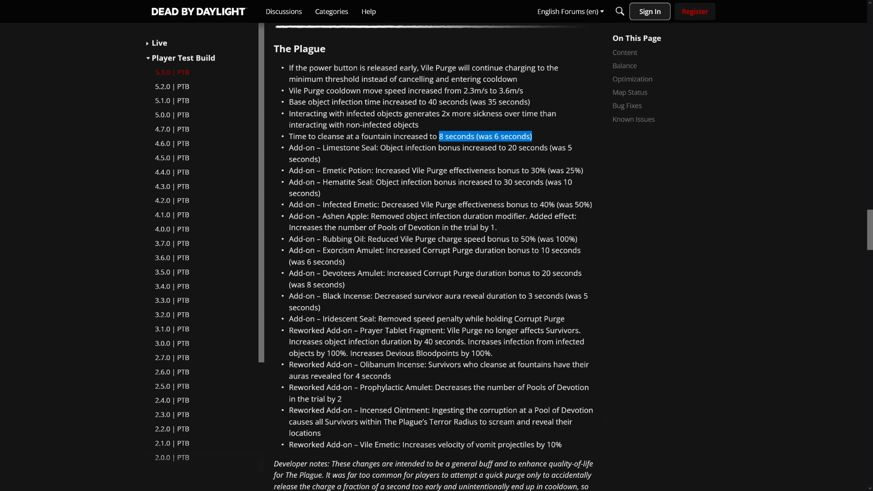
click(486, 137)
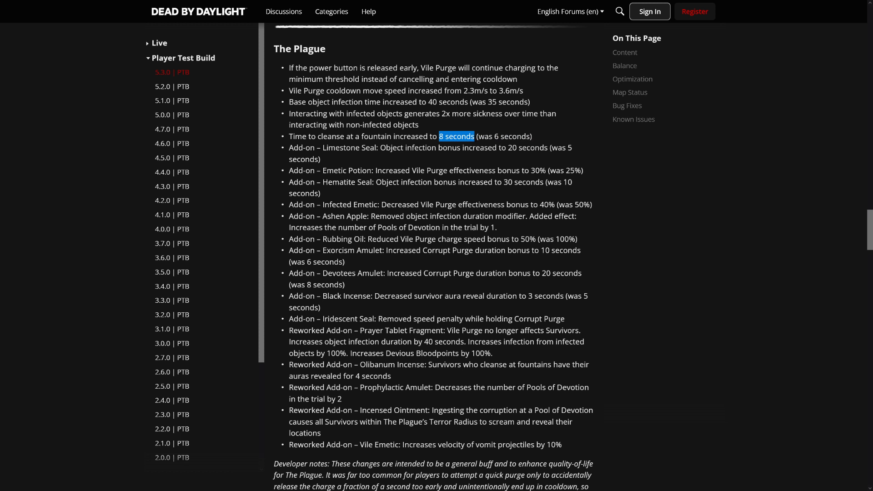
mouse_move(390, 190)
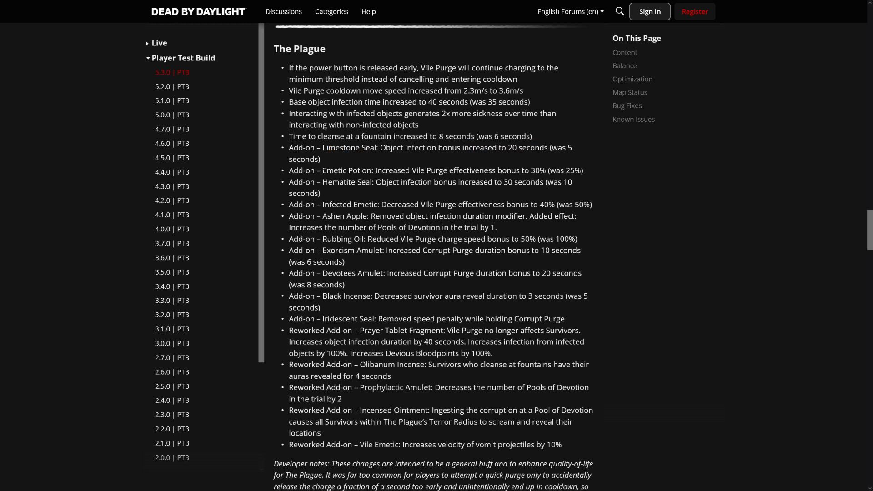
drag(385, 170, 470, 170)
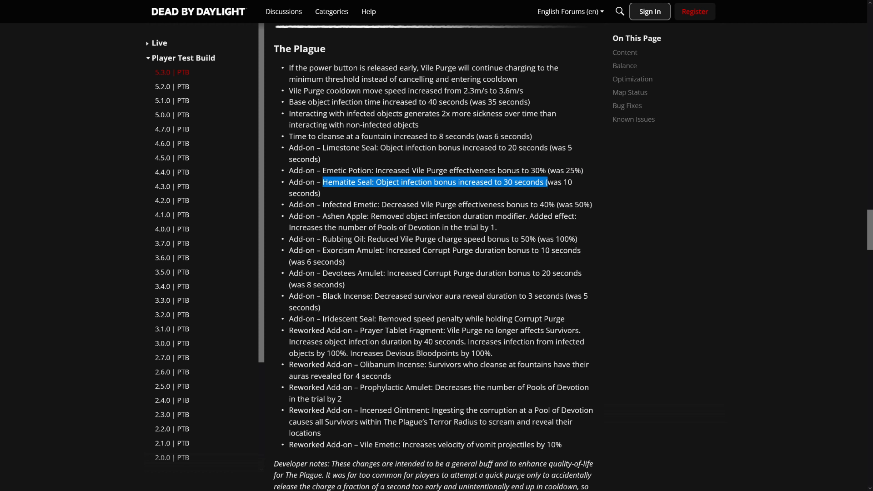
mouse_move(333, 199)
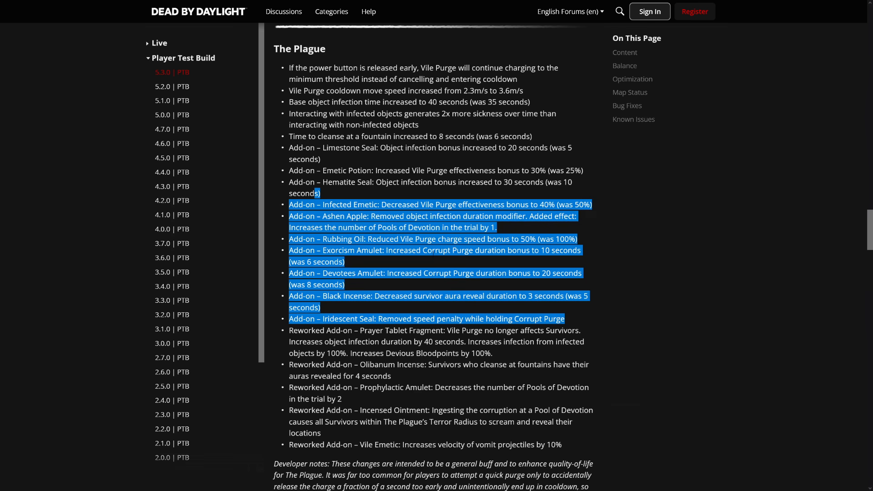
scroll(down, 3)
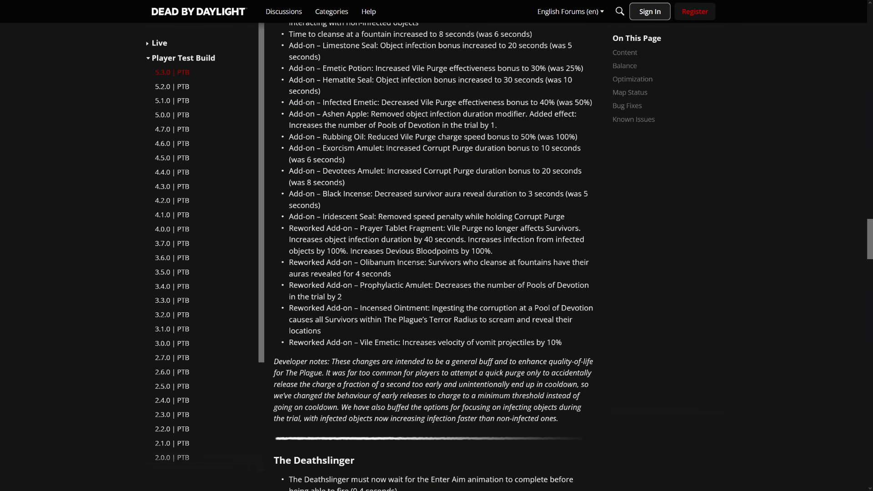
- Skim the Prayer Tablet Fragment, Olibanum Incense and Vile Emetic velocity changes, then reach The Deathslinger
double_click(401, 227)
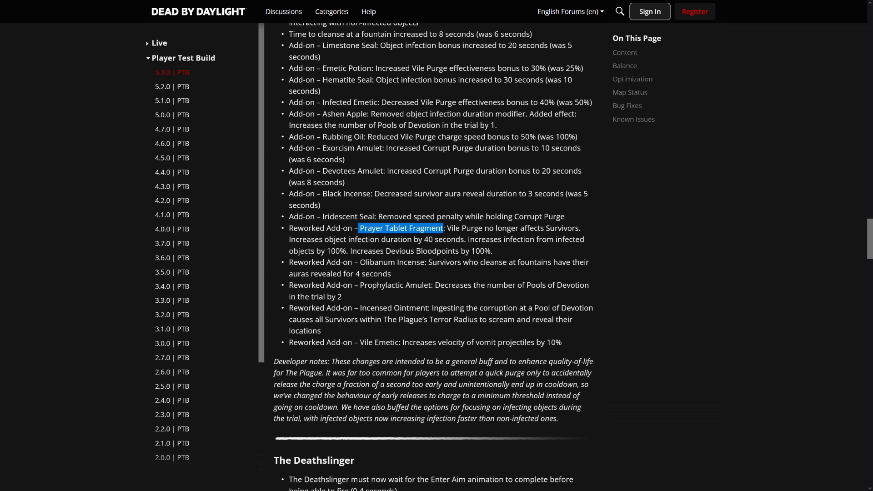
mouse_move(586, 241)
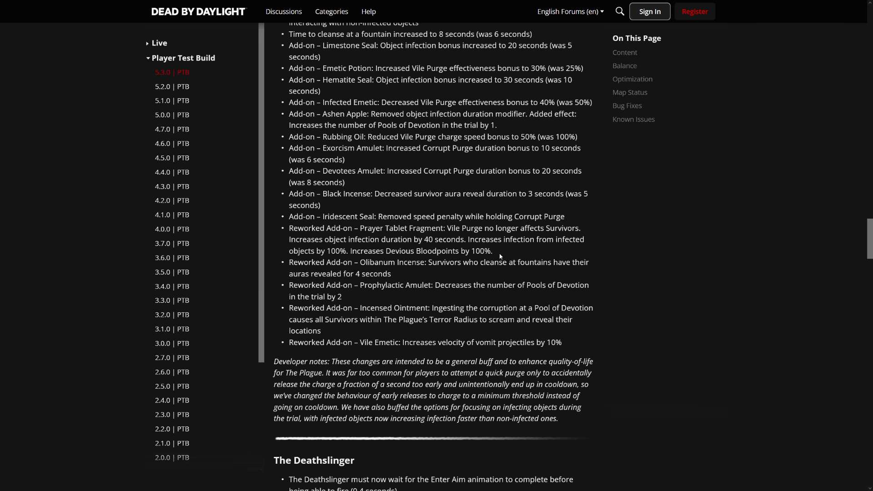
mouse_move(492, 269)
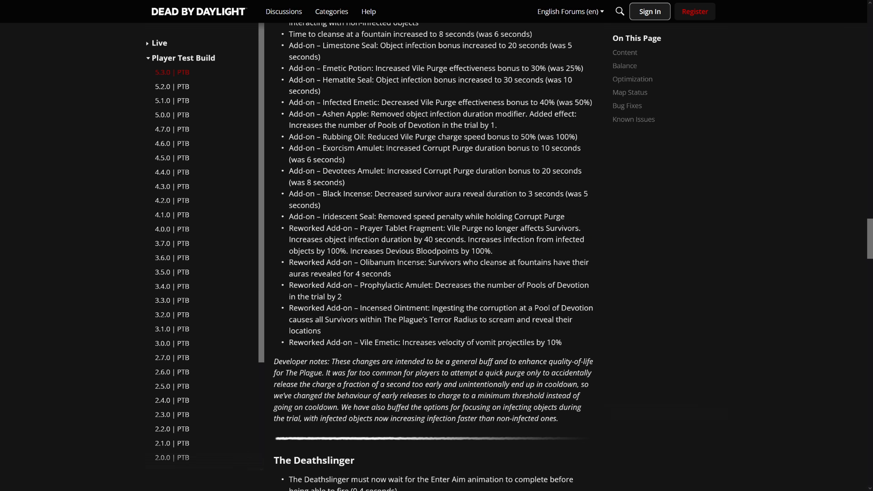
mouse_move(399, 274)
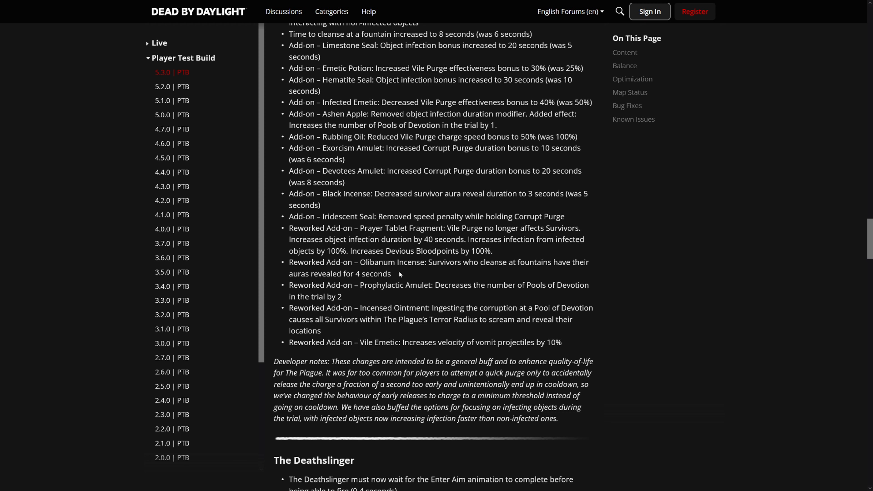
mouse_move(378, 300)
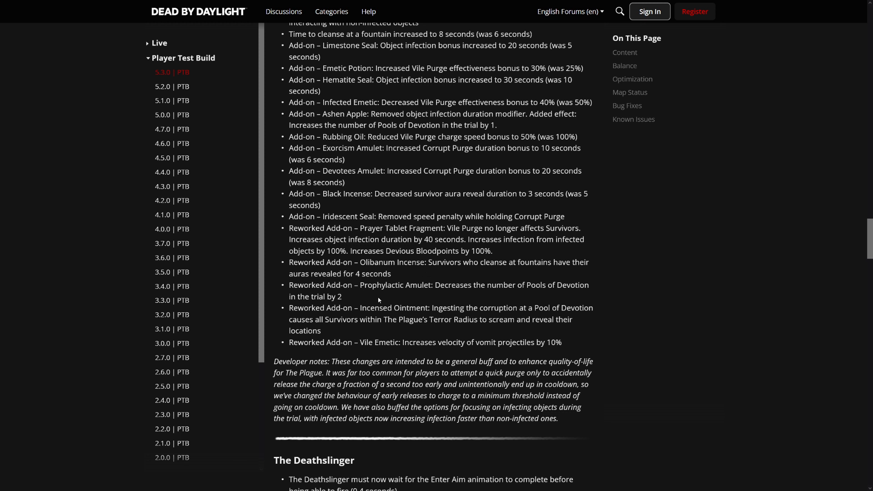
mouse_move(408, 277)
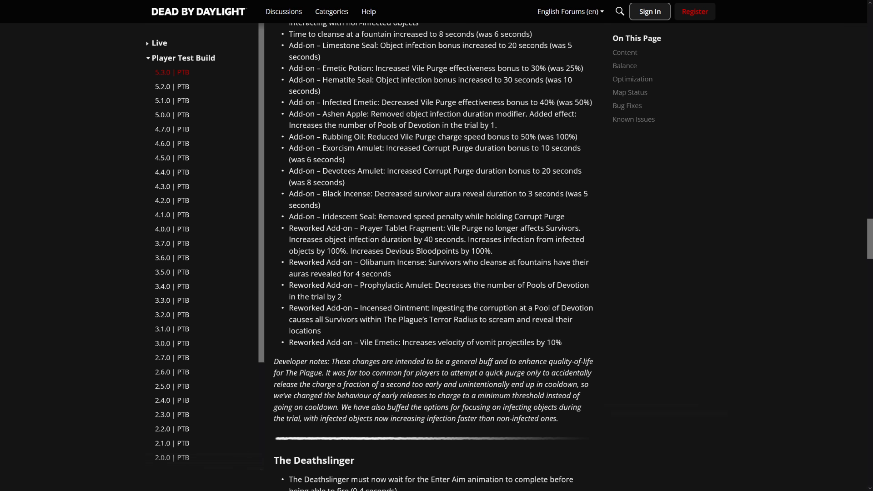
drag(326, 262, 390, 273)
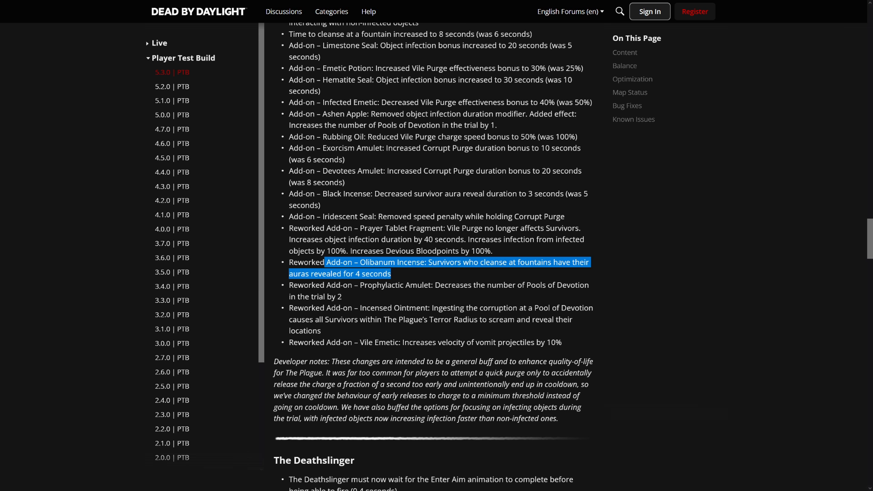
mouse_move(355, 296)
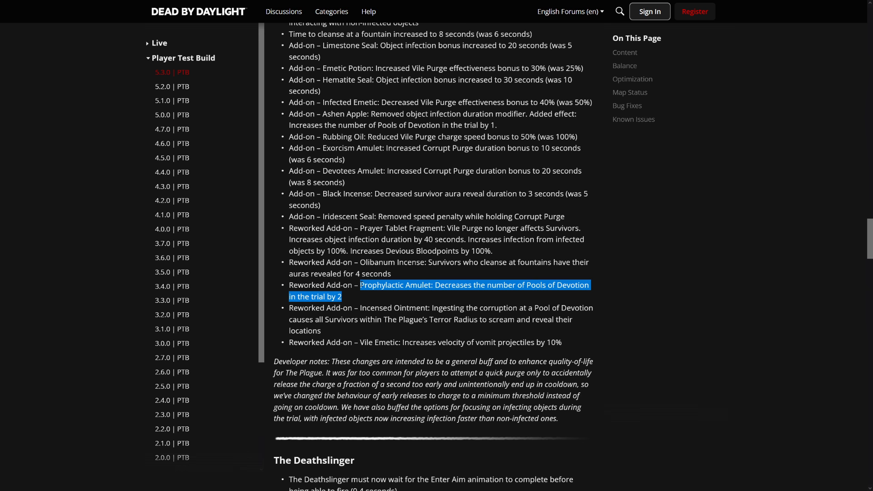
click(364, 300)
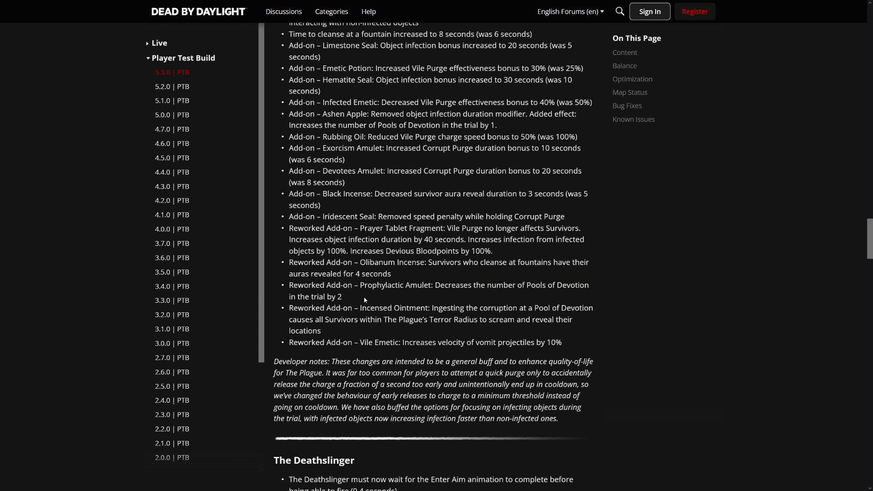
drag(360, 285, 343, 297)
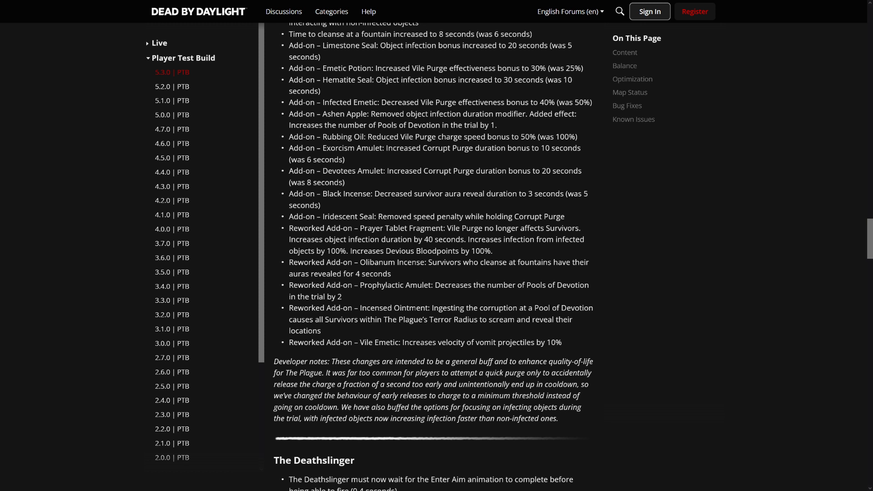
mouse_move(568, 334)
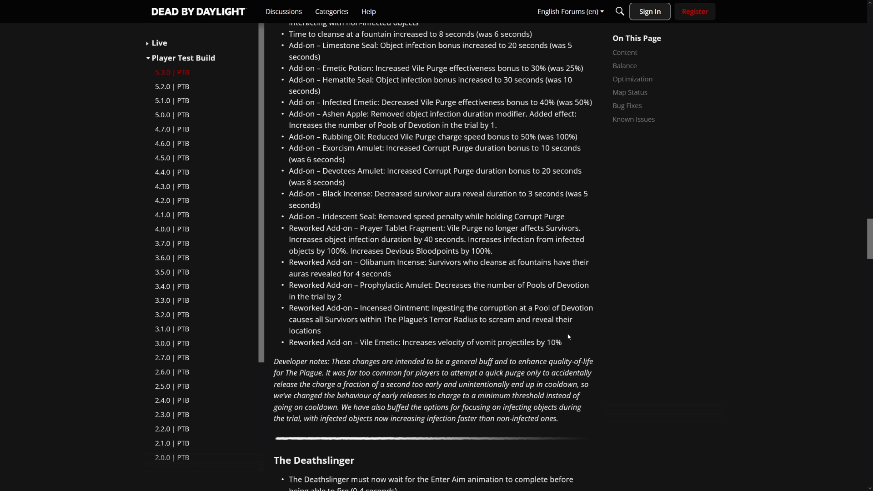
mouse_move(629, 318)
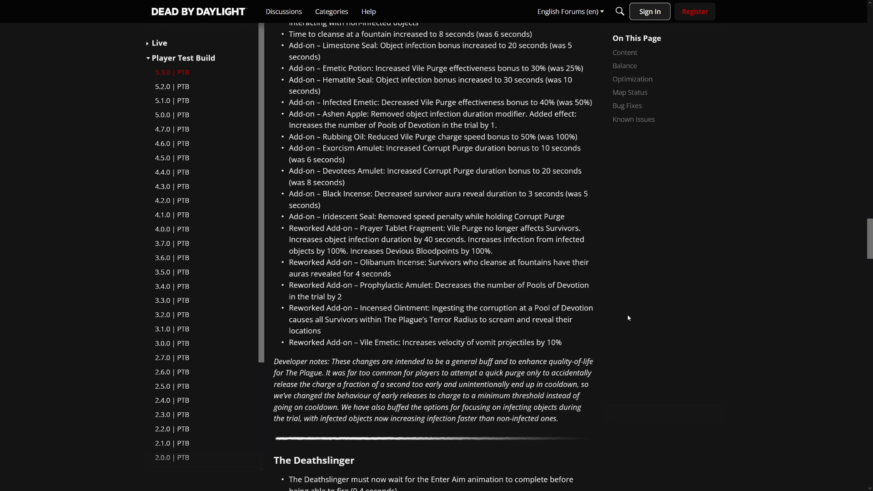
drag(428, 308, 321, 331)
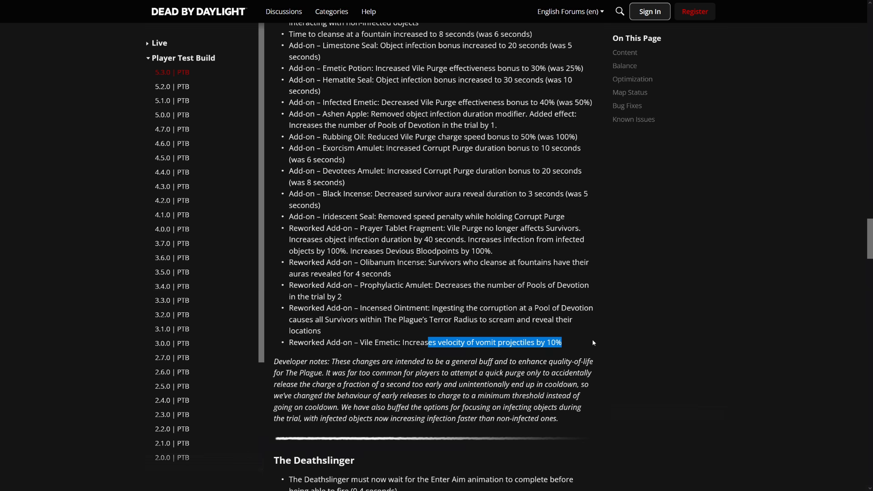
scroll(down, 3)
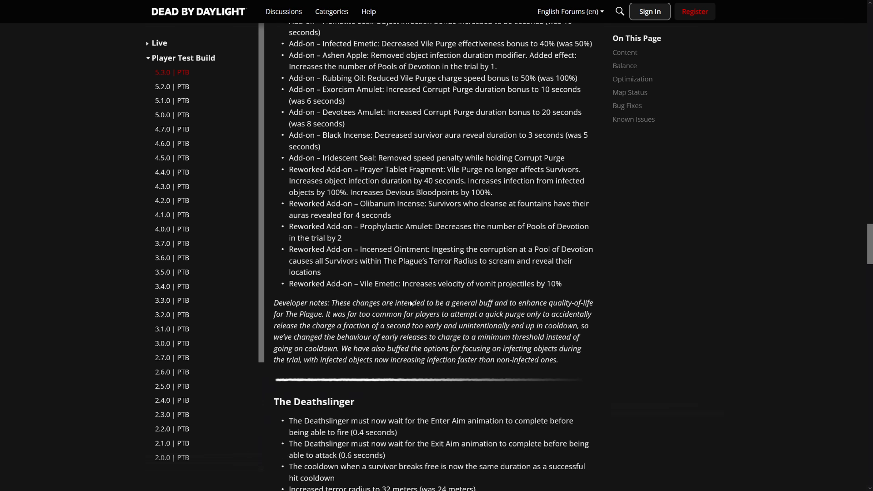
- Read The Deathslinger's bullets, highlighting the 0.6 second exit aim delay and terror radius values
scroll(down, 3)
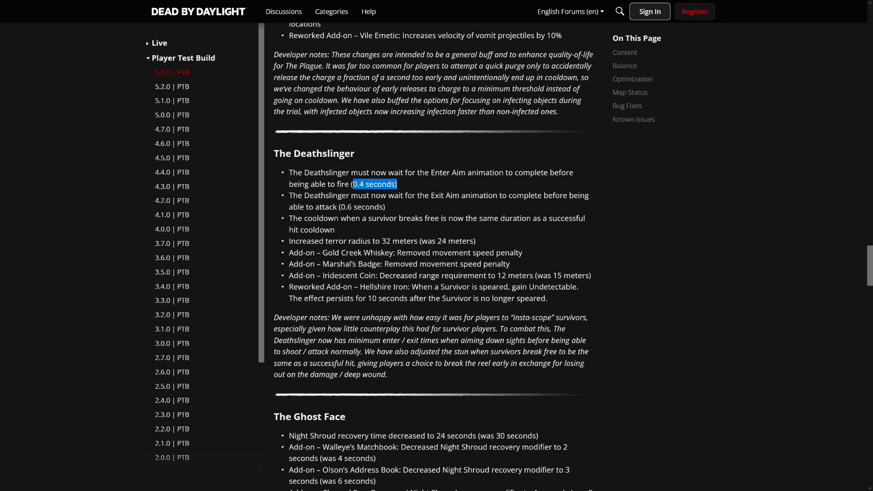
mouse_move(395, 207)
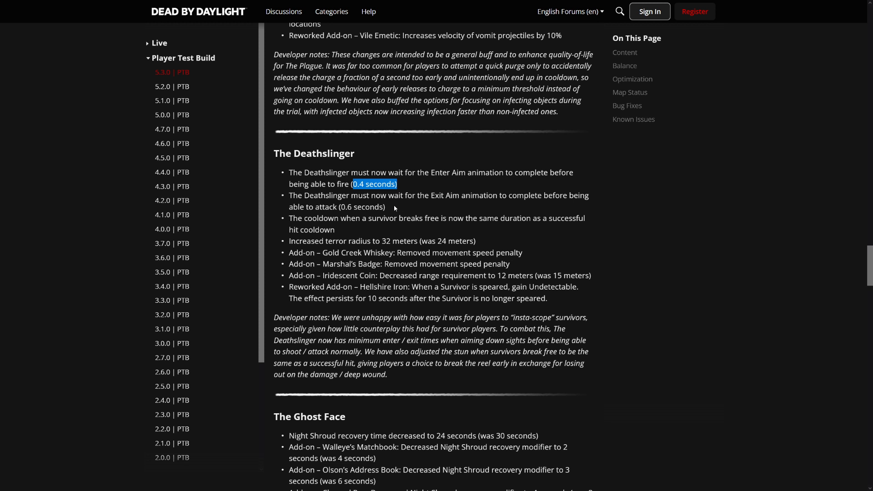
mouse_move(472, 206)
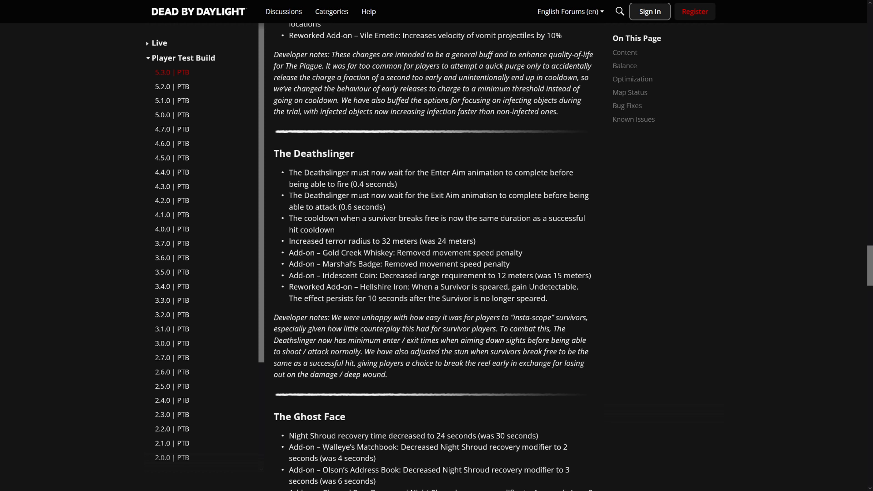
double_click(358, 183)
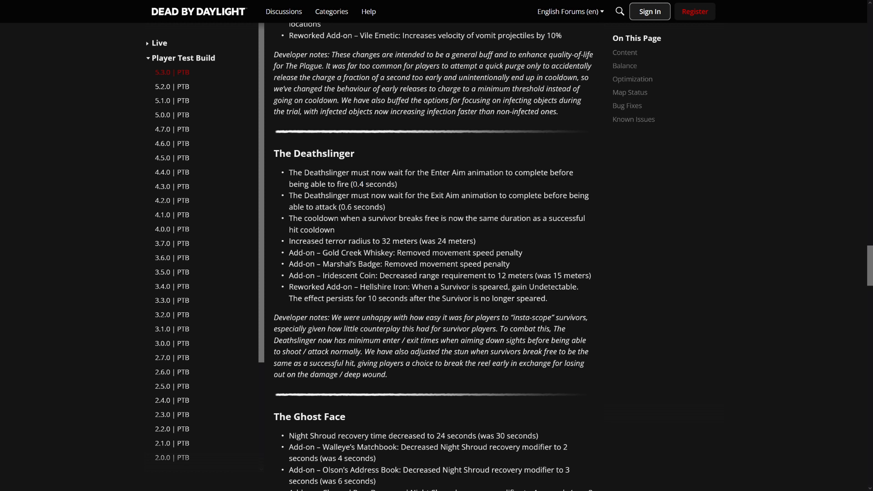
double_click(344, 208)
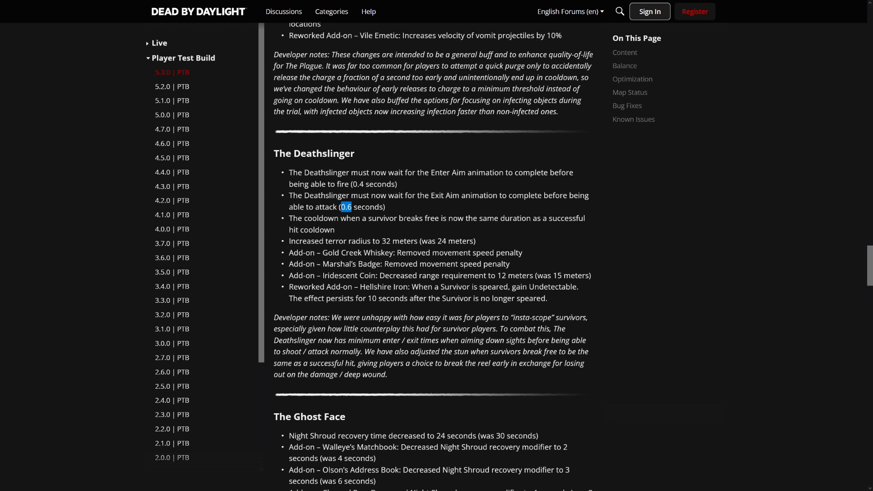
mouse_move(374, 238)
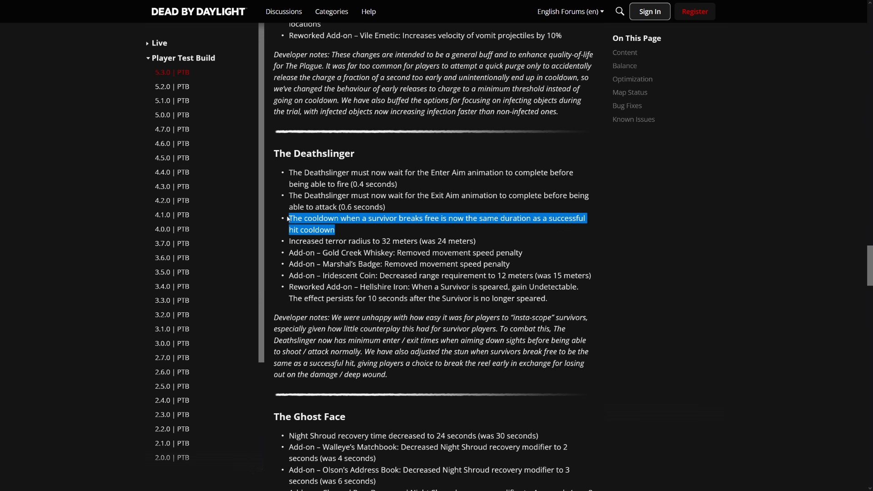
mouse_move(384, 227)
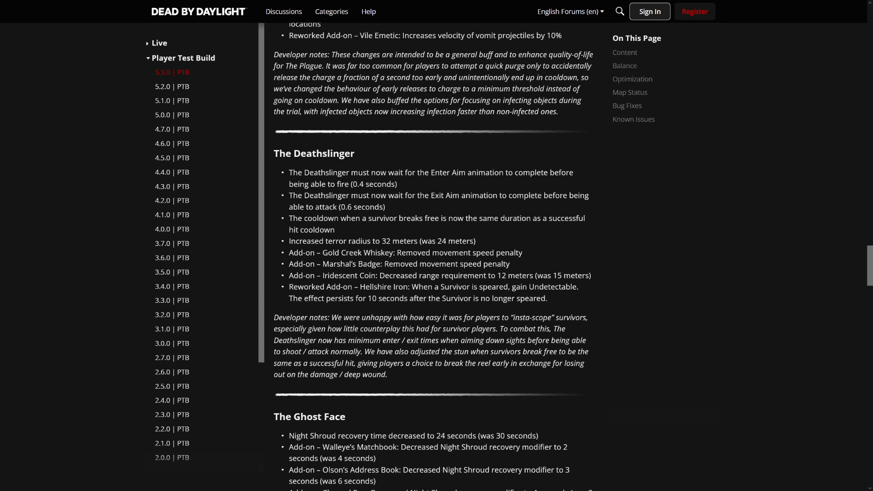
drag(391, 240, 475, 240)
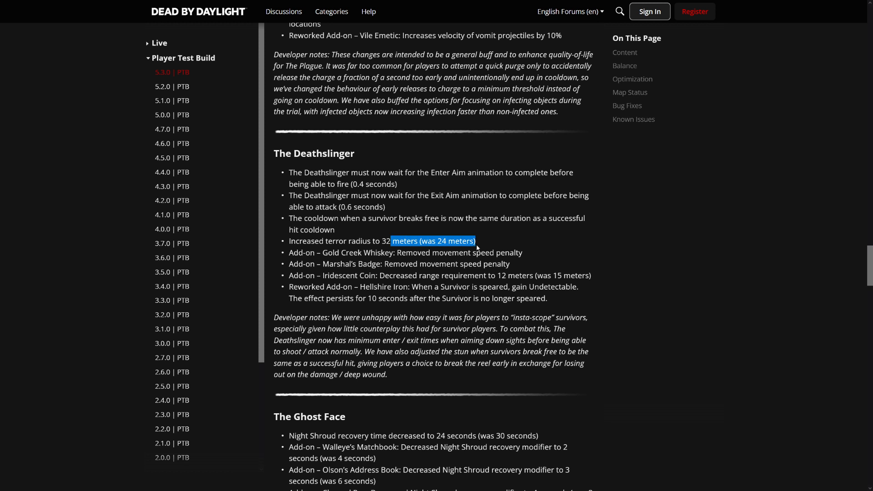
click(478, 248)
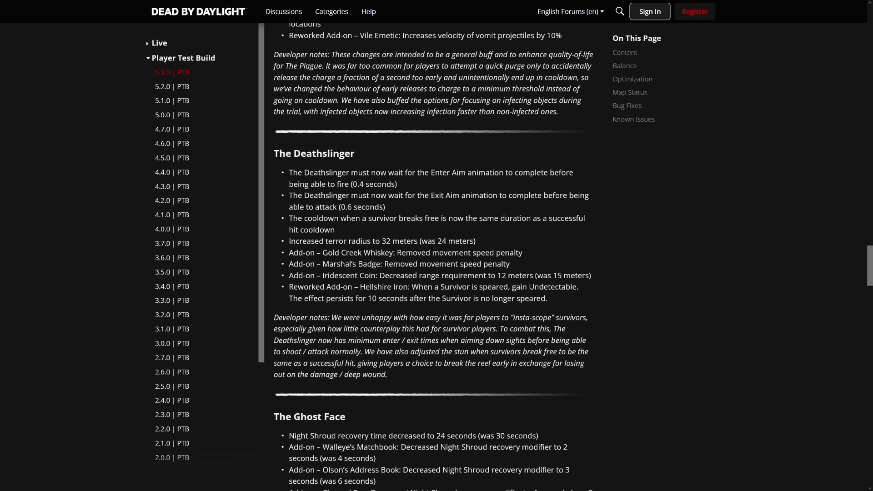
- Highlight the Iridescent add-on line while reading, then move down to The Ghost Face section
drag(361, 286, 547, 298)
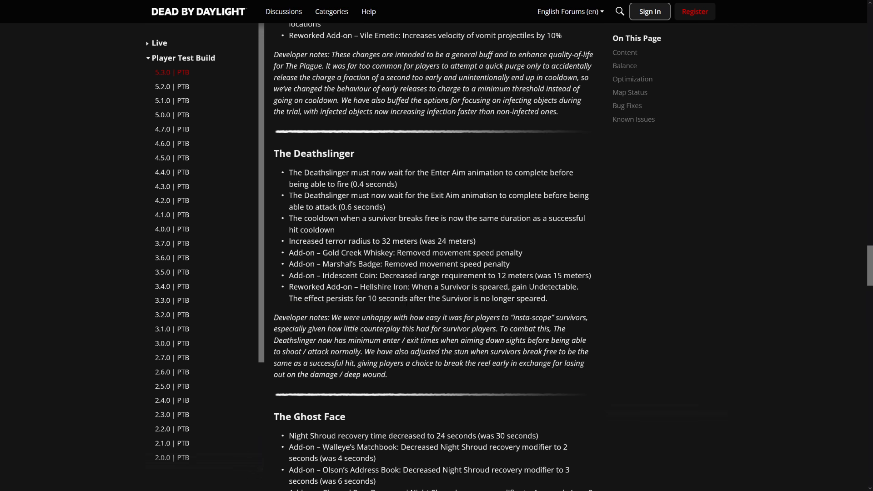
mouse_move(460, 308)
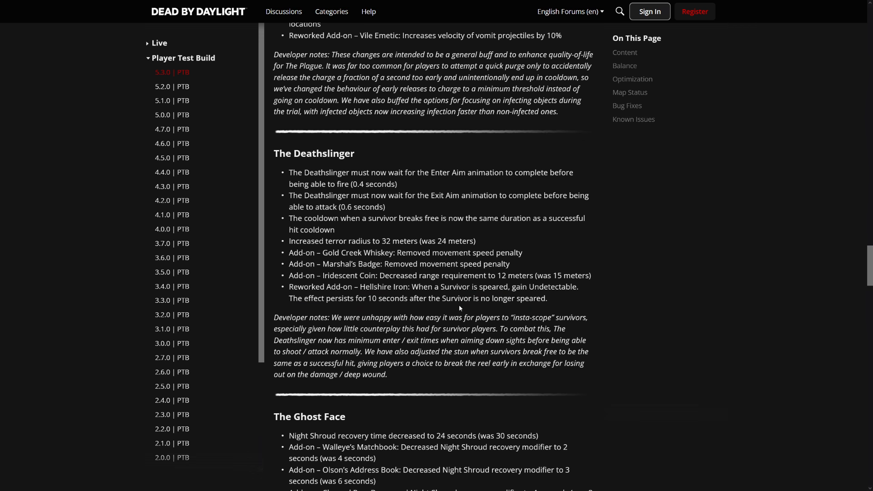
double_click(339, 275)
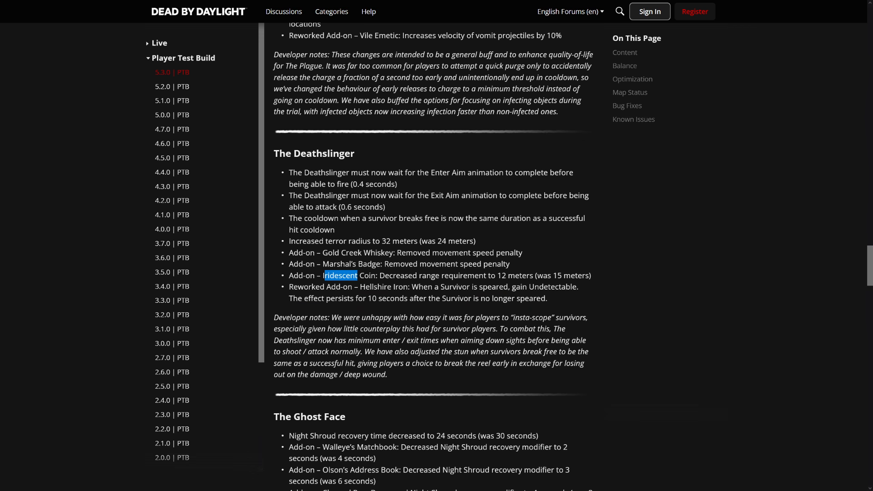
drag(341, 275, 576, 286)
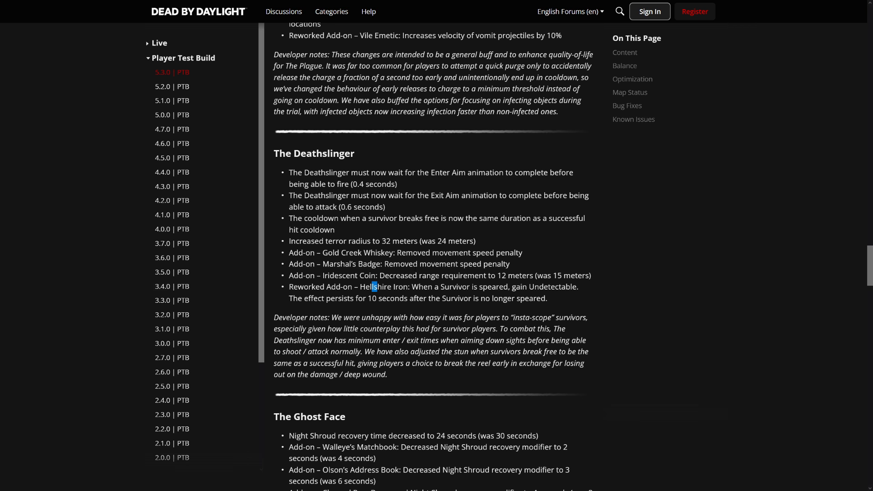
scroll(down, 3)
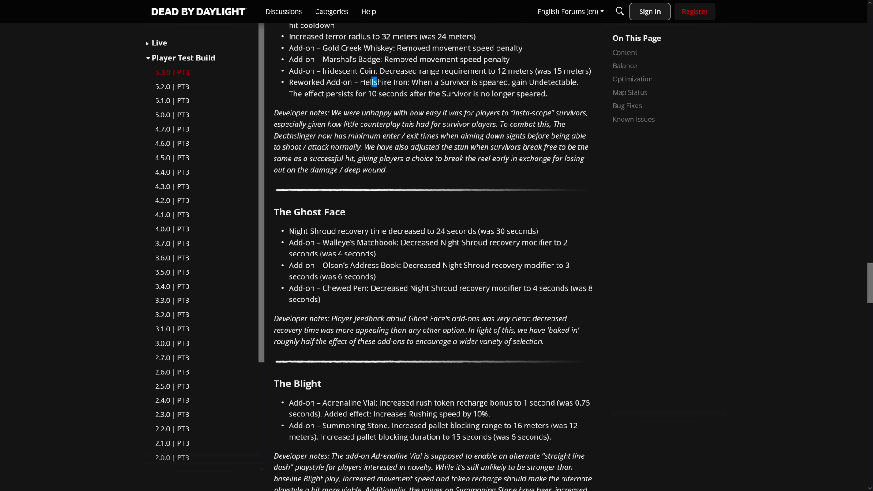
mouse_move(399, 276)
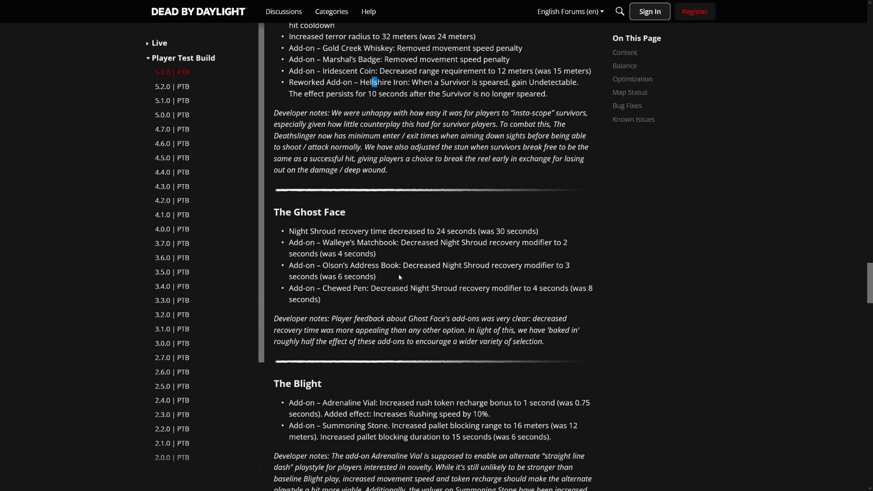
mouse_move(669, 271)
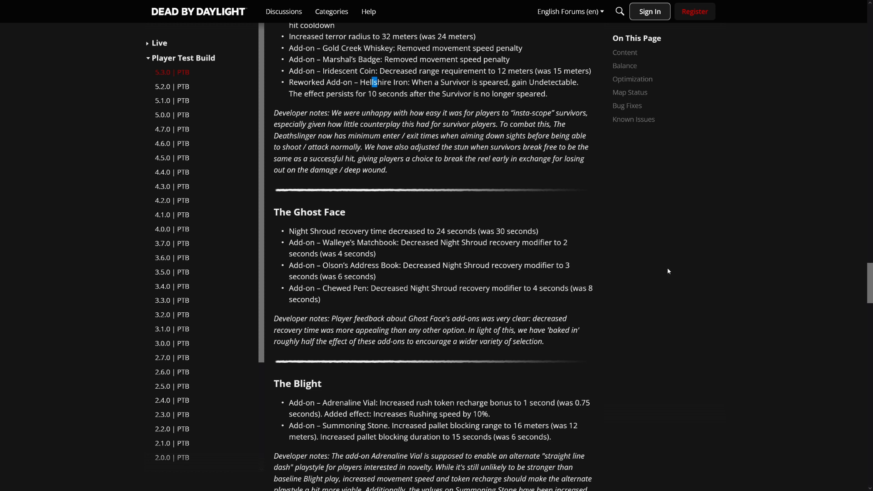
mouse_move(678, 267)
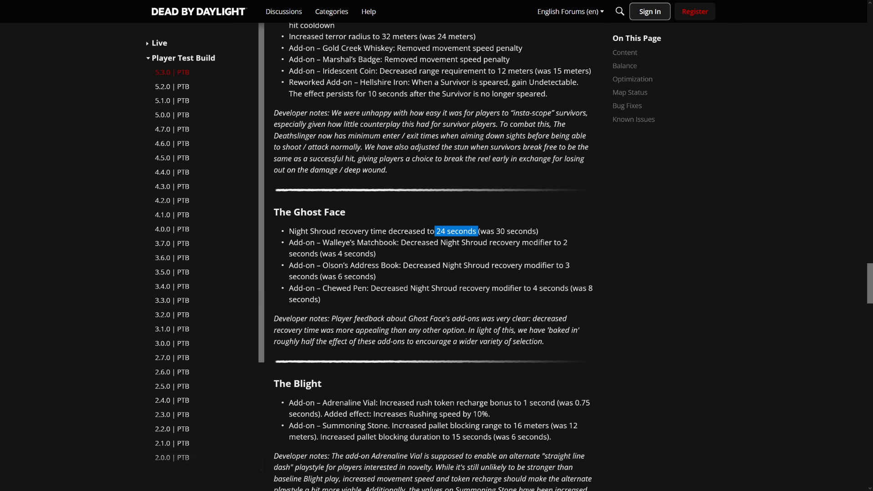
- Scroll down past The Ghost Face changes toward The Blight and Survivor Perks
scroll(down, 3)
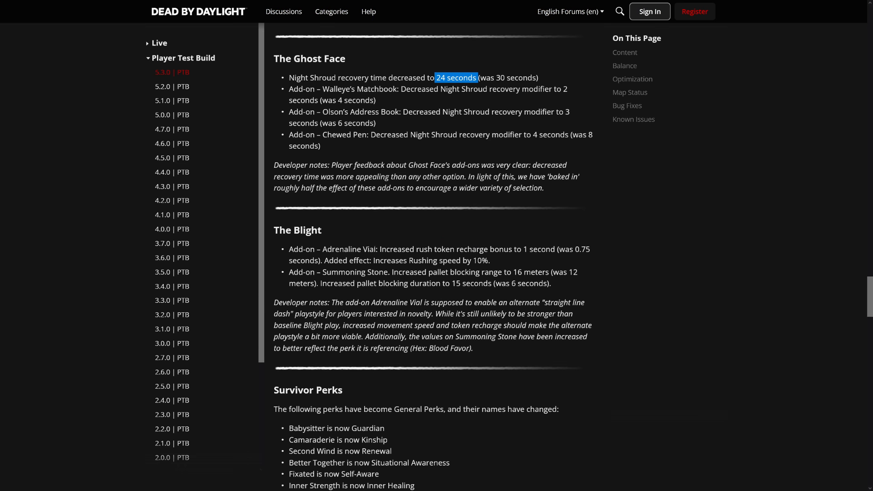
mouse_move(618, 261)
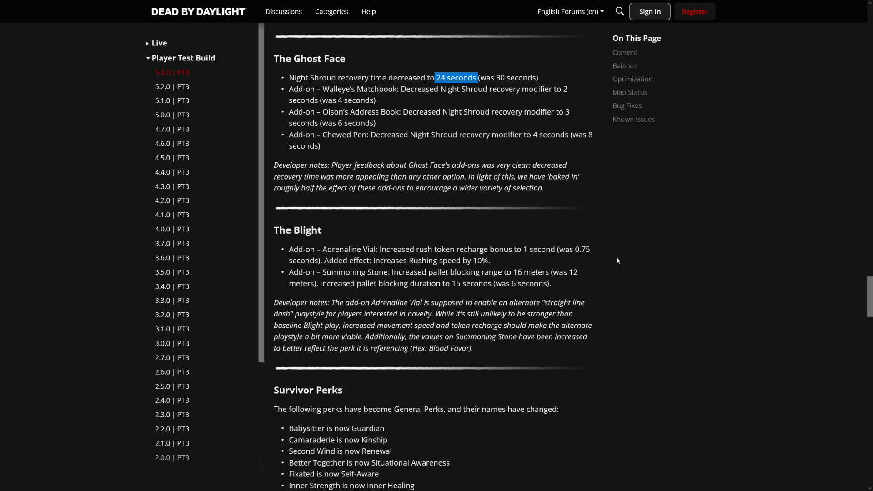
mouse_move(684, 259)
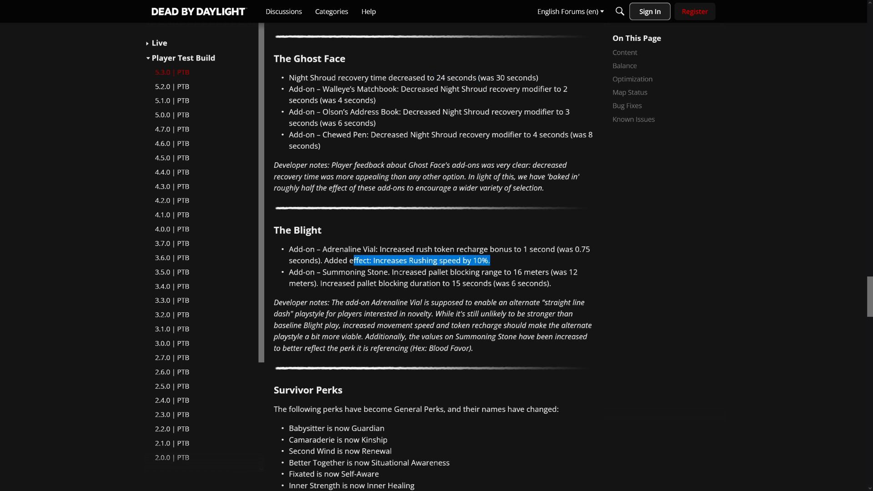
mouse_move(622, 282)
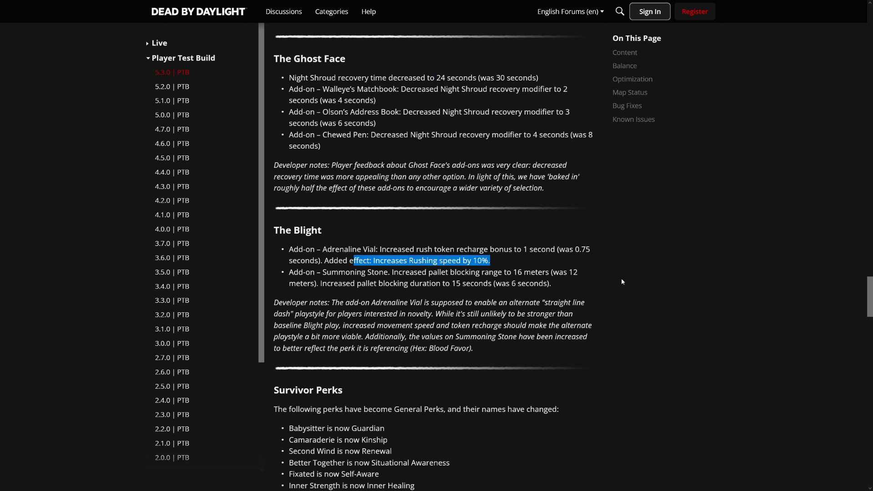
mouse_move(590, 279)
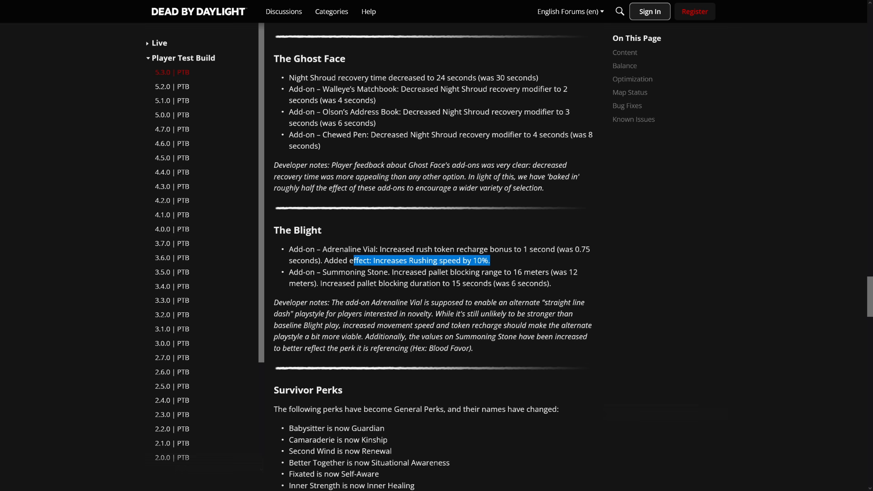
- Scroll down through The Blight's add-on changes to the Survivor Perks heading
scroll(down, 3)
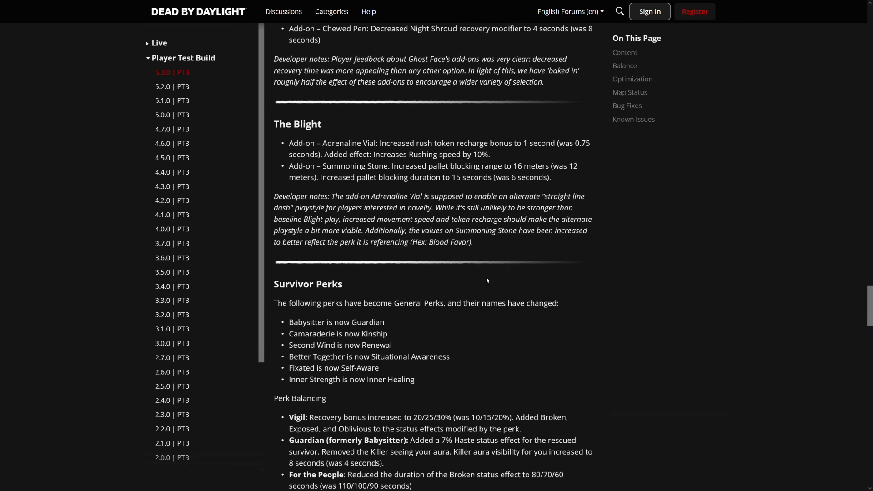
- Read the Survivor perk renames, highlighting the Vigil change and the For the People duration change
scroll(down, 3)
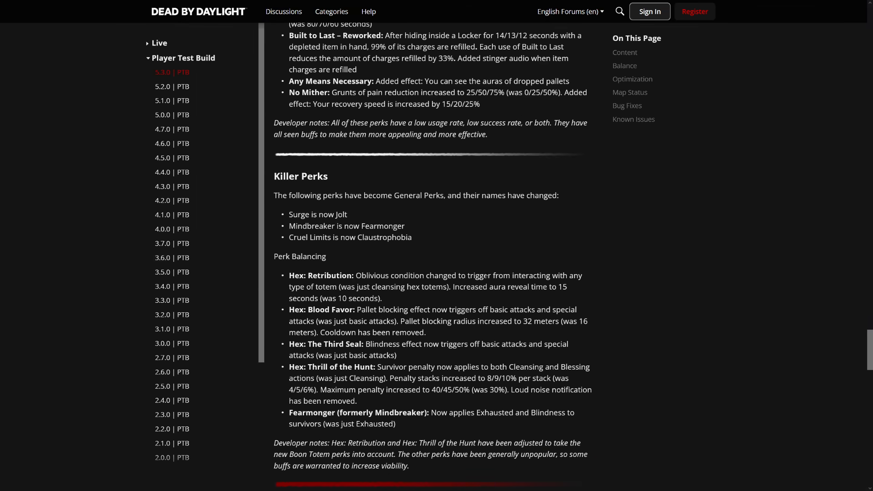
scroll(up, 3)
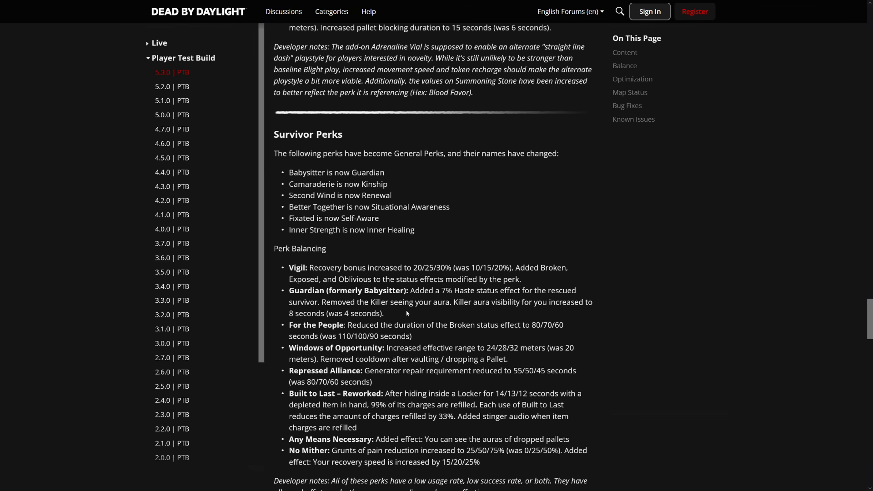
mouse_move(389, 297)
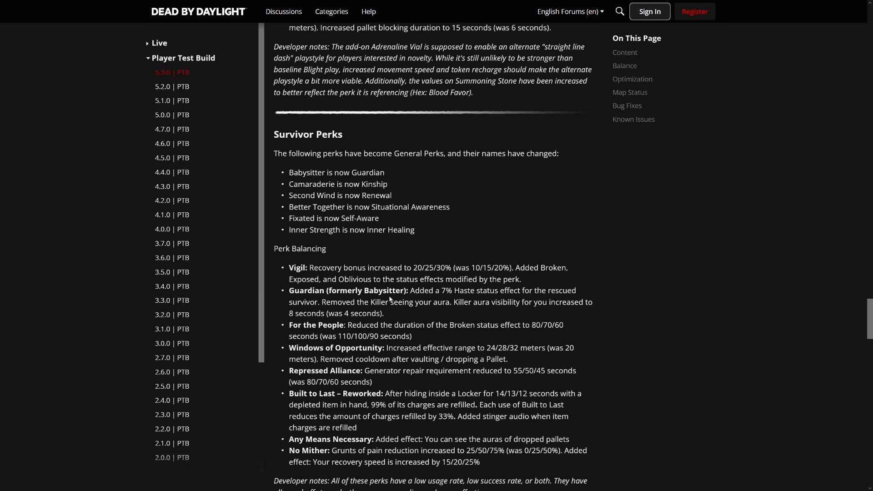
mouse_move(491, 176)
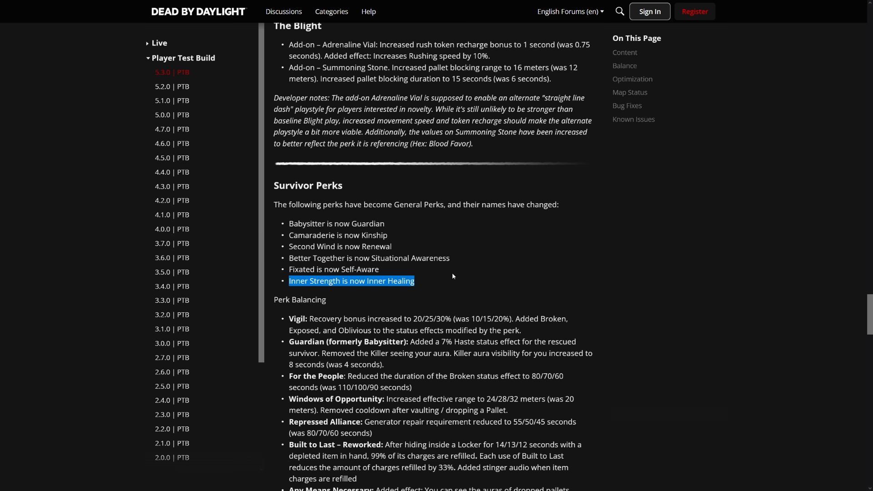
scroll(down, 3)
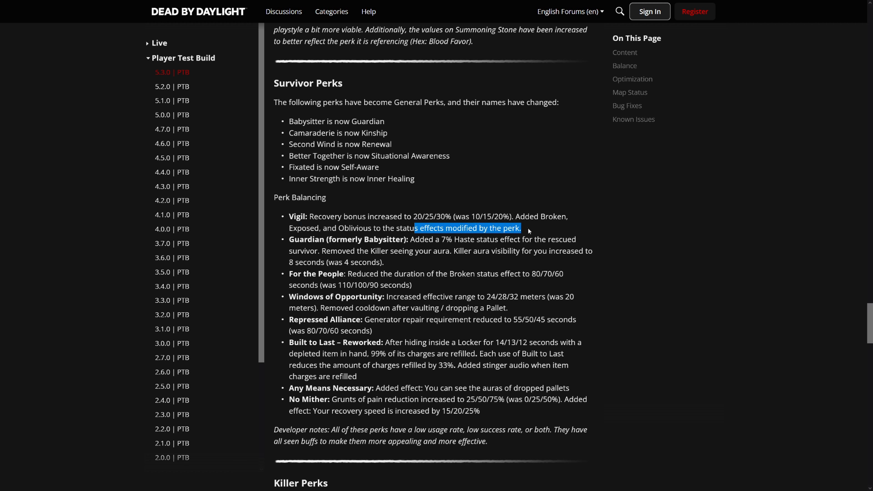
click(528, 229)
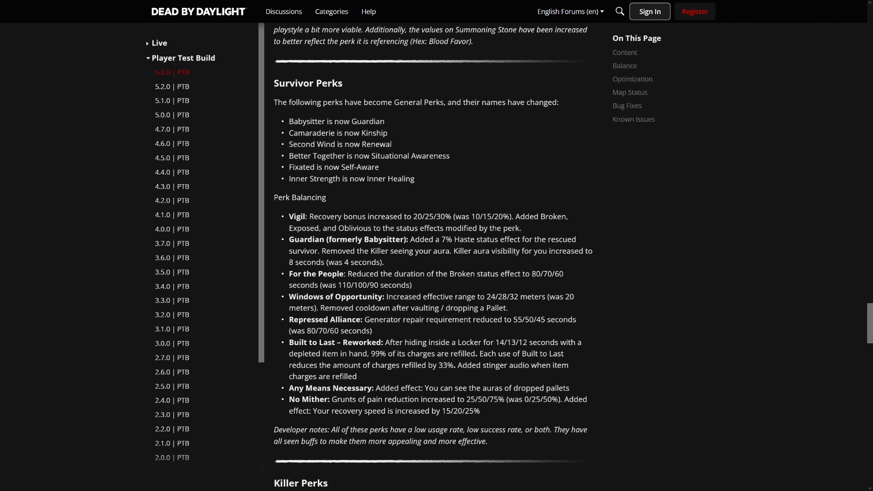
drag(309, 216, 520, 227)
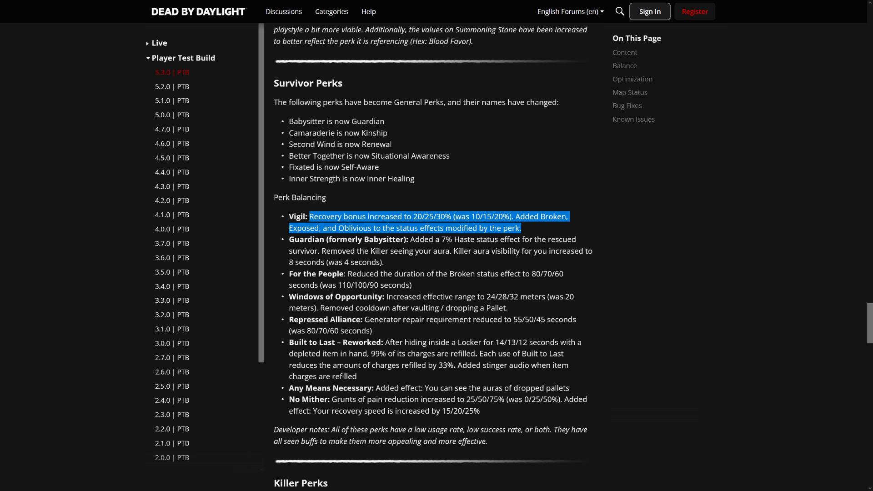
click(561, 259)
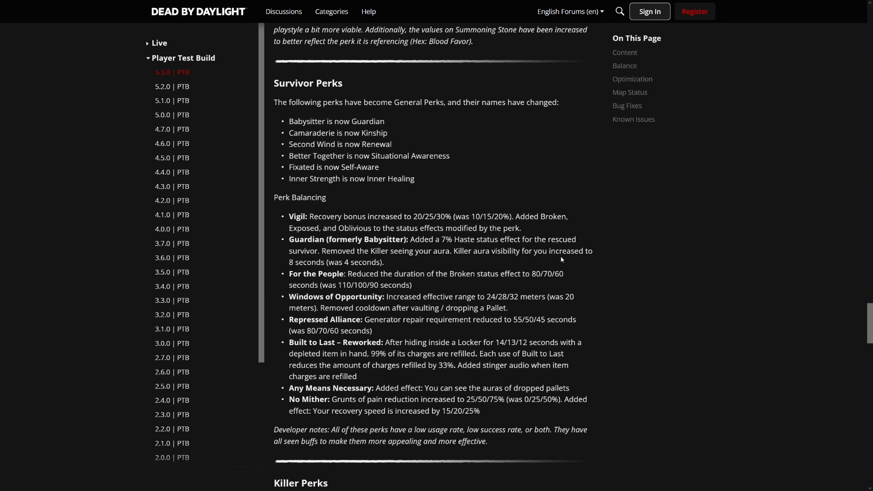
mouse_move(562, 259)
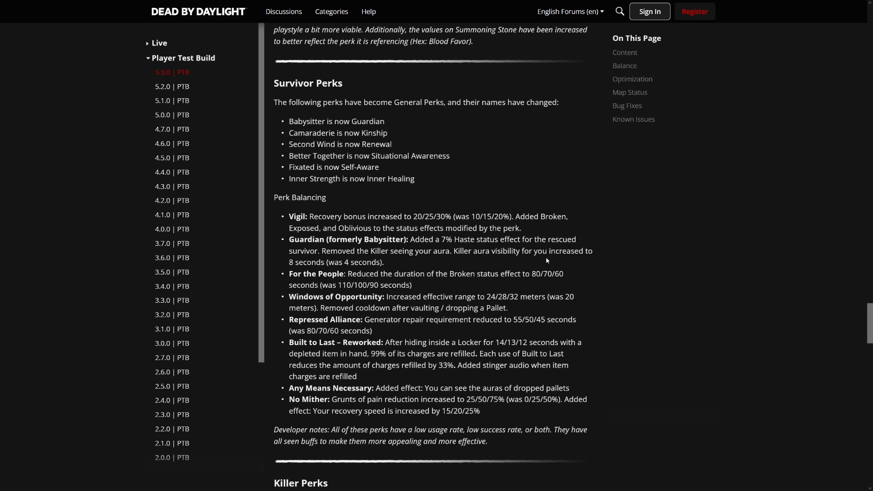
drag(440, 239, 384, 262)
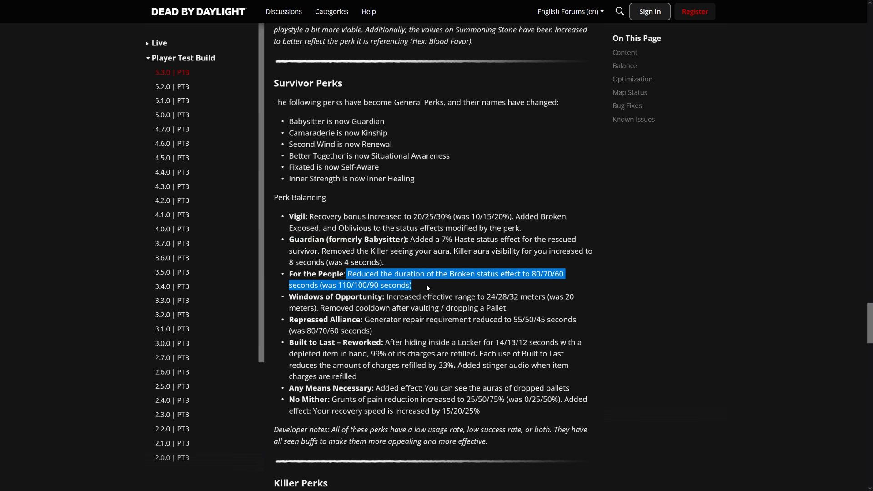
mouse_move(428, 288)
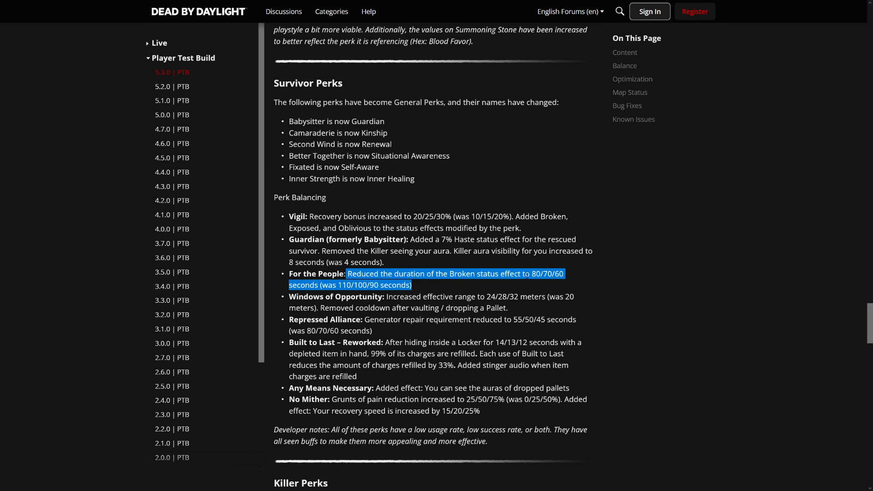
- Read the reworked Built to Last perk, marking its locker-hiding condition and 12-second duration
scroll(down, 3)
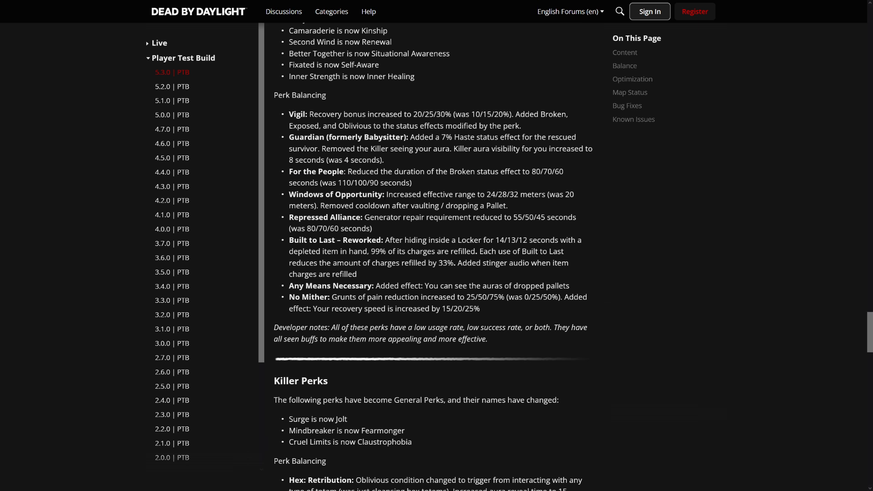
scroll(down, 3)
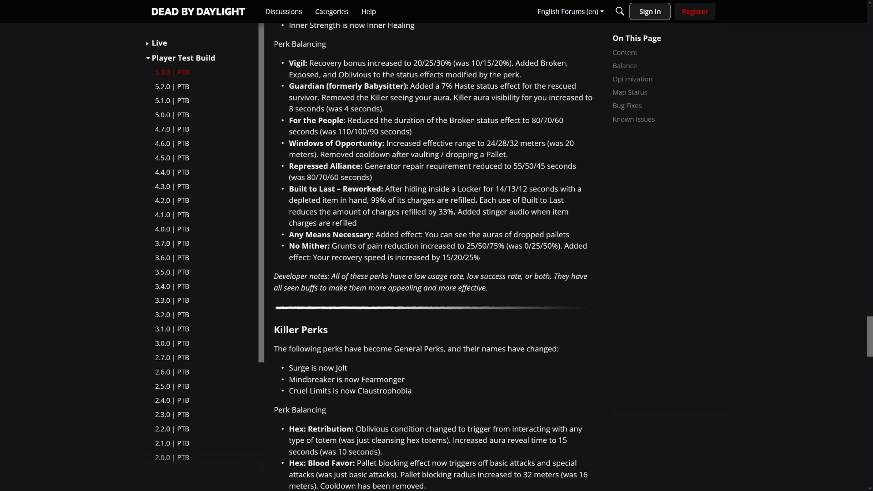
double_click(335, 189)
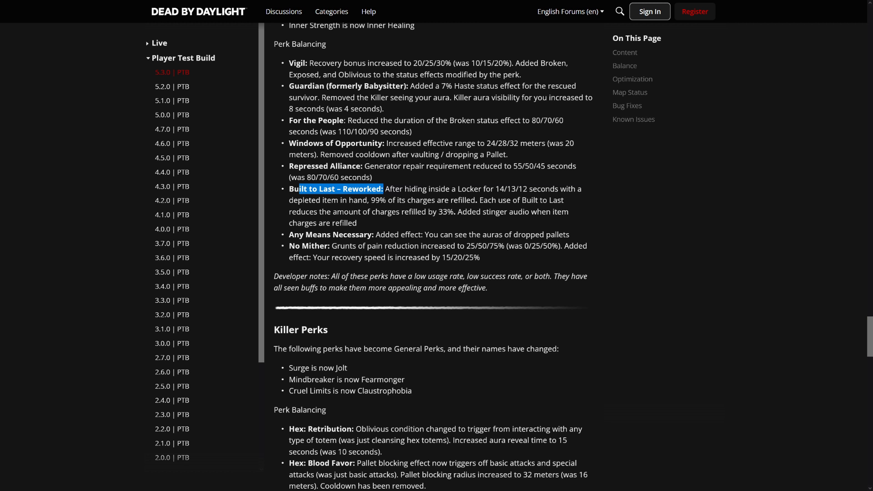
drag(390, 189, 479, 189)
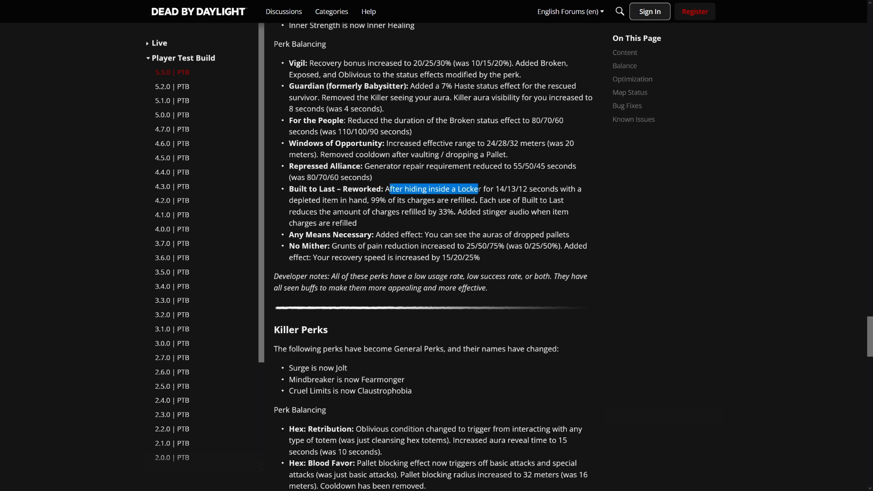
click(521, 189)
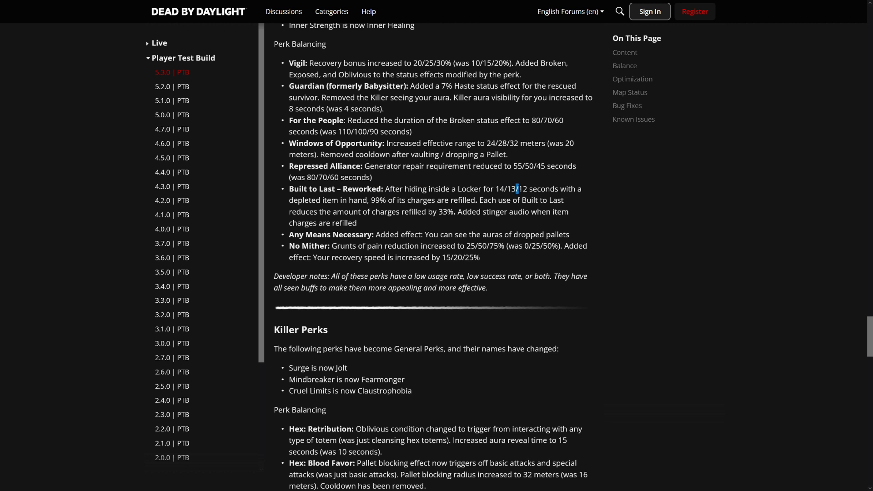
double_click(522, 189)
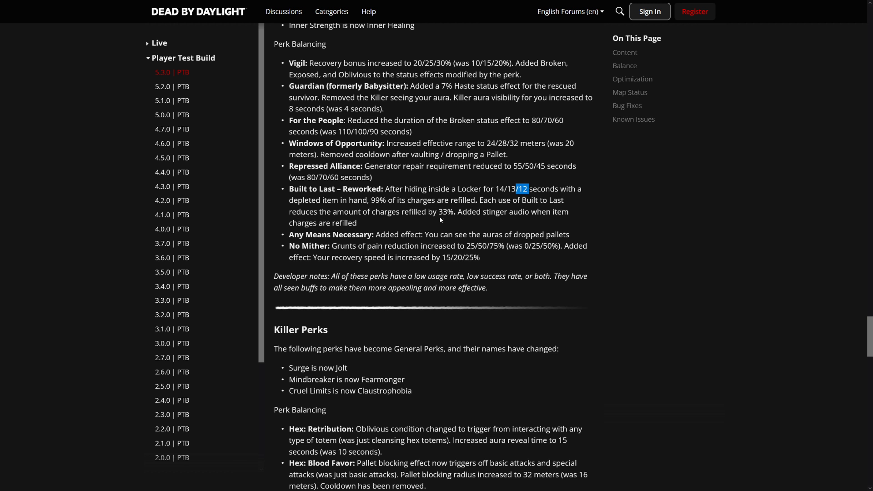
mouse_move(528, 220)
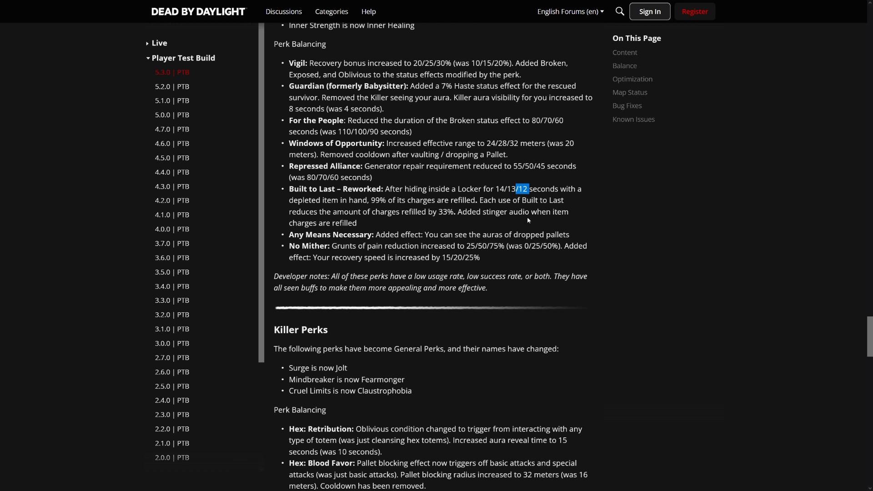
mouse_move(527, 220)
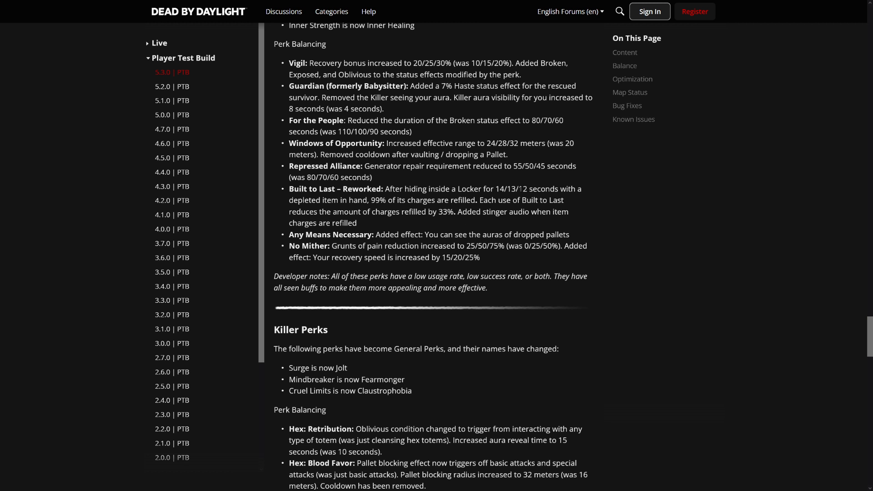
double_click(527, 189)
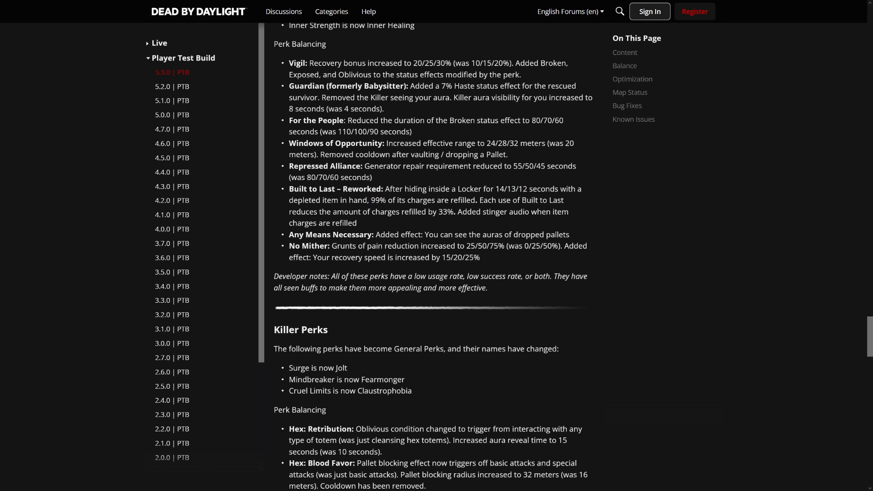
double_click(526, 189)
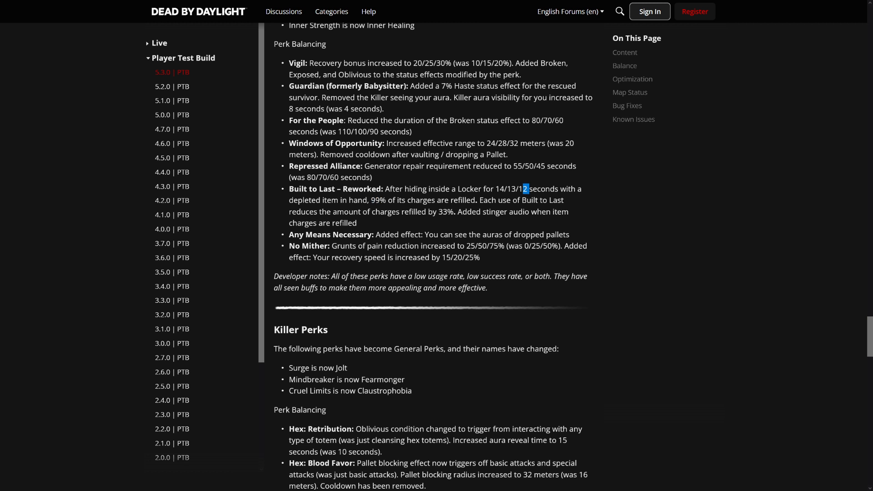
- Highlight the 33% charge reduction value and the No Mither grunts of pain change
double_click(439, 212)
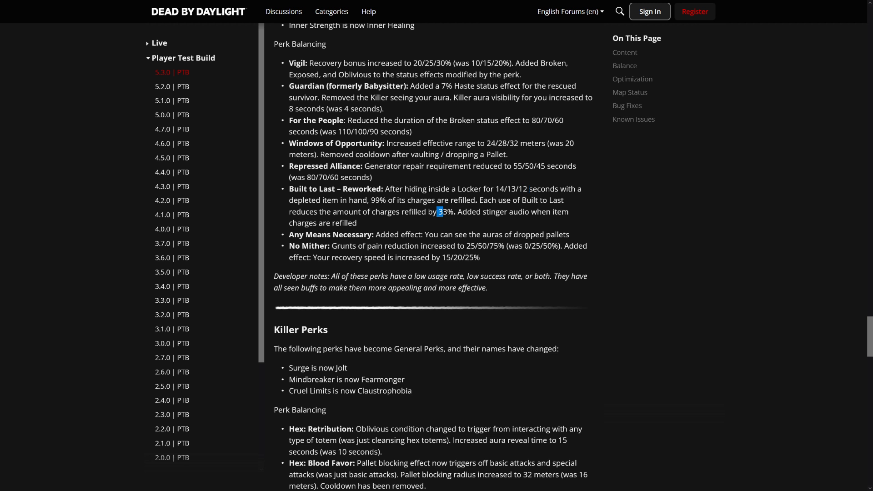
double_click(531, 189)
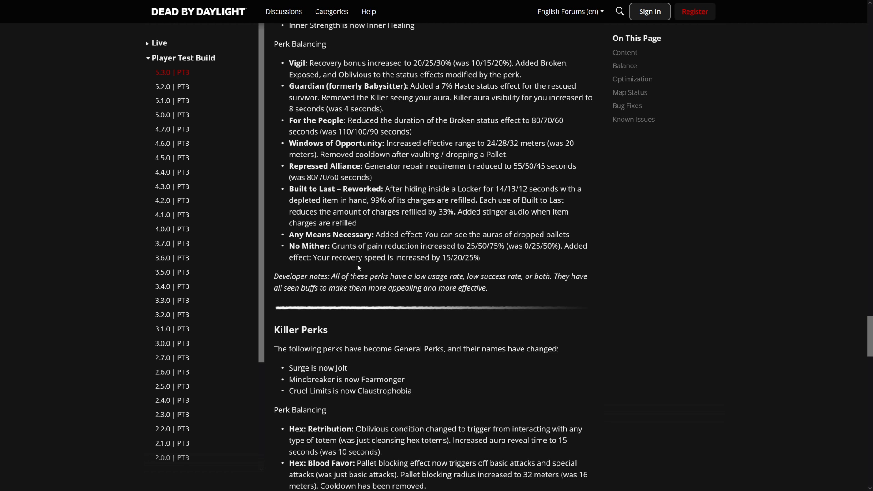
drag(331, 245, 446, 245)
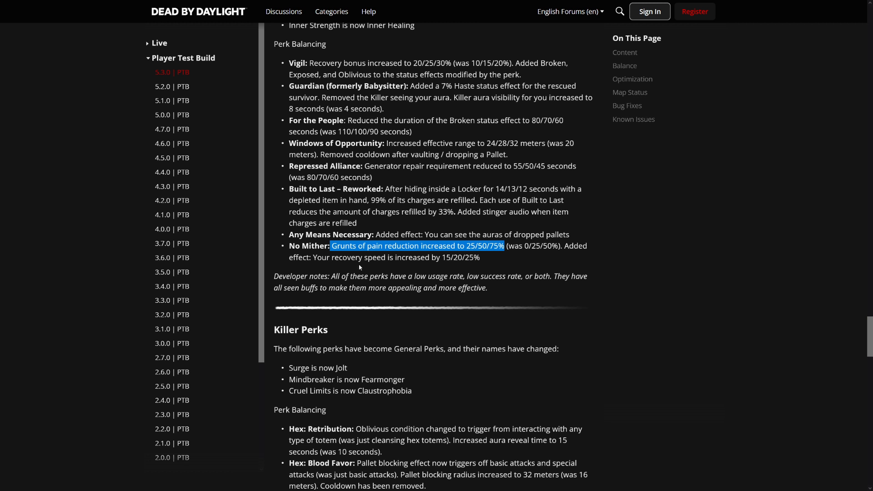
drag(317, 257, 474, 257)
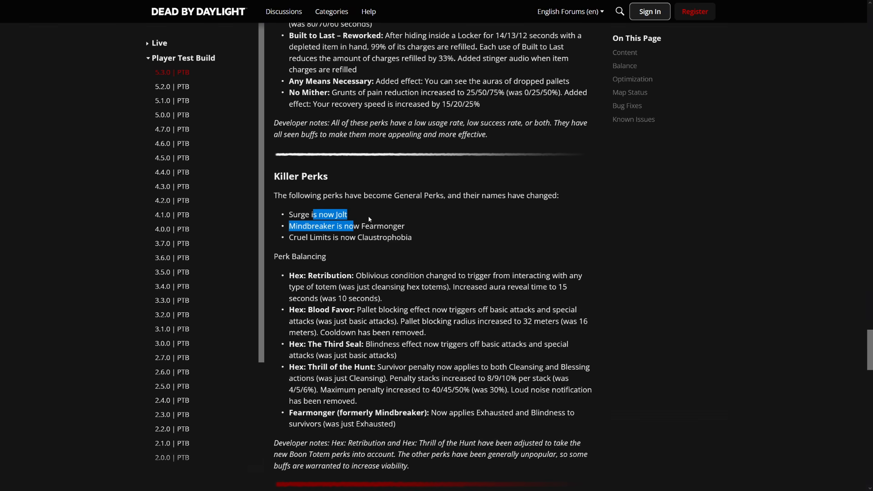
drag(313, 215, 394, 237)
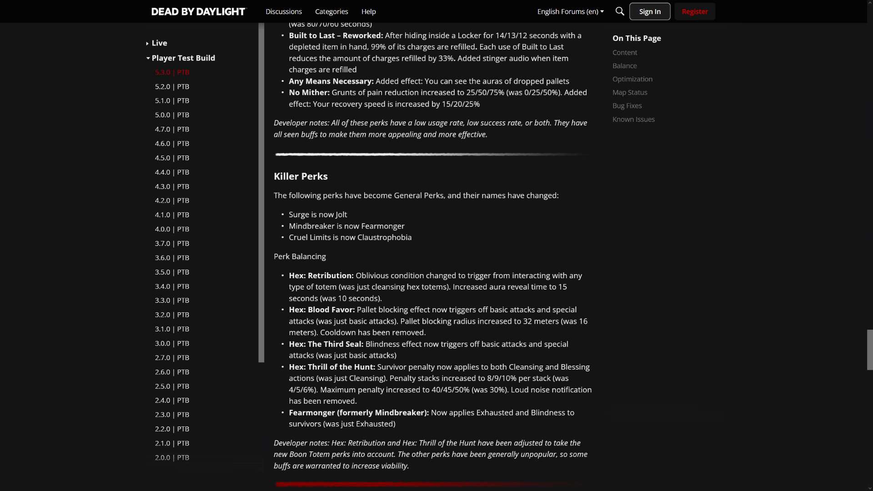
double_click(384, 237)
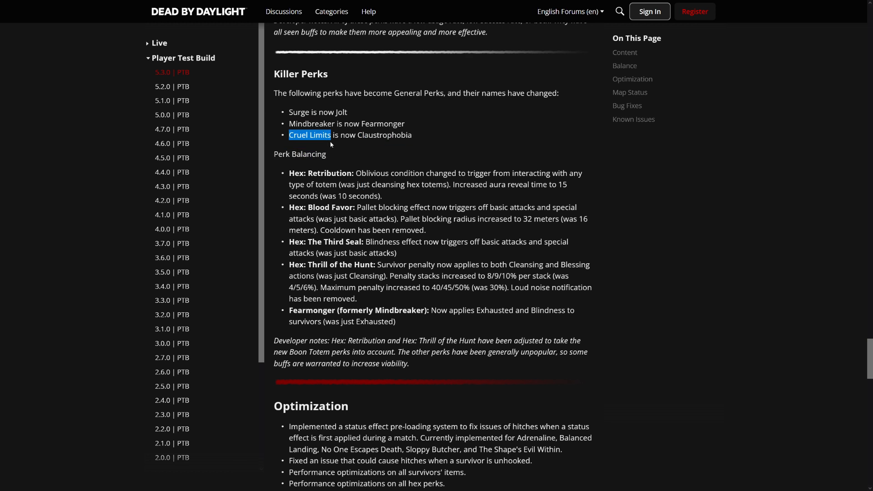
double_click(383, 134)
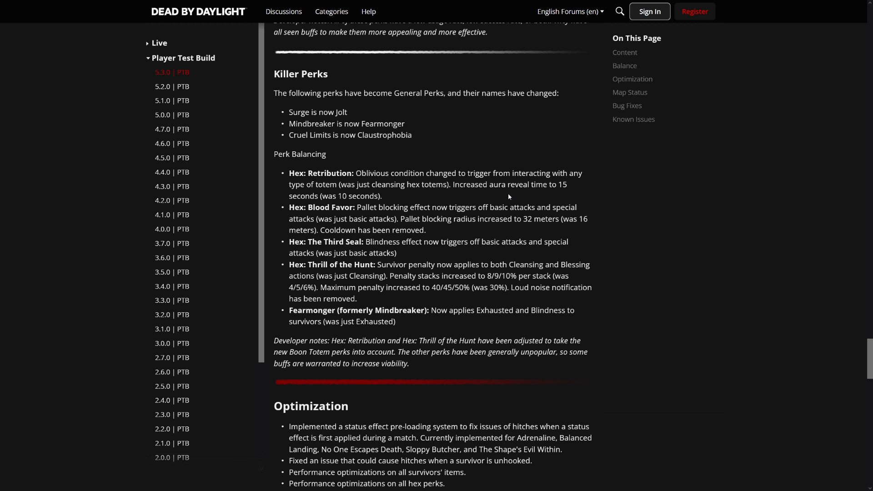
mouse_move(512, 194)
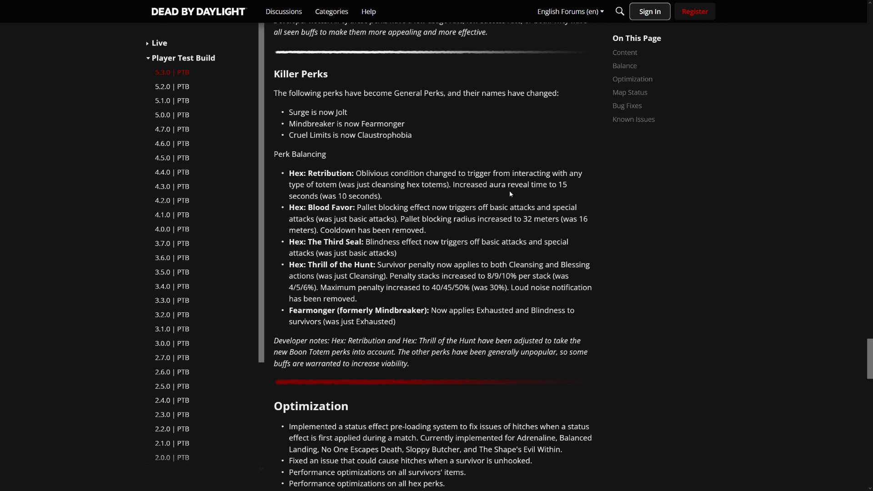
mouse_move(510, 193)
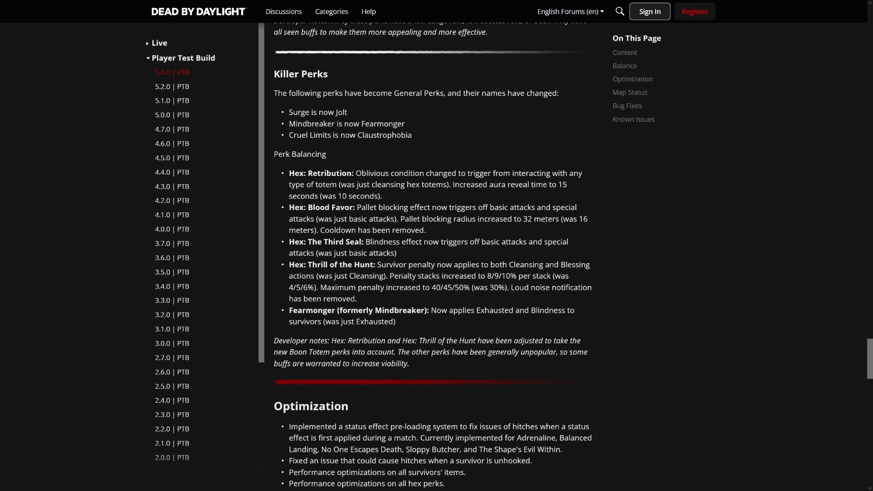
mouse_move(484, 254)
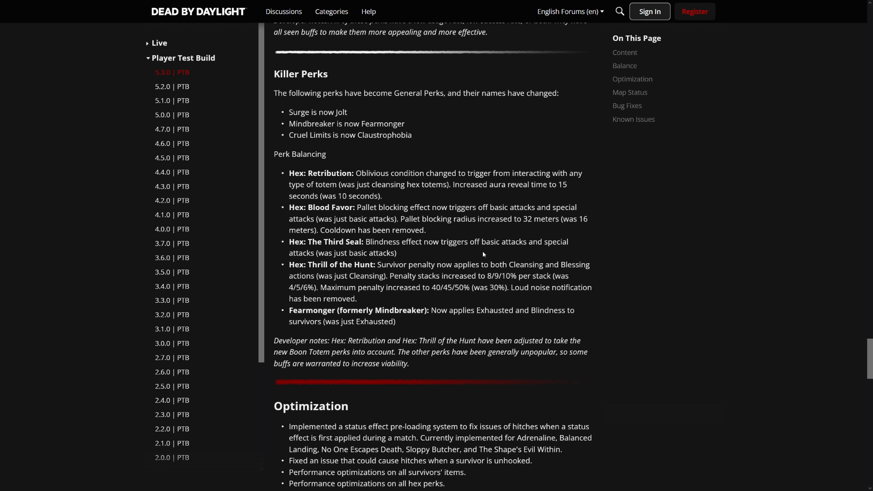
mouse_move(443, 260)
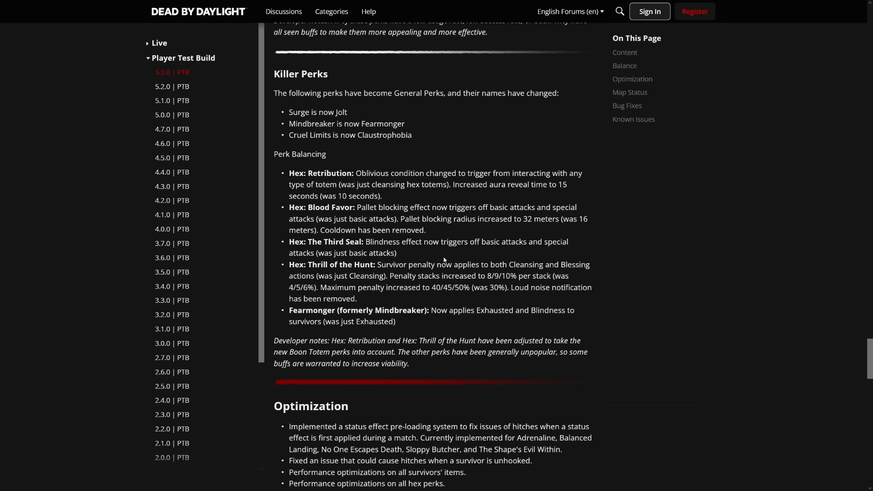
drag(289, 242, 397, 253)
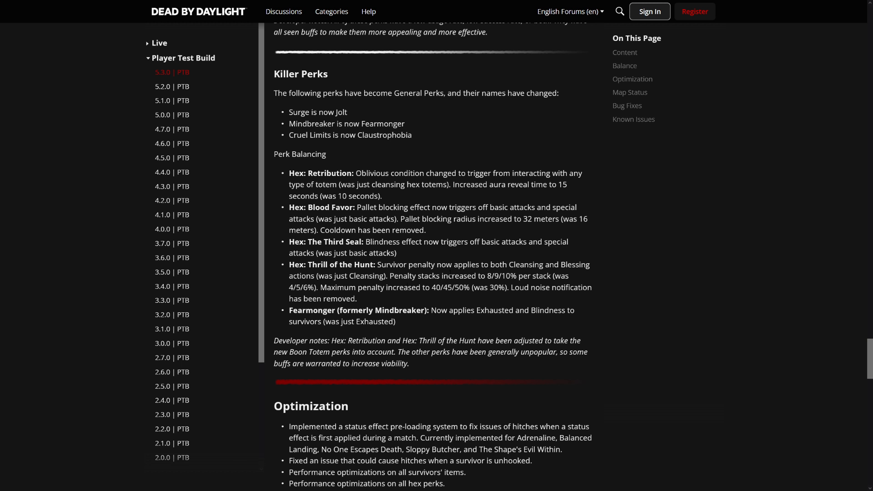
mouse_move(464, 272)
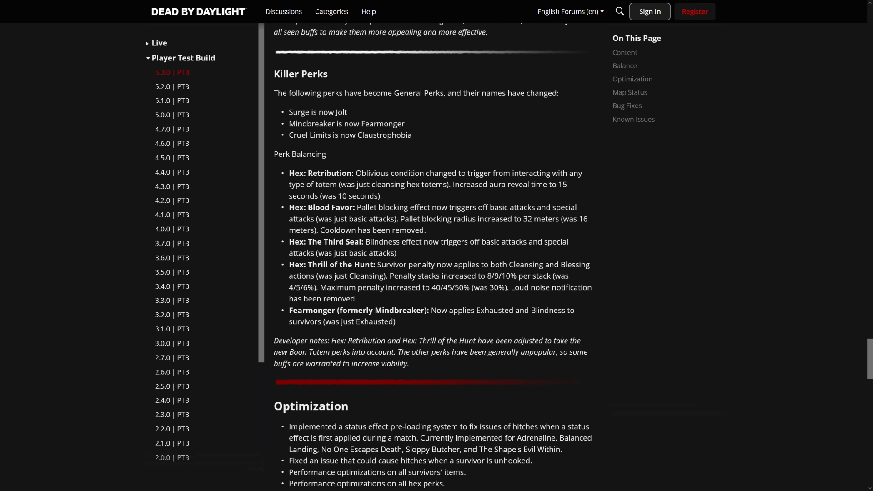
double_click(331, 265)
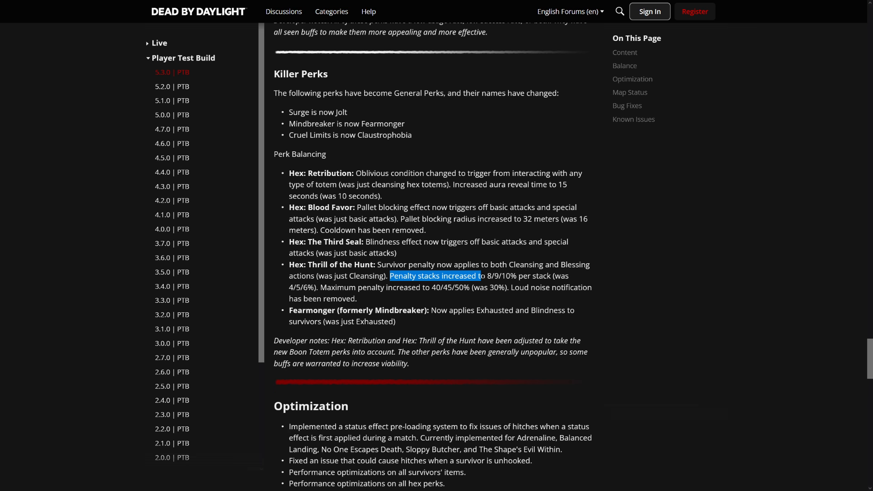
mouse_move(360, 289)
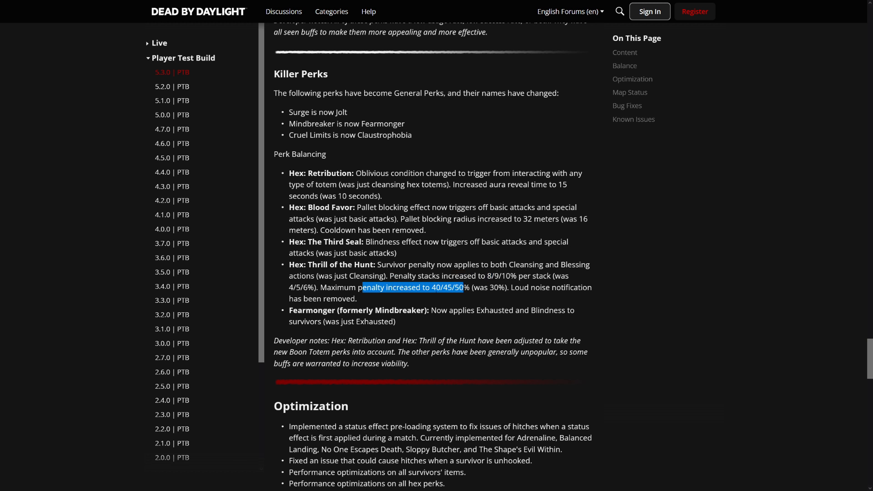
click(372, 300)
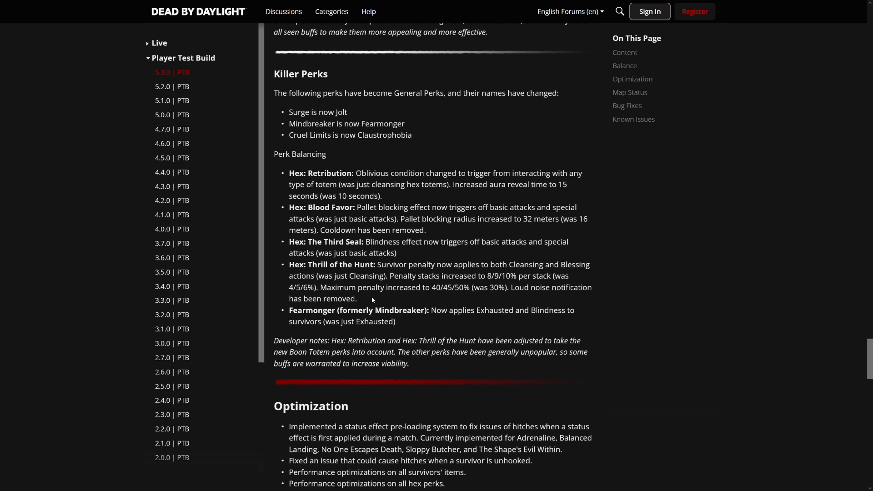
drag(520, 287, 356, 298)
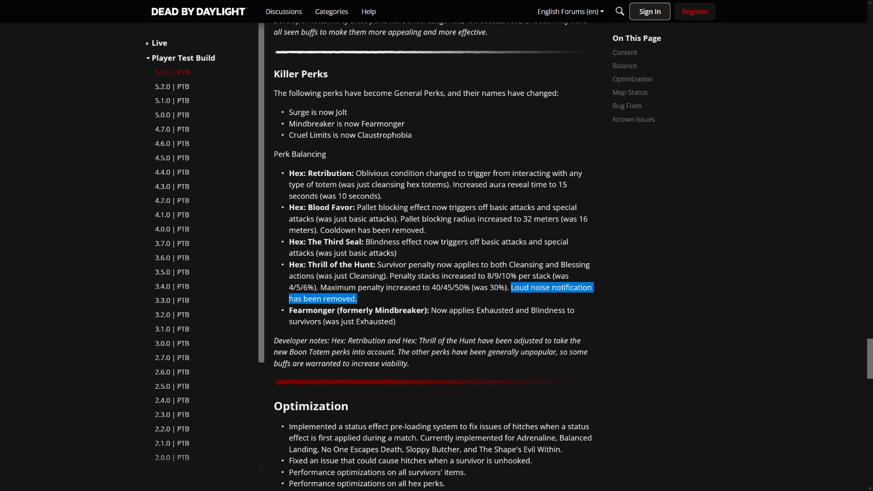
mouse_move(396, 304)
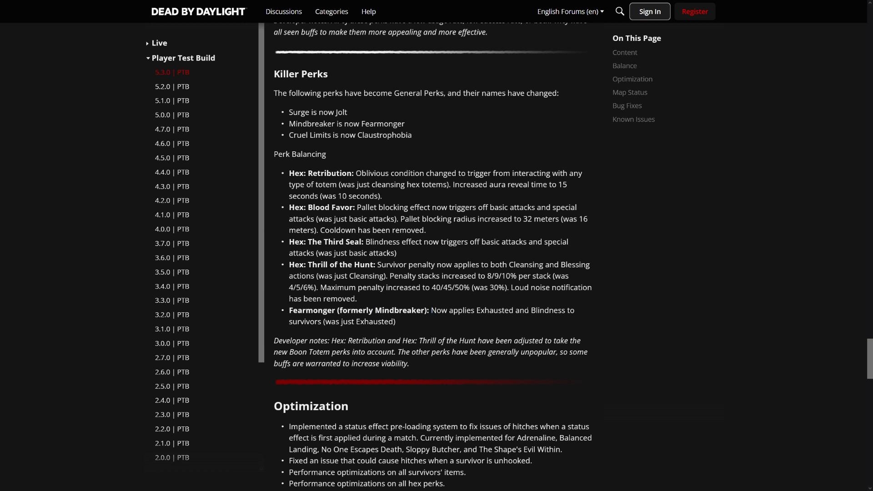
double_click(546, 310)
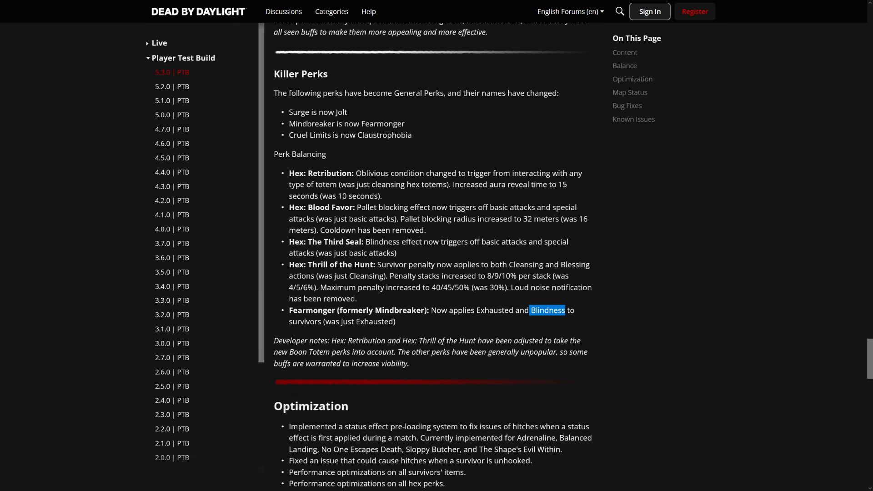
- Read the Optimization notes, highlighting the status effect pre-loading bullet, and reach Map Status
scroll(down, 3)
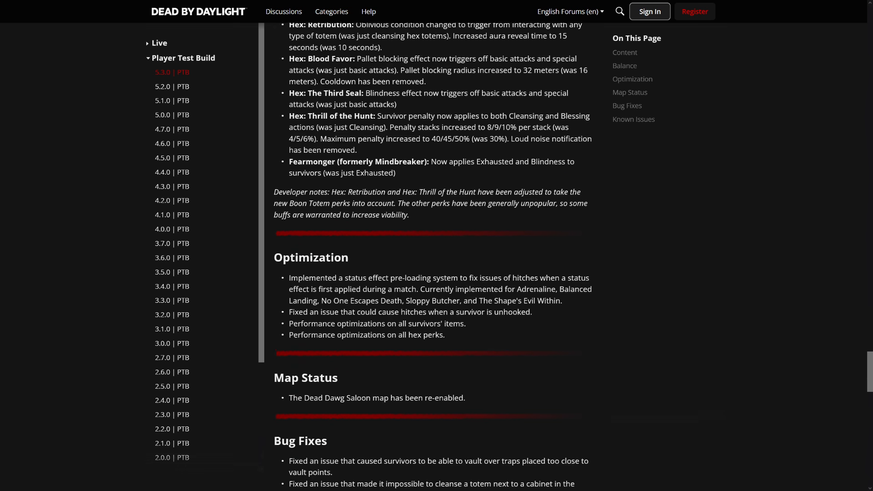
scroll(down, 3)
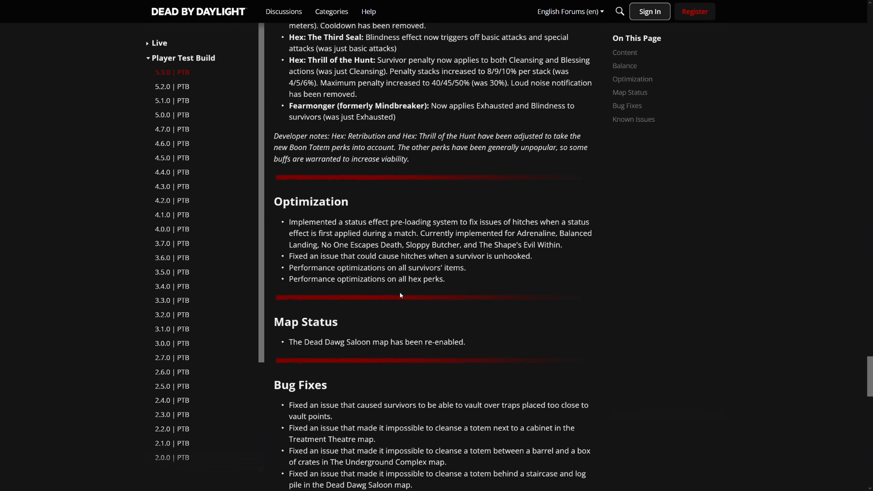
mouse_move(421, 292)
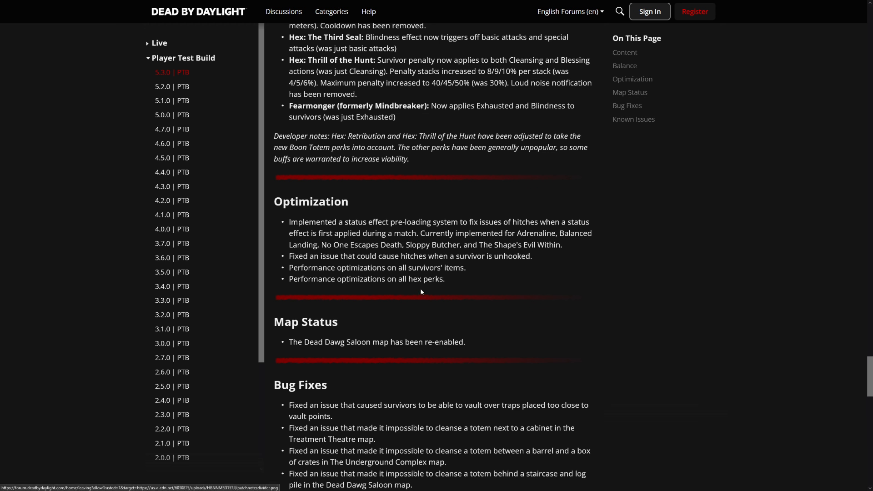
mouse_move(421, 291)
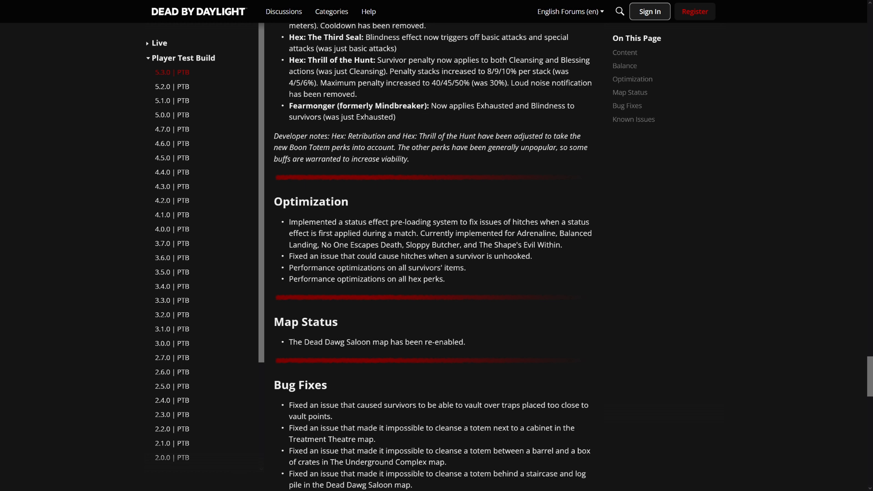
mouse_move(576, 246)
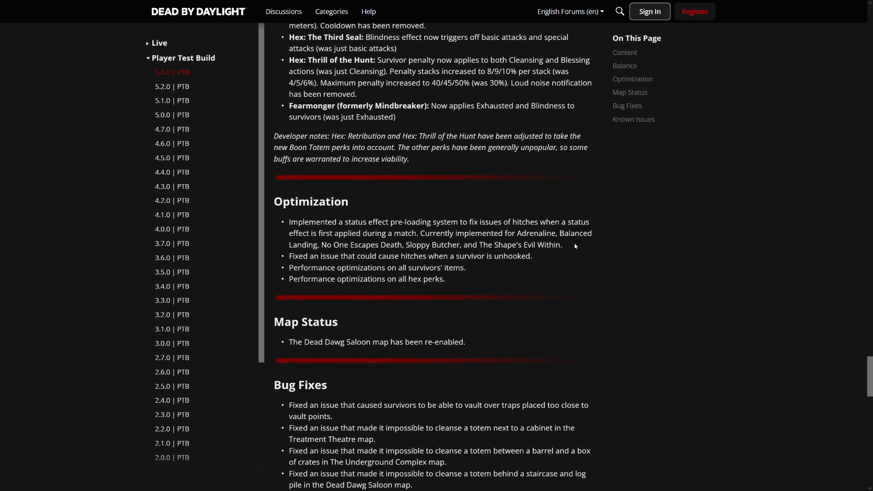
drag(289, 222, 562, 244)
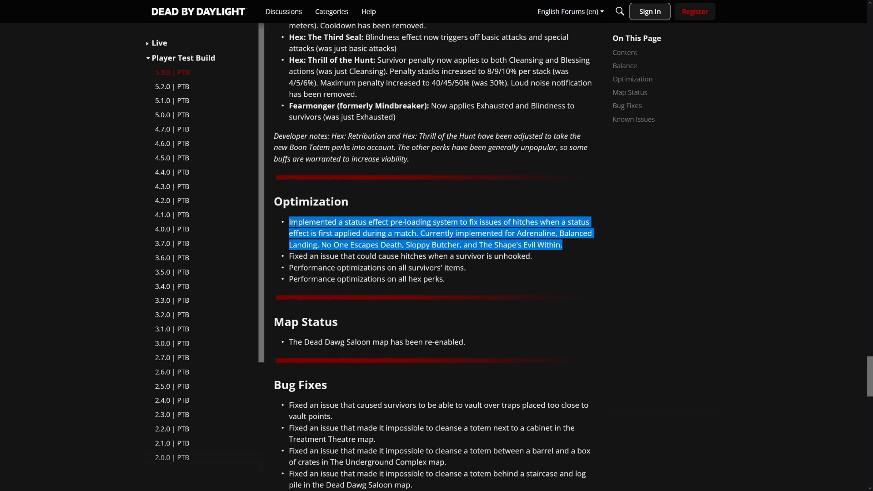
mouse_move(538, 261)
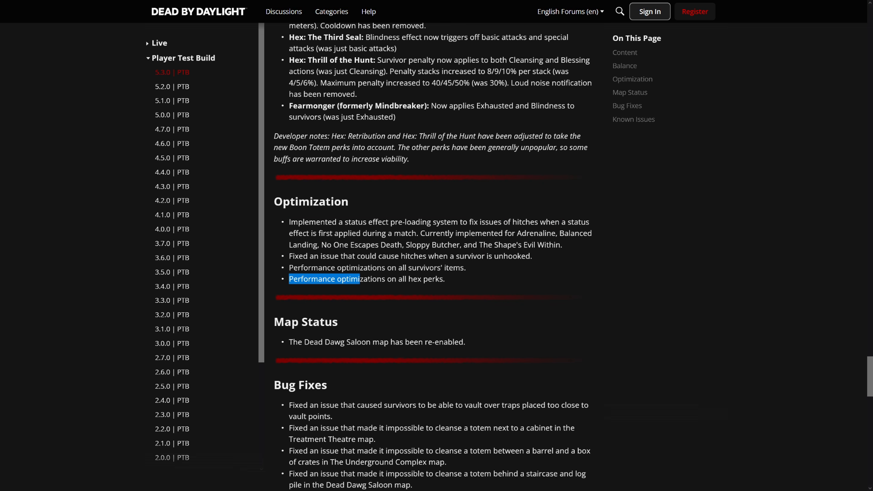
click(503, 328)
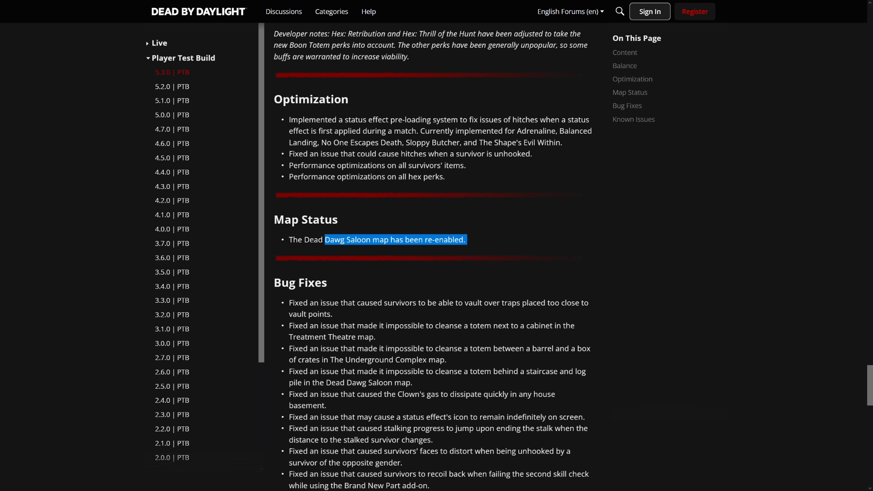
- Scroll through the Bug Fixes list, highlighting several entries, down to Known Issues
scroll(down, 3)
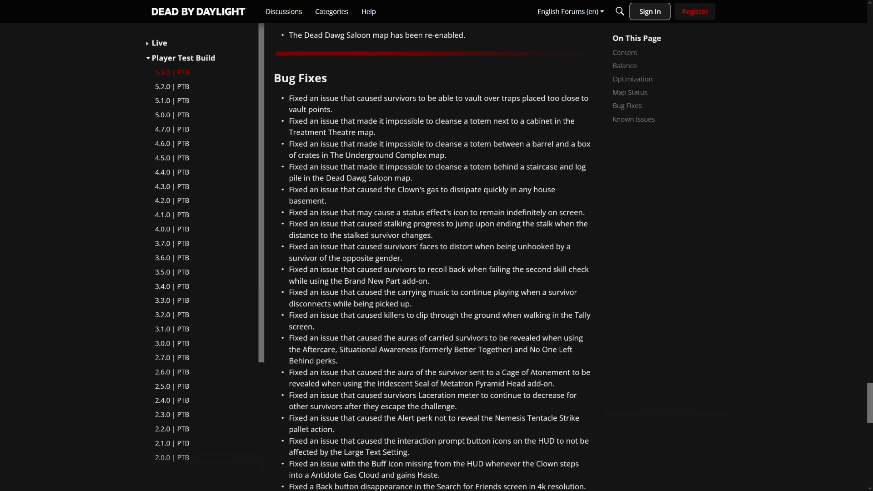
drag(309, 155, 561, 372)
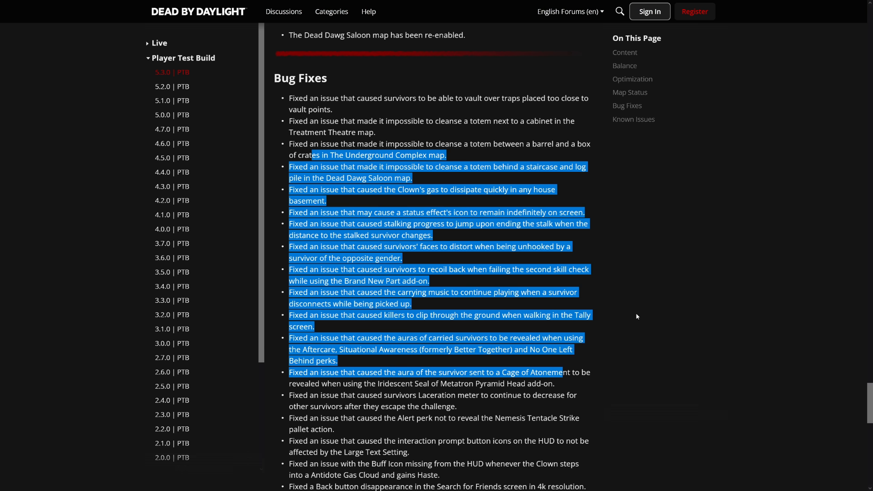
scroll(down, 3)
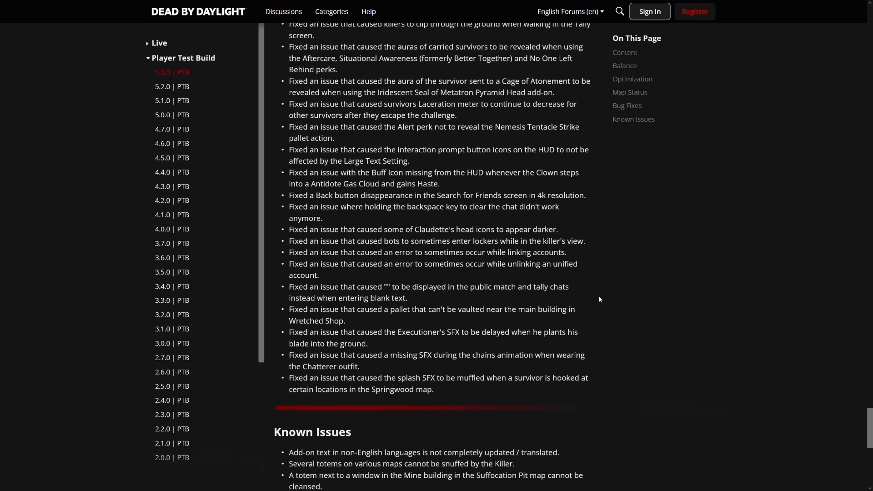
scroll(down, 3)
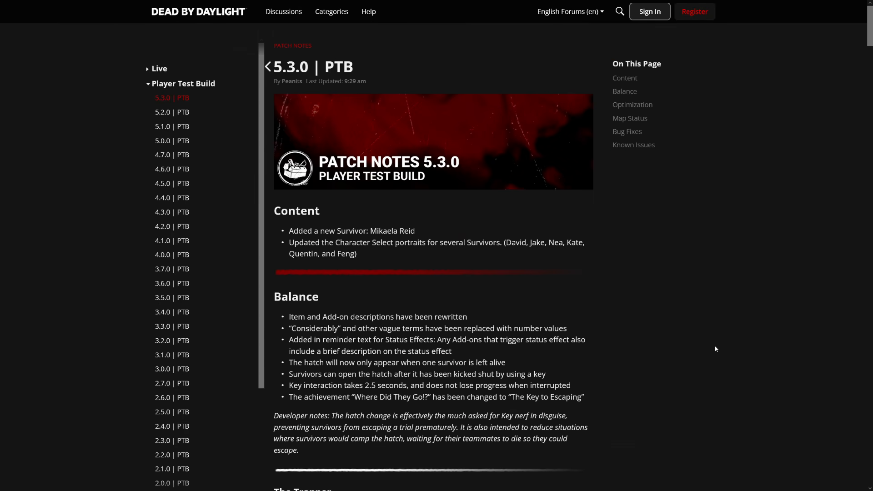
mouse_move(604, 307)
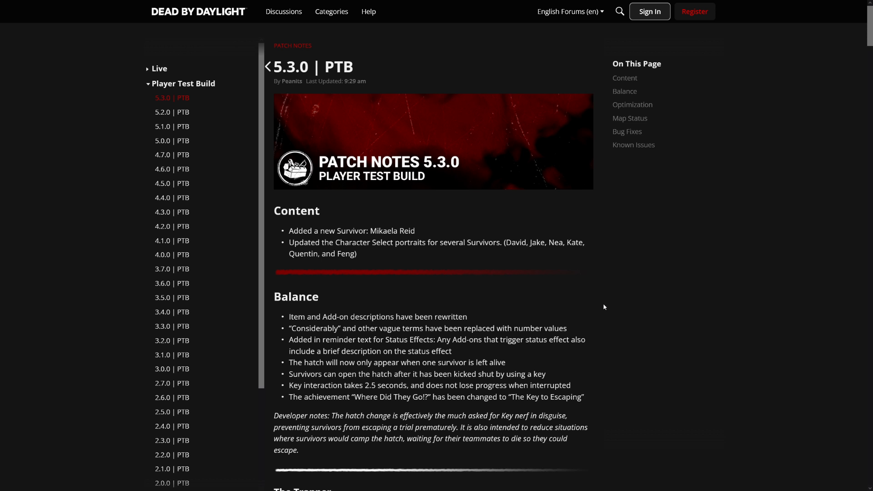
mouse_move(576, 301)
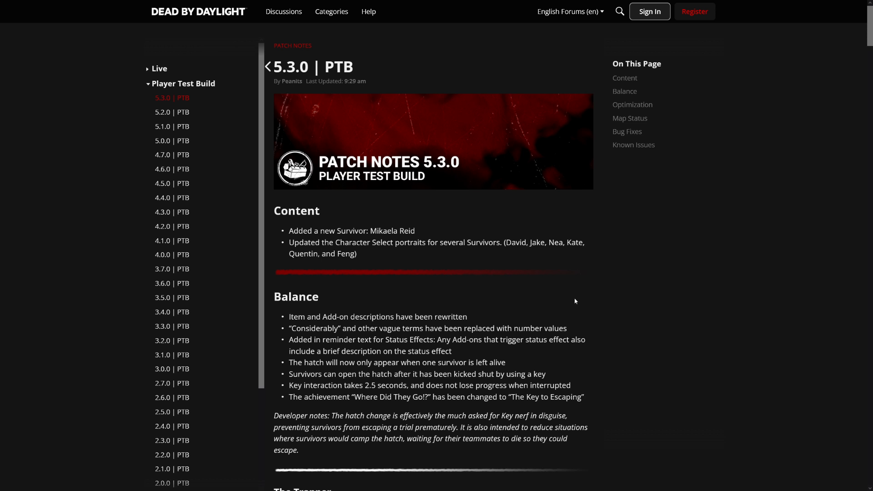